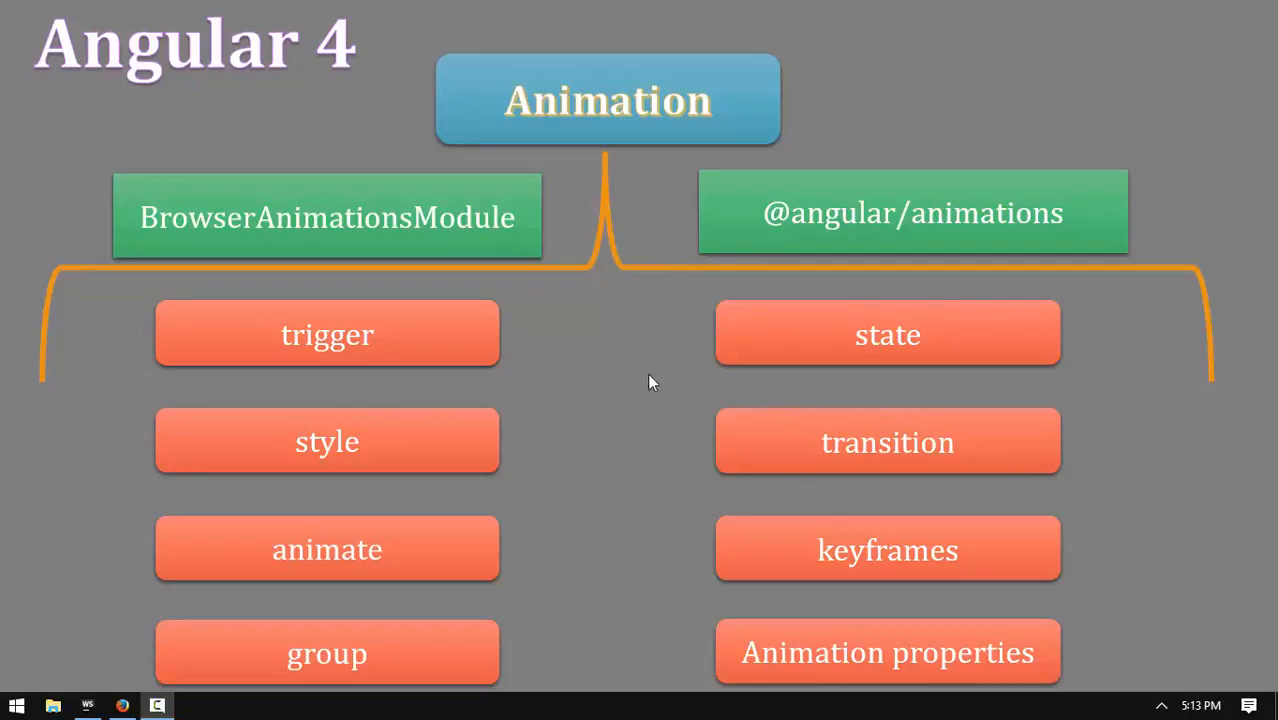
pyautogui.moveTo(664, 247)
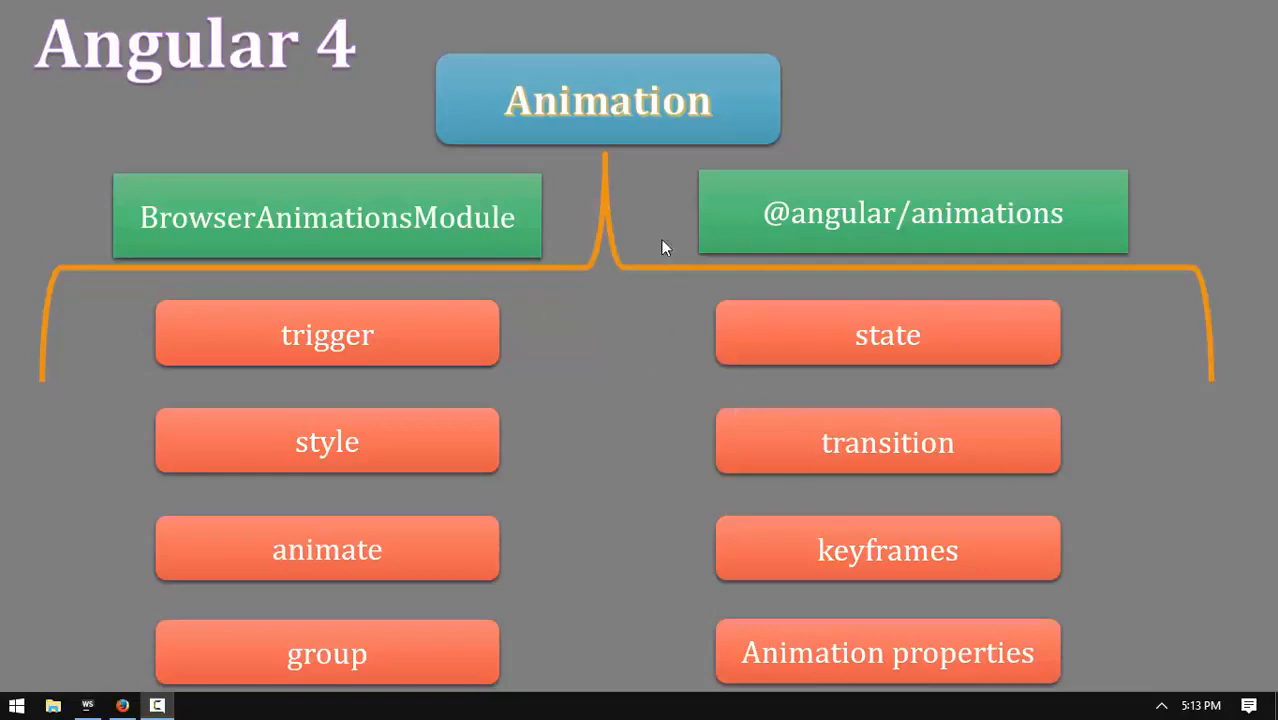
pyautogui.moveTo(776, 208)
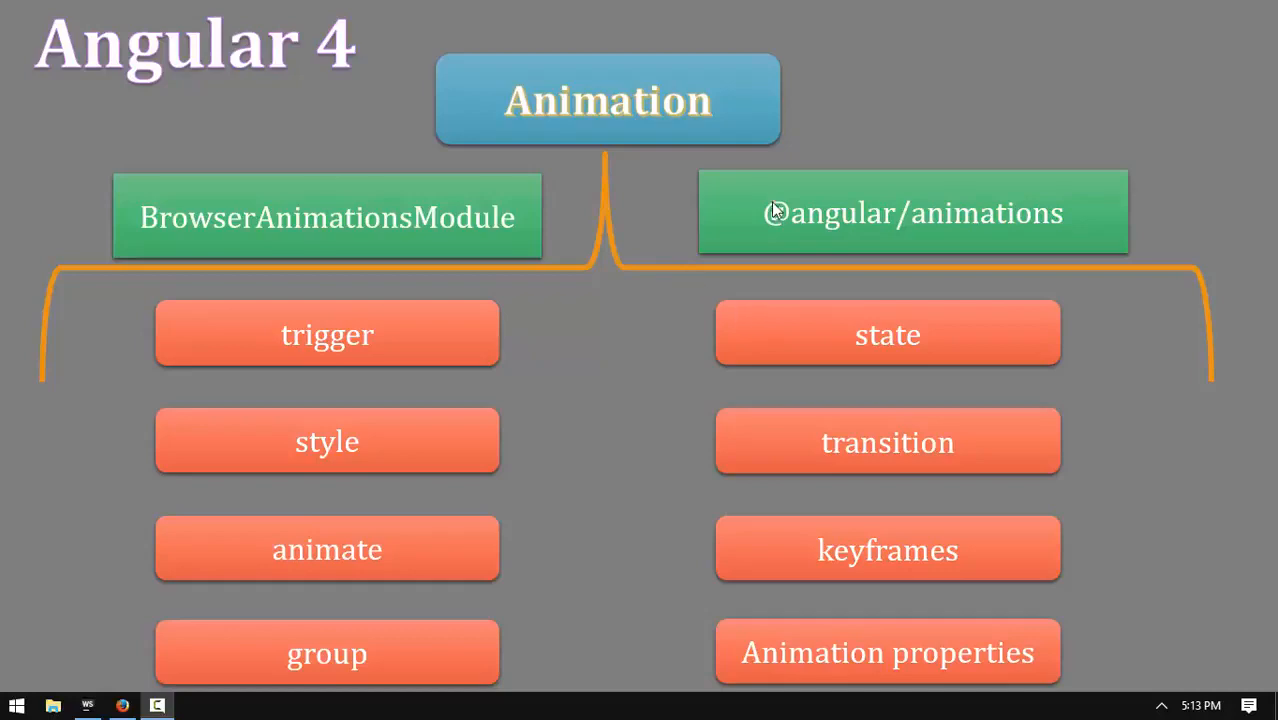
pyautogui.moveTo(346, 240)
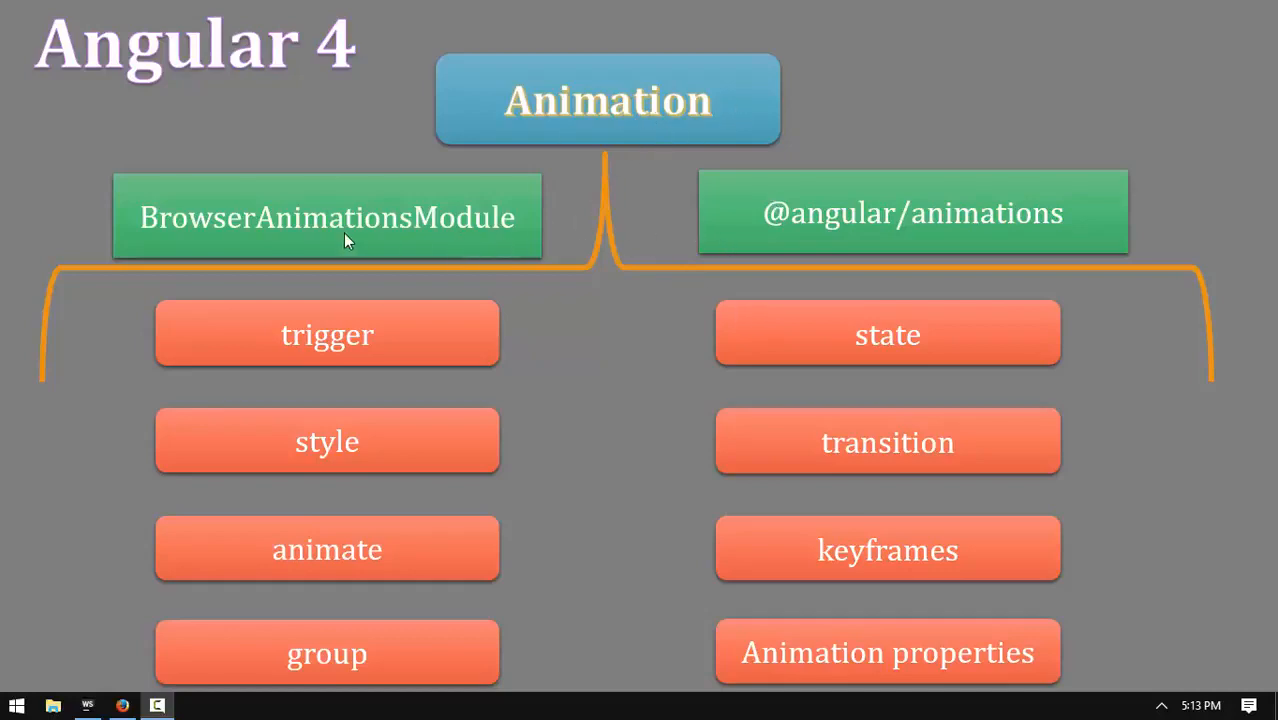
pyautogui.moveTo(922, 230)
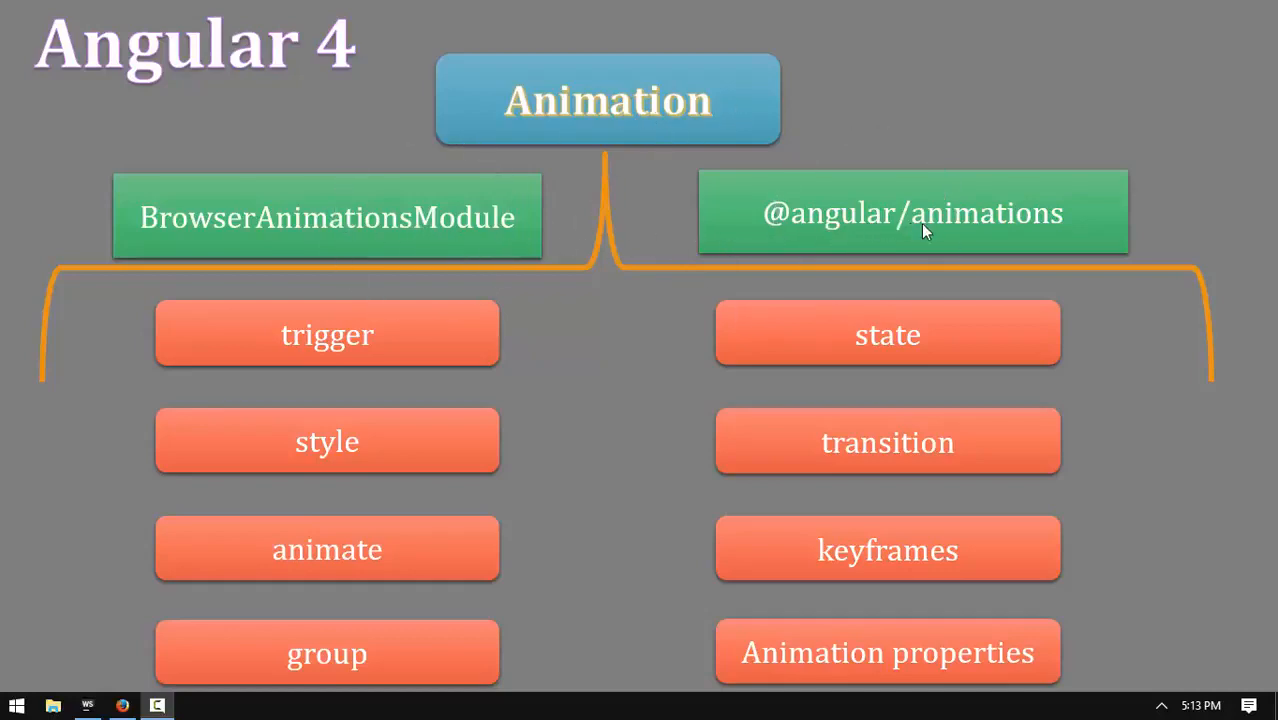
pyautogui.moveTo(836, 258)
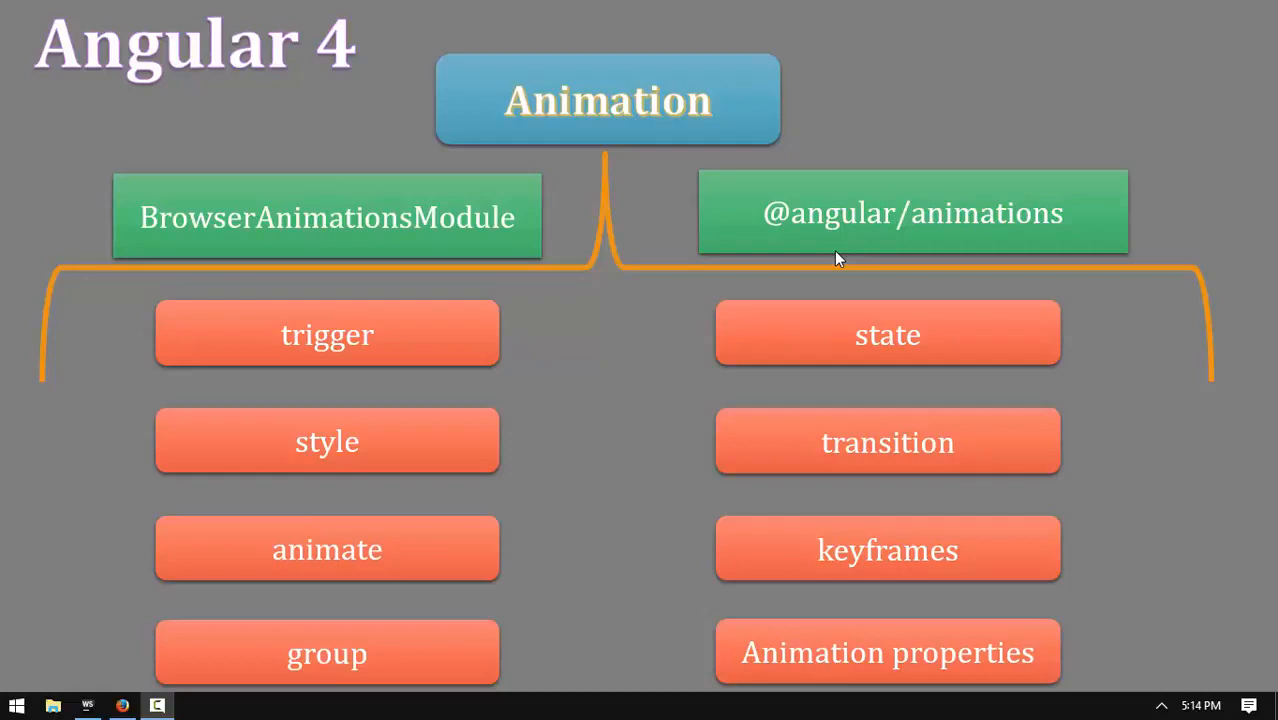
pyautogui.moveTo(893, 451)
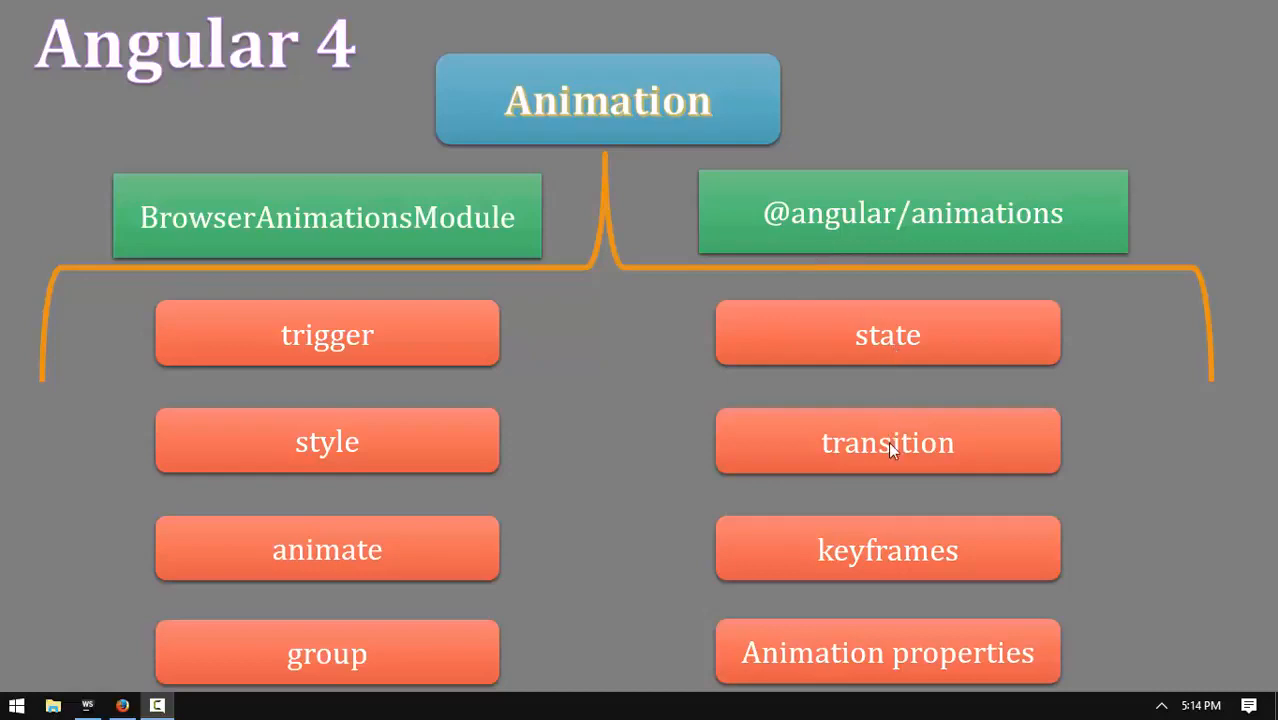
pyautogui.moveTo(335, 432)
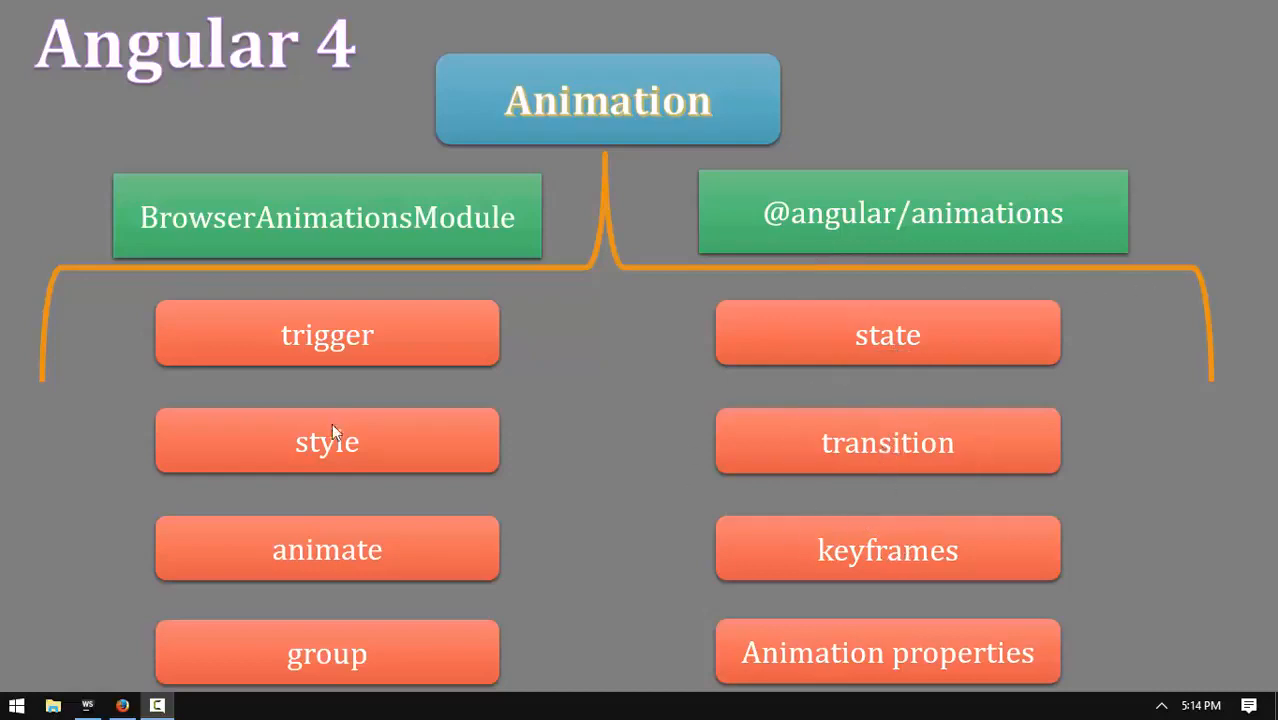
pyautogui.moveTo(285, 421)
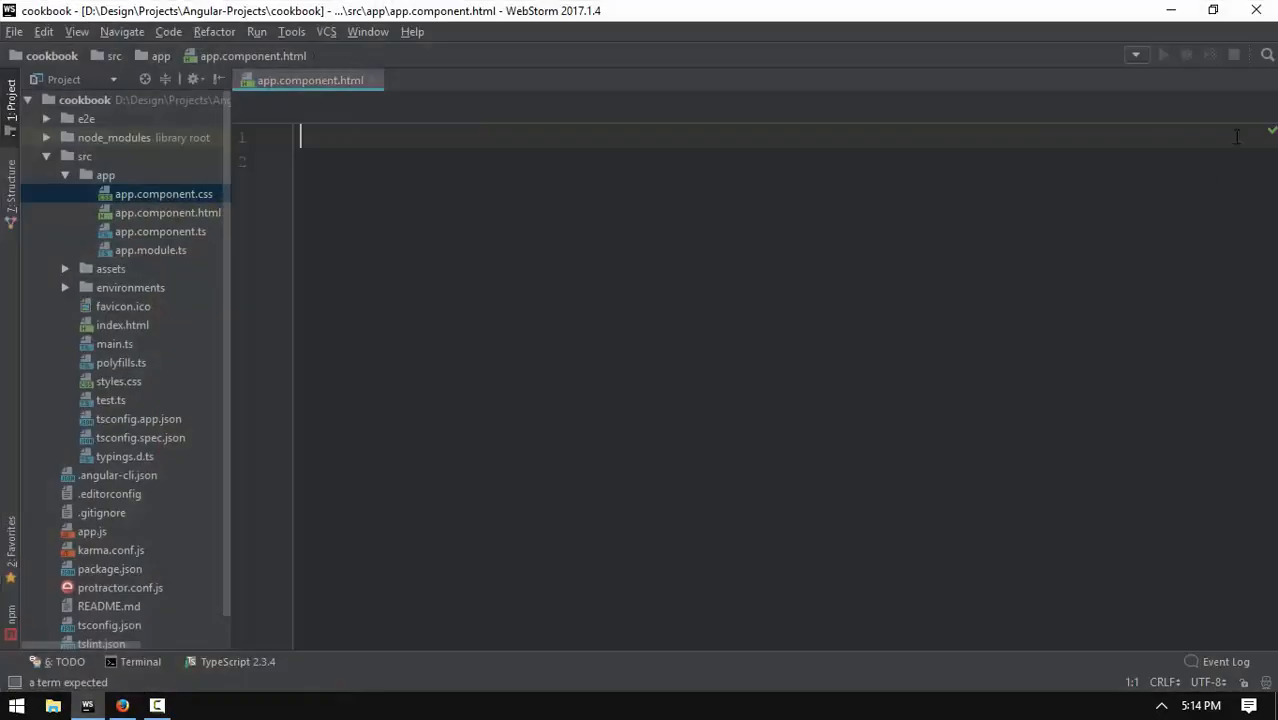
# Open the component template and expand .button.btn.btn-primary into a button div inside a container.
pyautogui.click(150, 250)
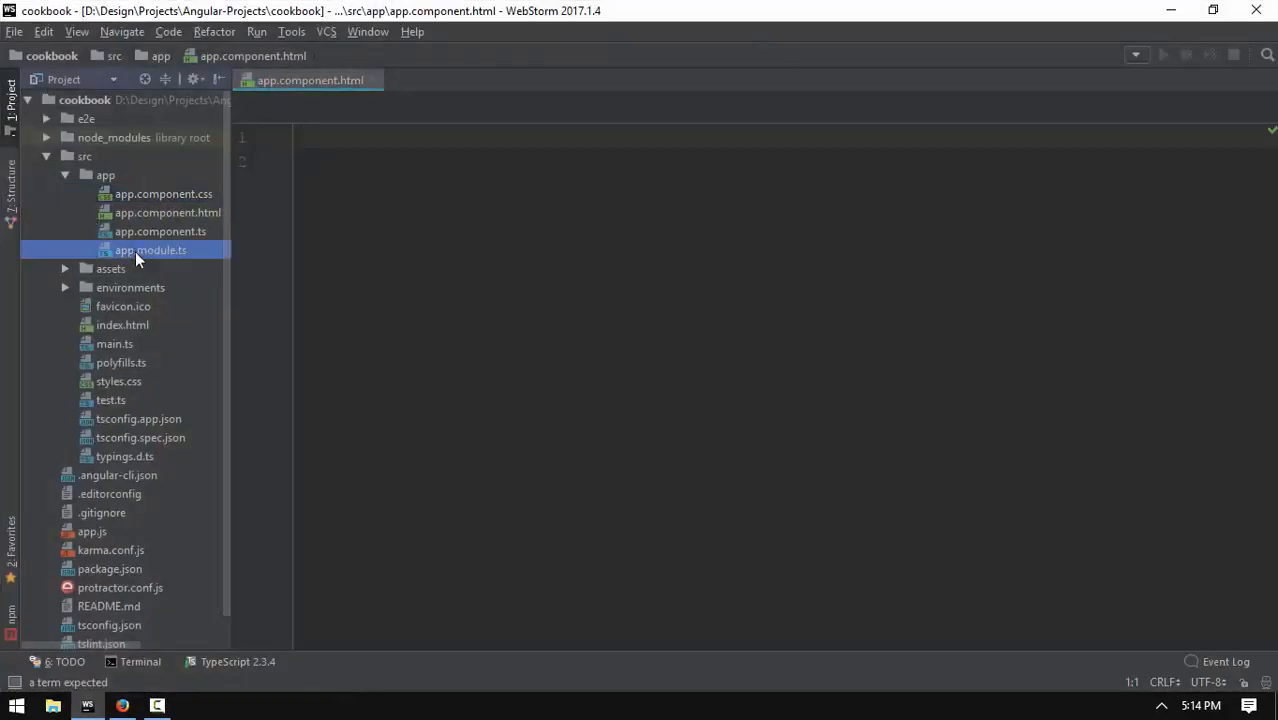
pyautogui.doubleClick(150, 250)
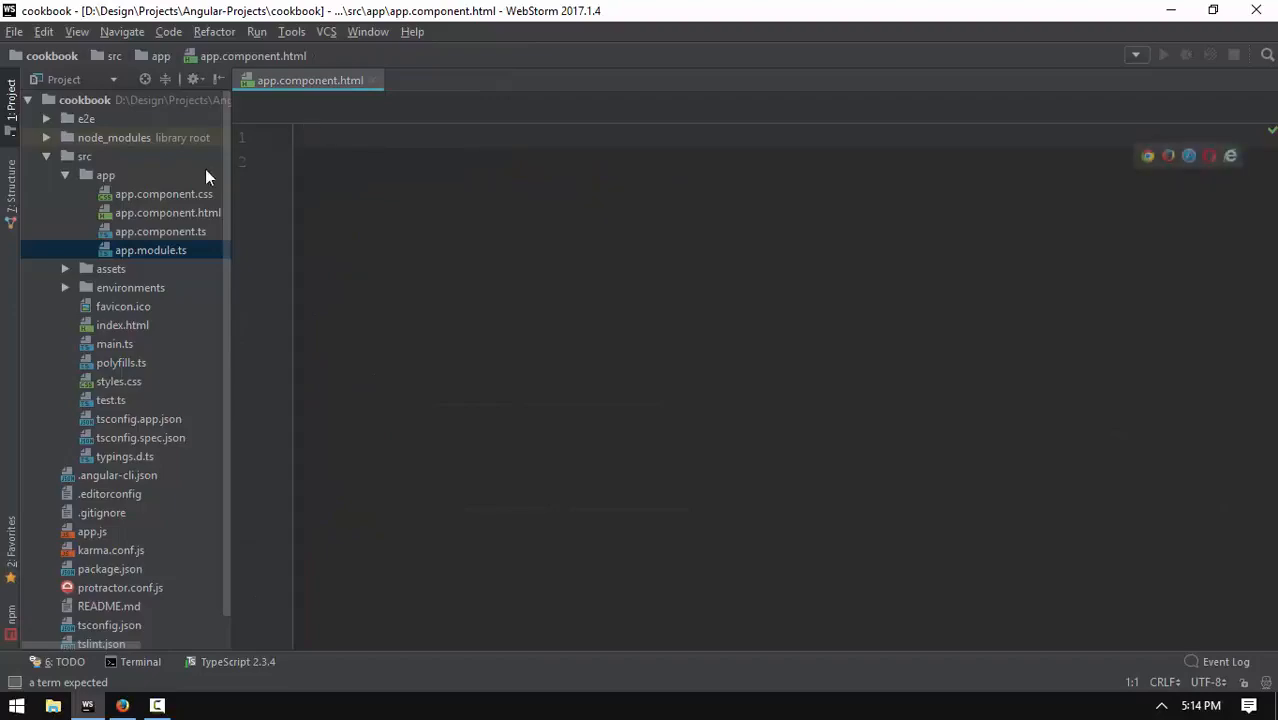
pyautogui.click(475, 172)
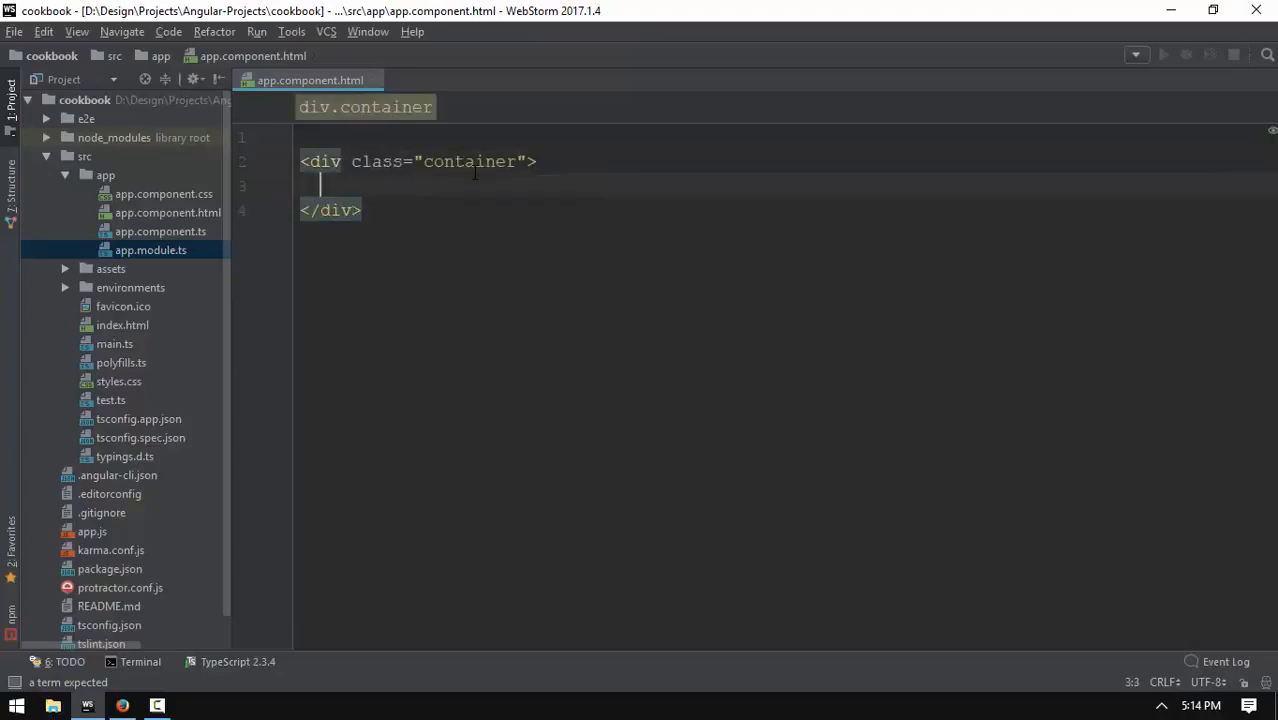
pyautogui.write('.button.btn.btn')
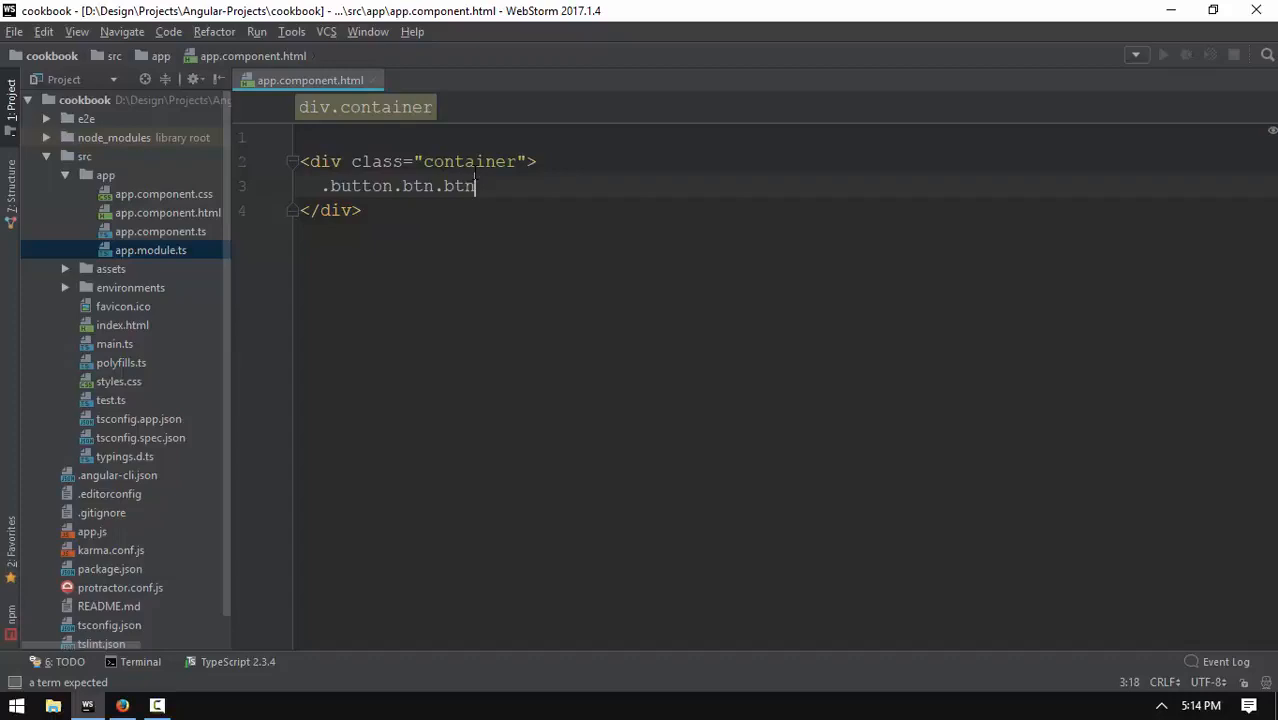
pyautogui.write('-p')
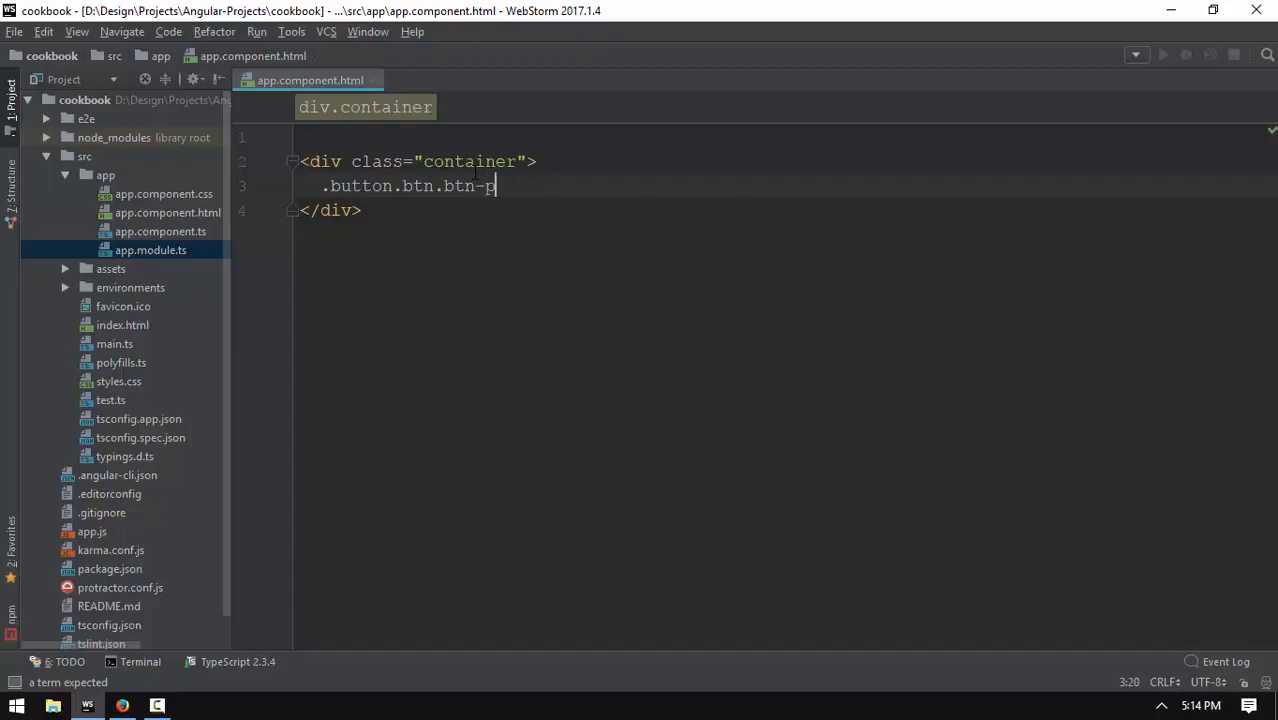
pyautogui.press('Tab')
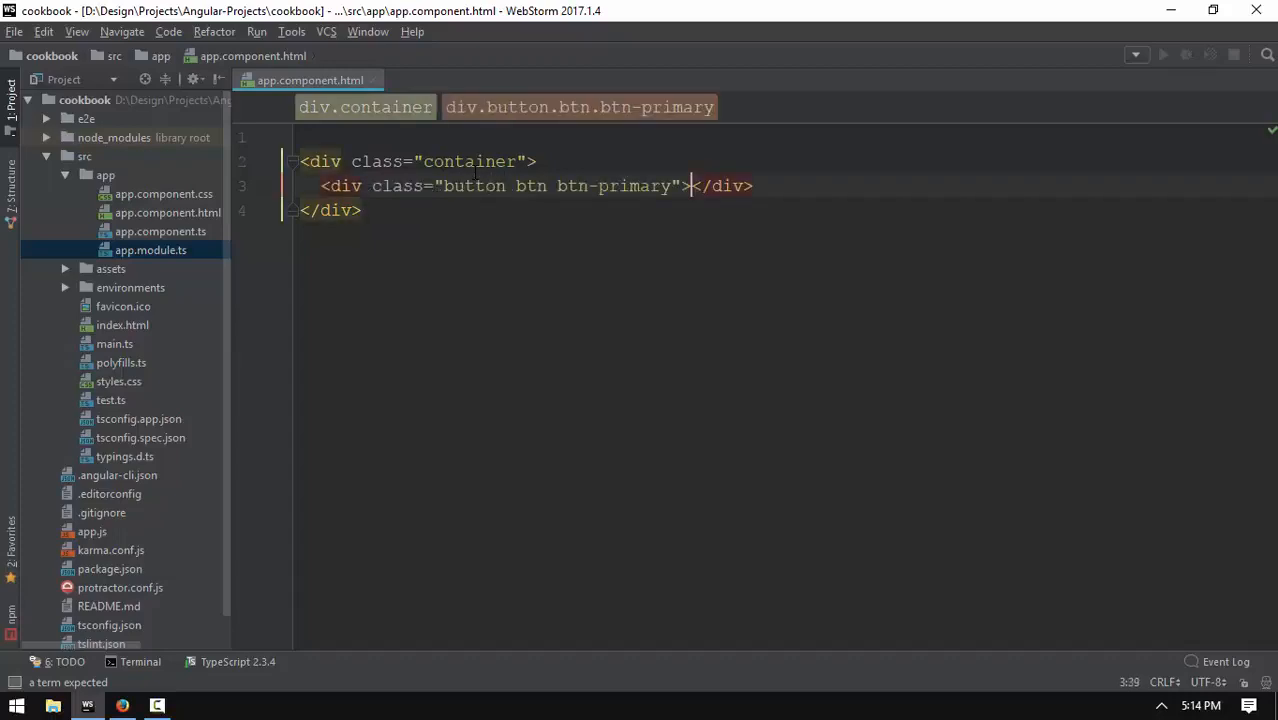
# Label the button 'Trigger' with class english and give the container a my-5 margin class.
pyautogui.write('Trigger')
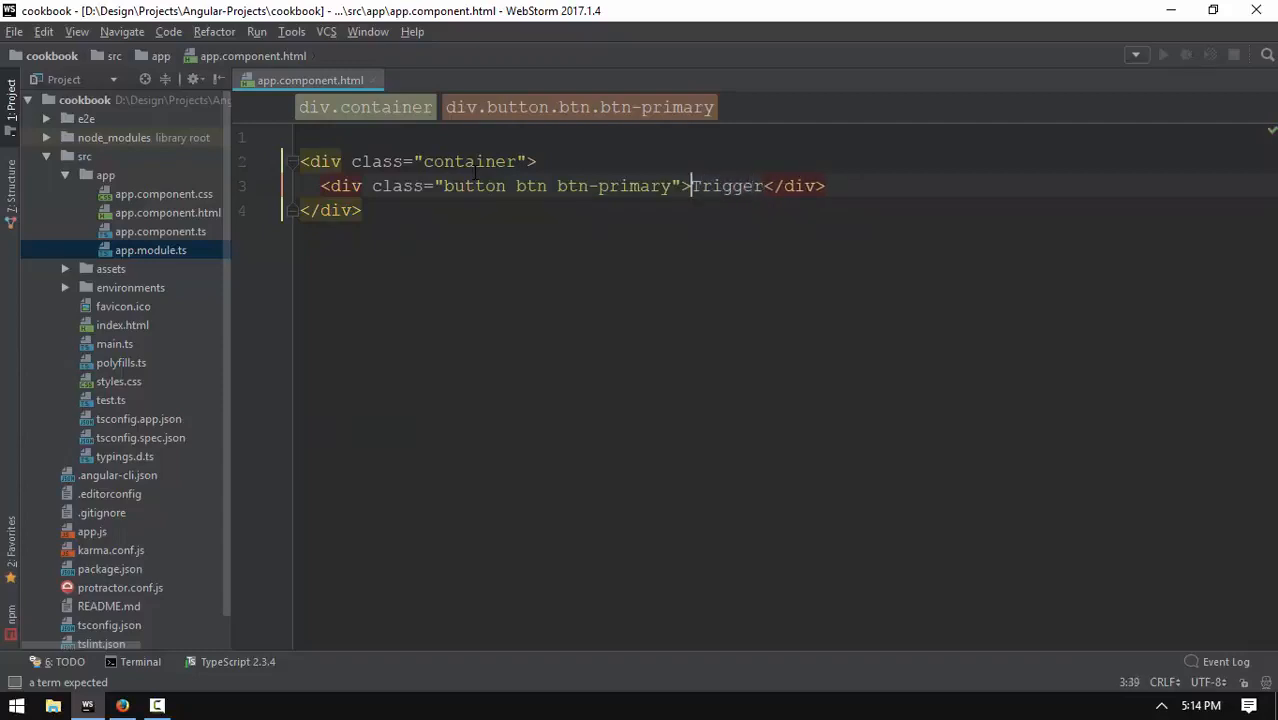
pyautogui.write('english')
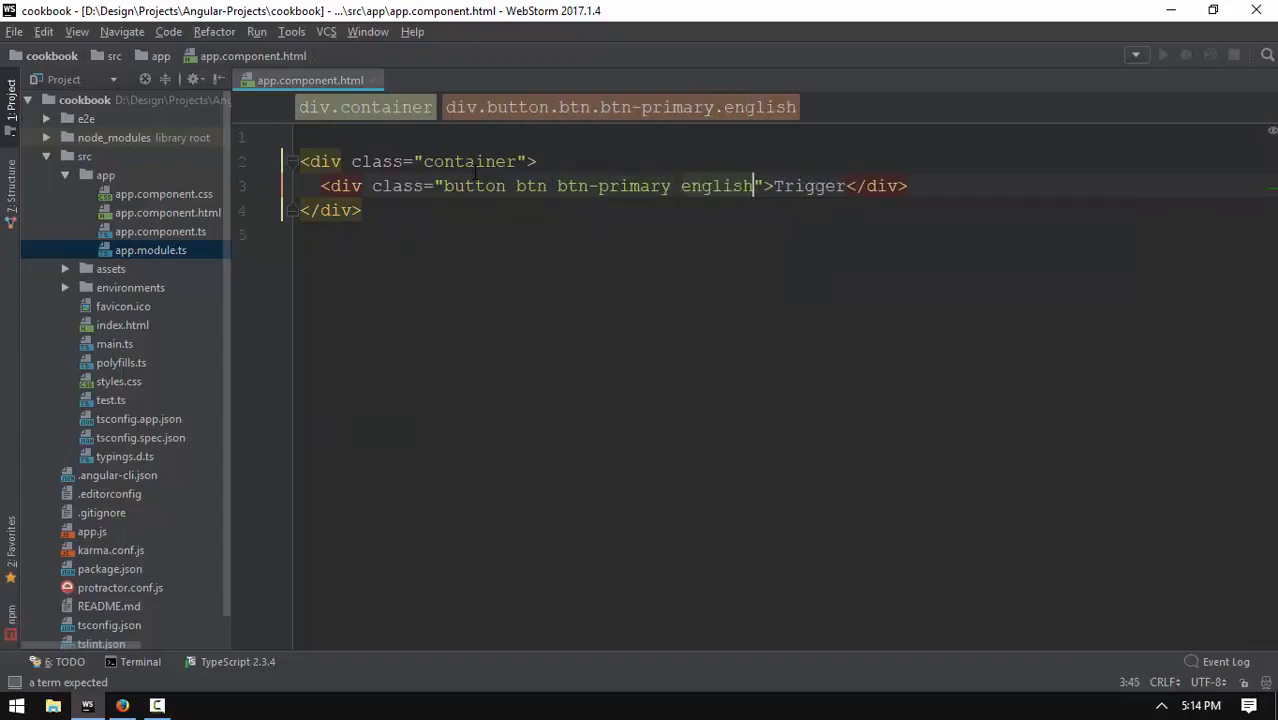
pyautogui.click(122, 705)
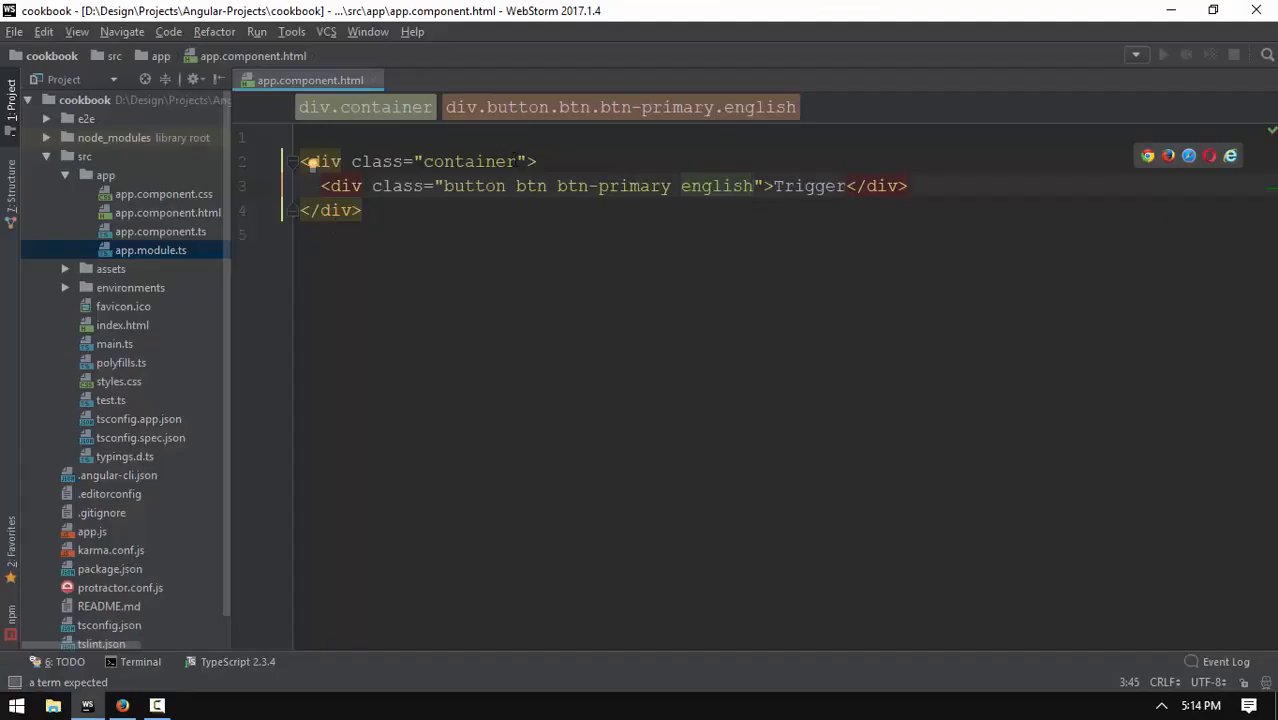
pyautogui.write('my-')
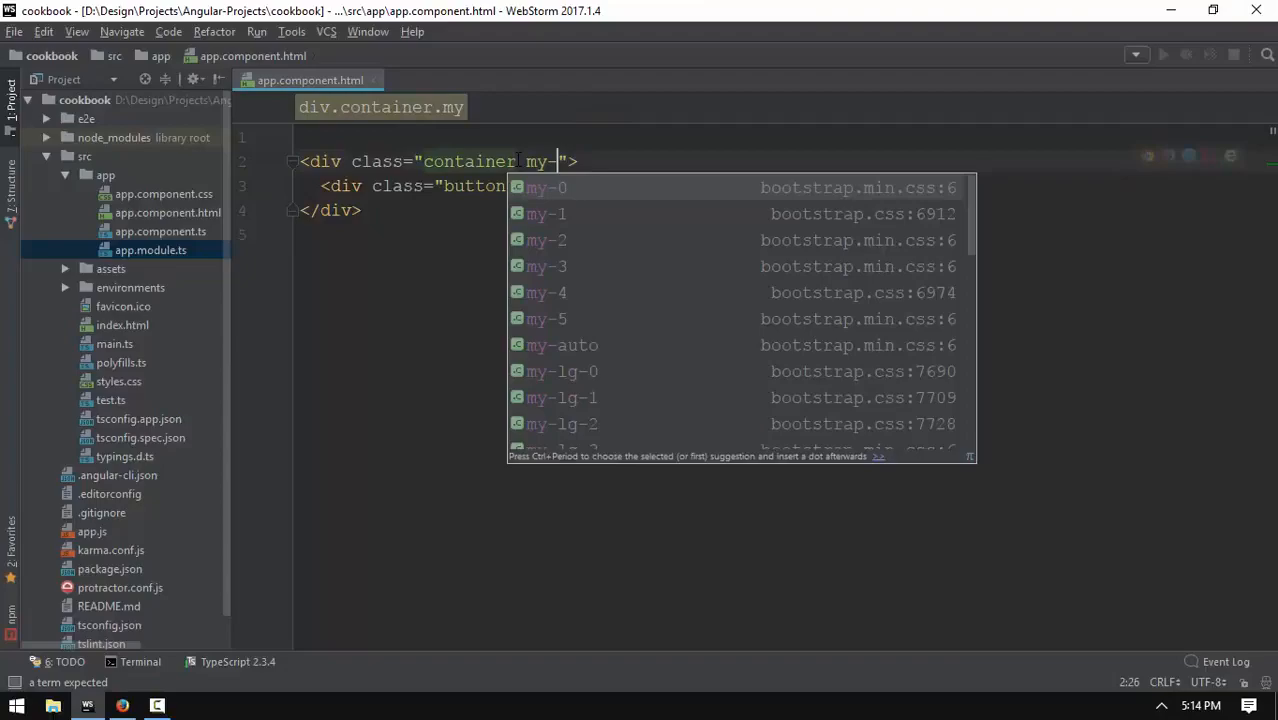
pyautogui.click(125, 705)
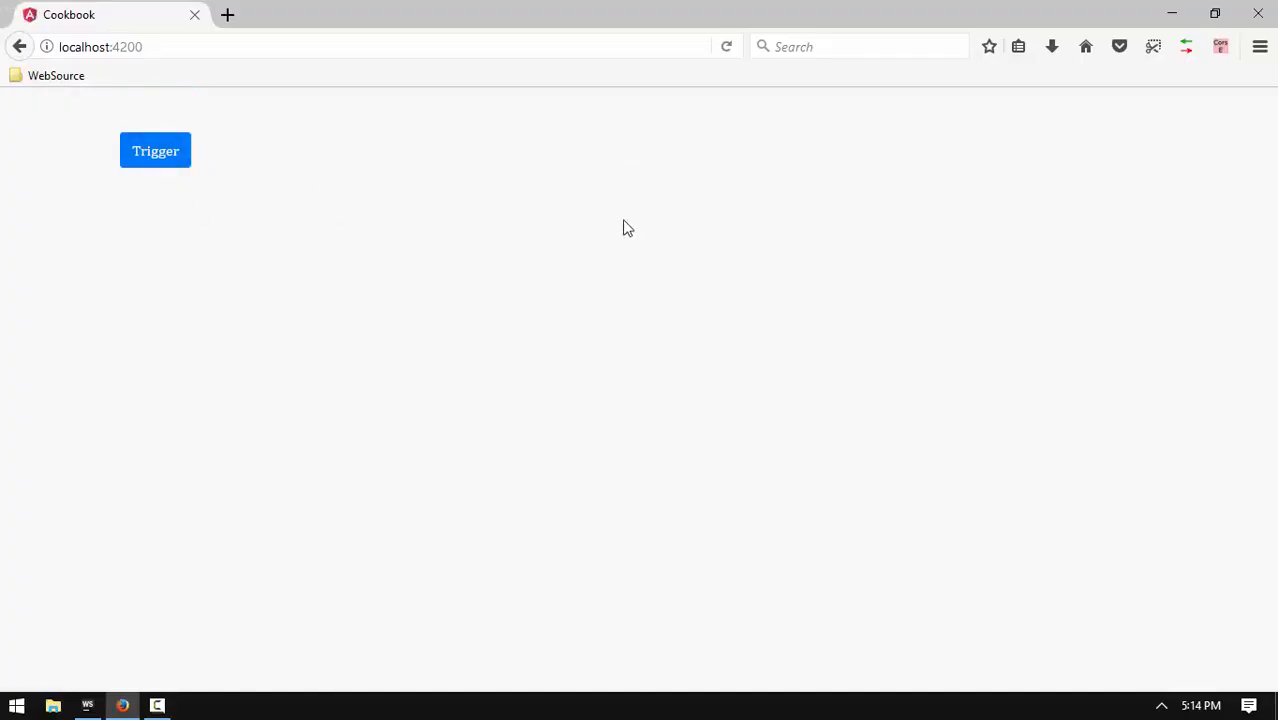
# View the Cookbook app at localhost:4200 showing the blue Trigger button.
pyautogui.click(87, 705)
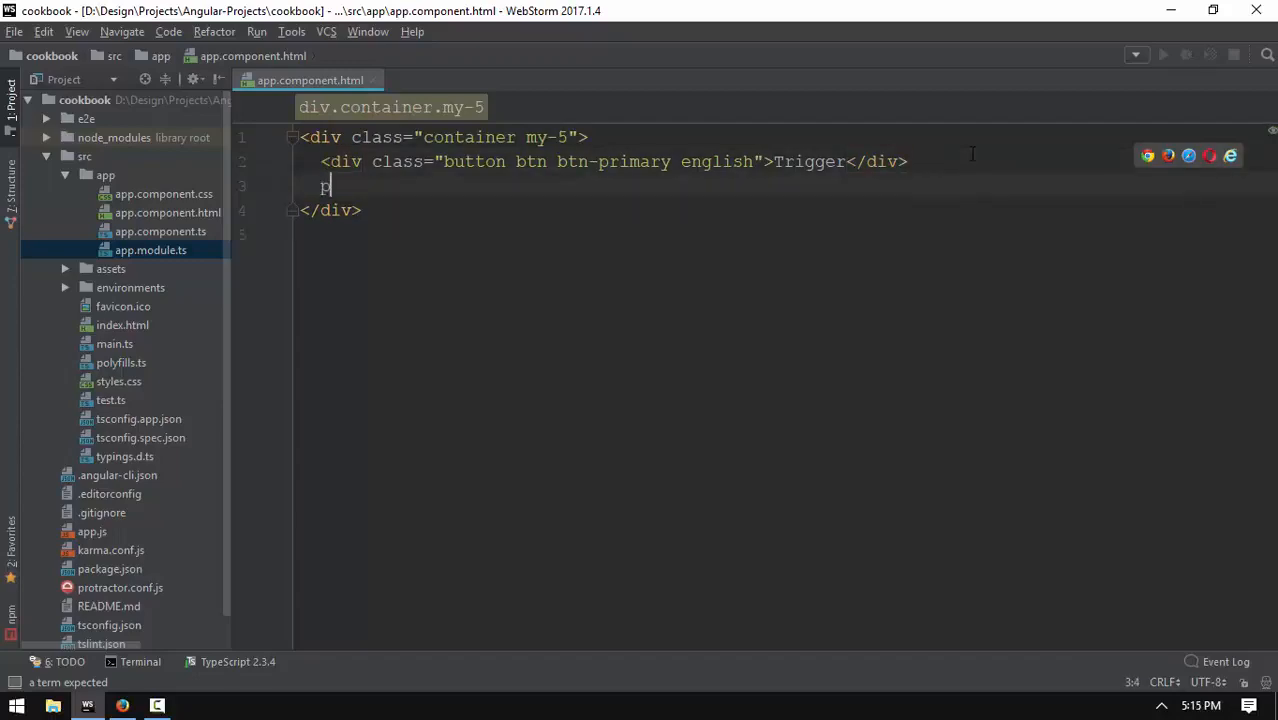
# Add a 'My Para' paragraph with class myPara below Trigger and select the myPara name.
pyautogui.write('p></p>')
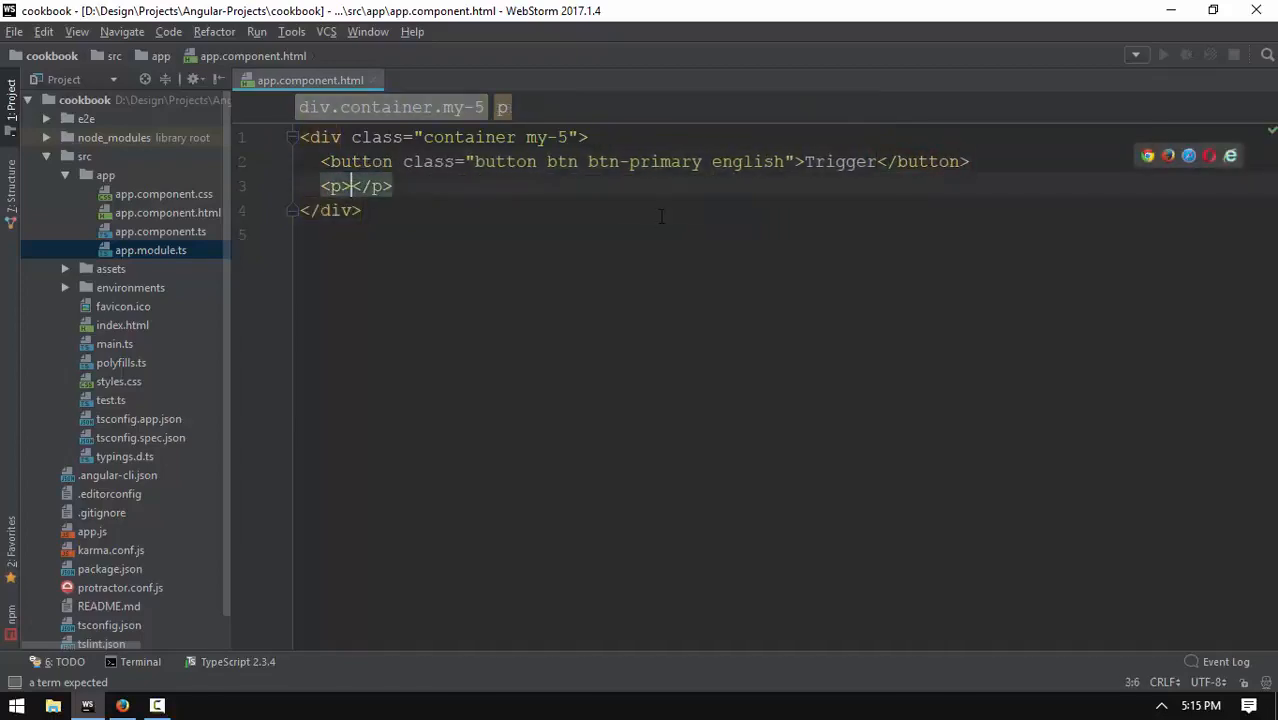
pyautogui.write('My Para')
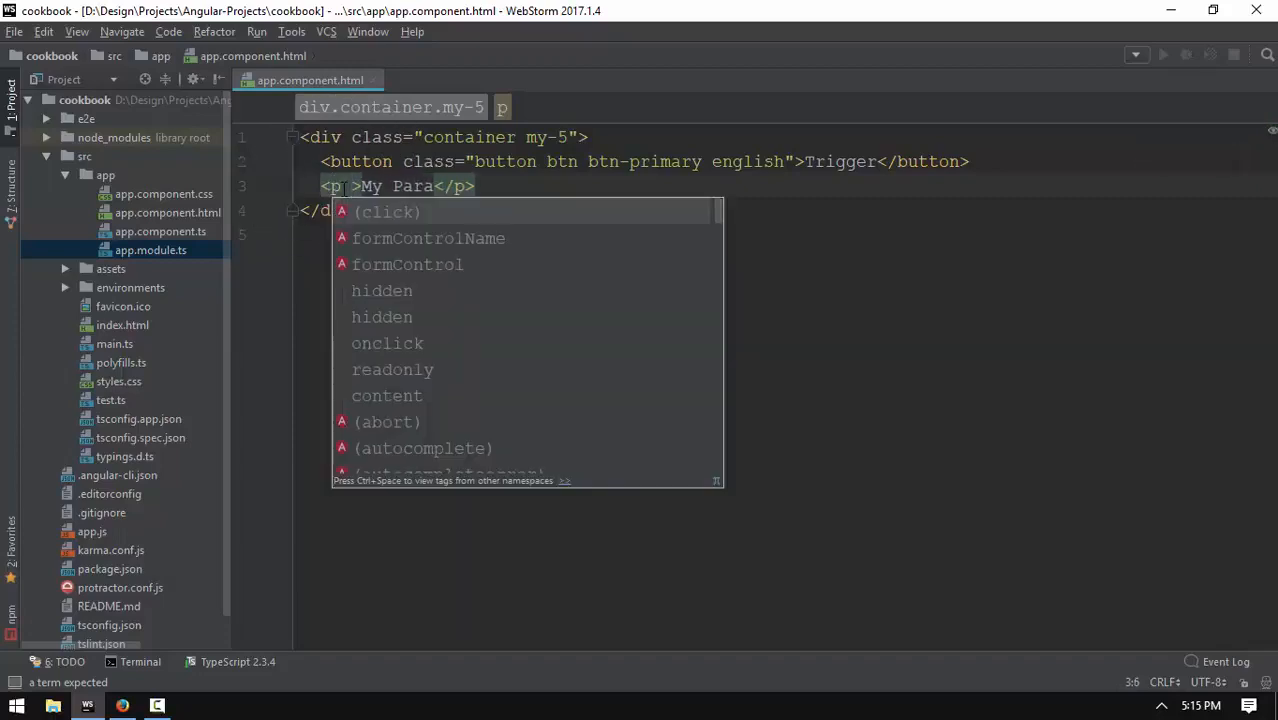
pyautogui.write('class="myPar"')
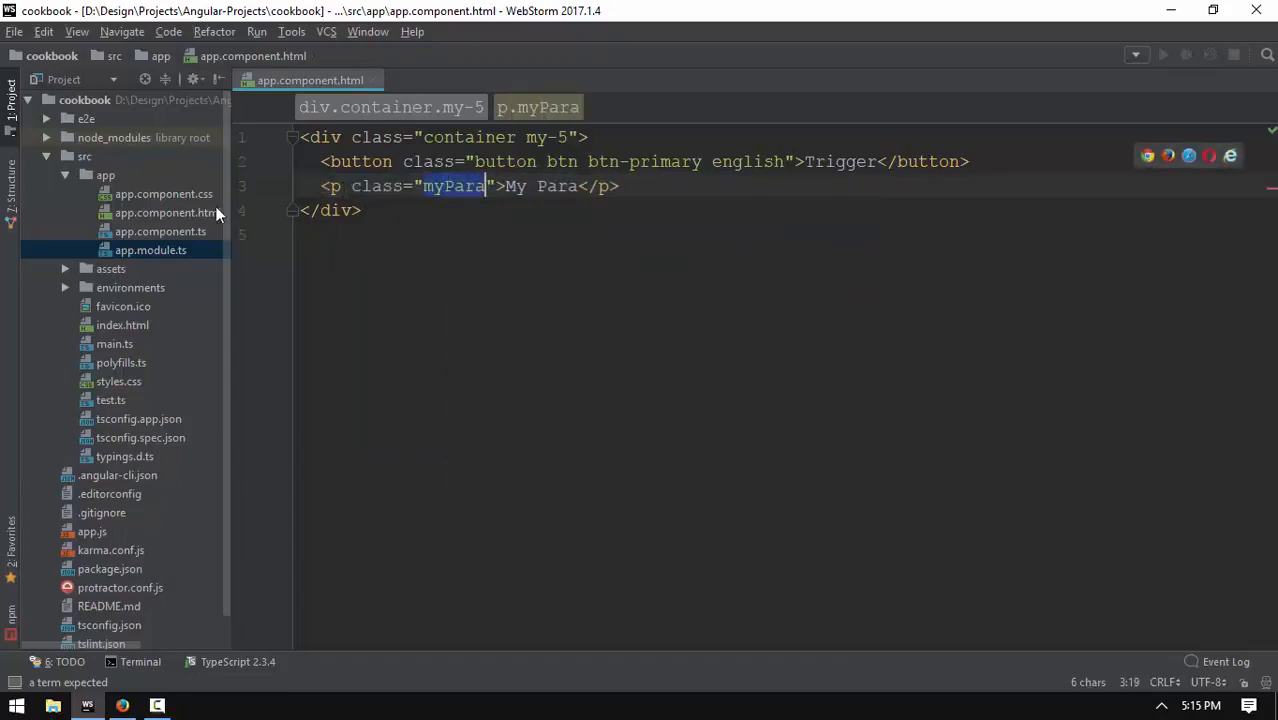
pyautogui.doubleClick(155, 193)
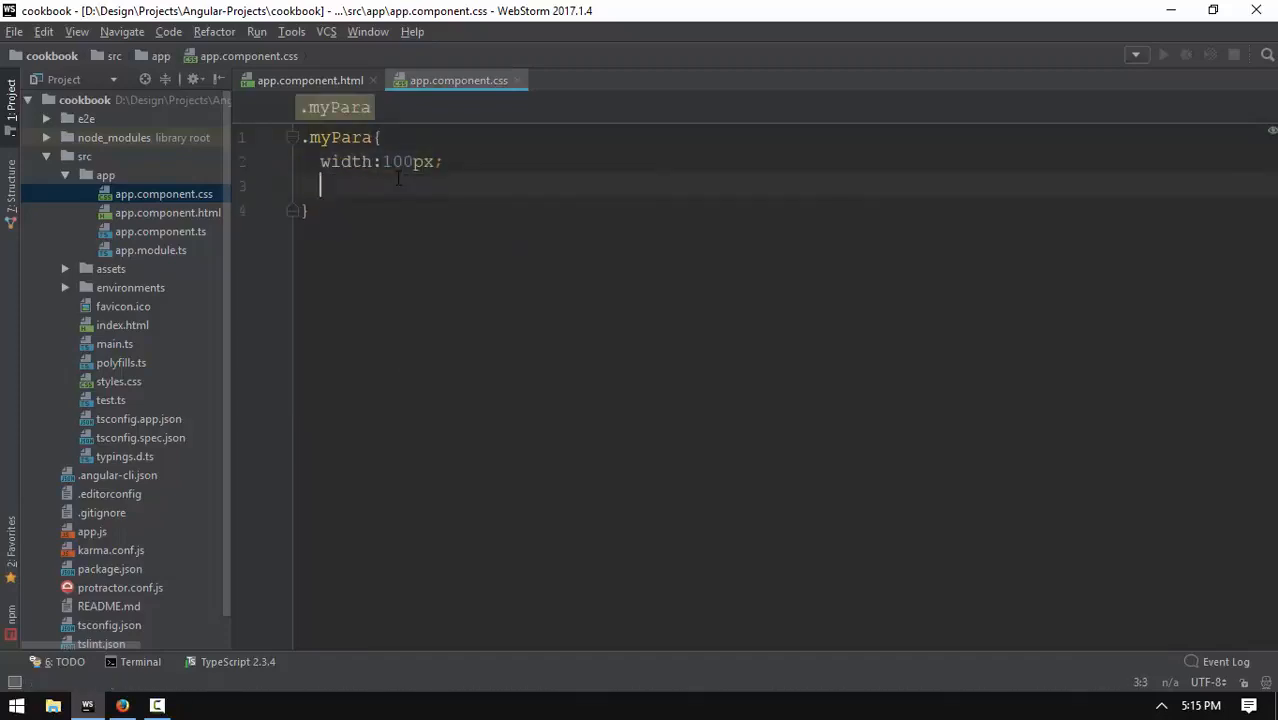
# Style .myPara with height 100px, background #000 and color #fff.
pyautogui.write('height:100')
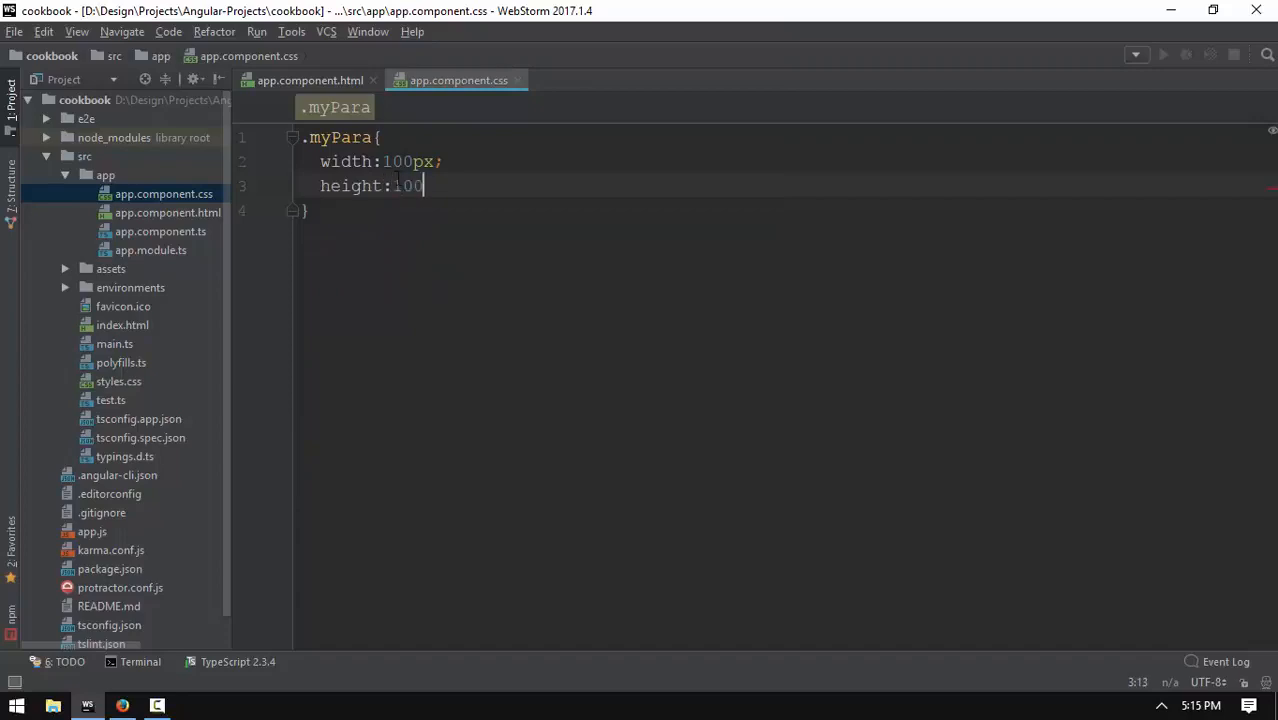
pyautogui.write('px;')
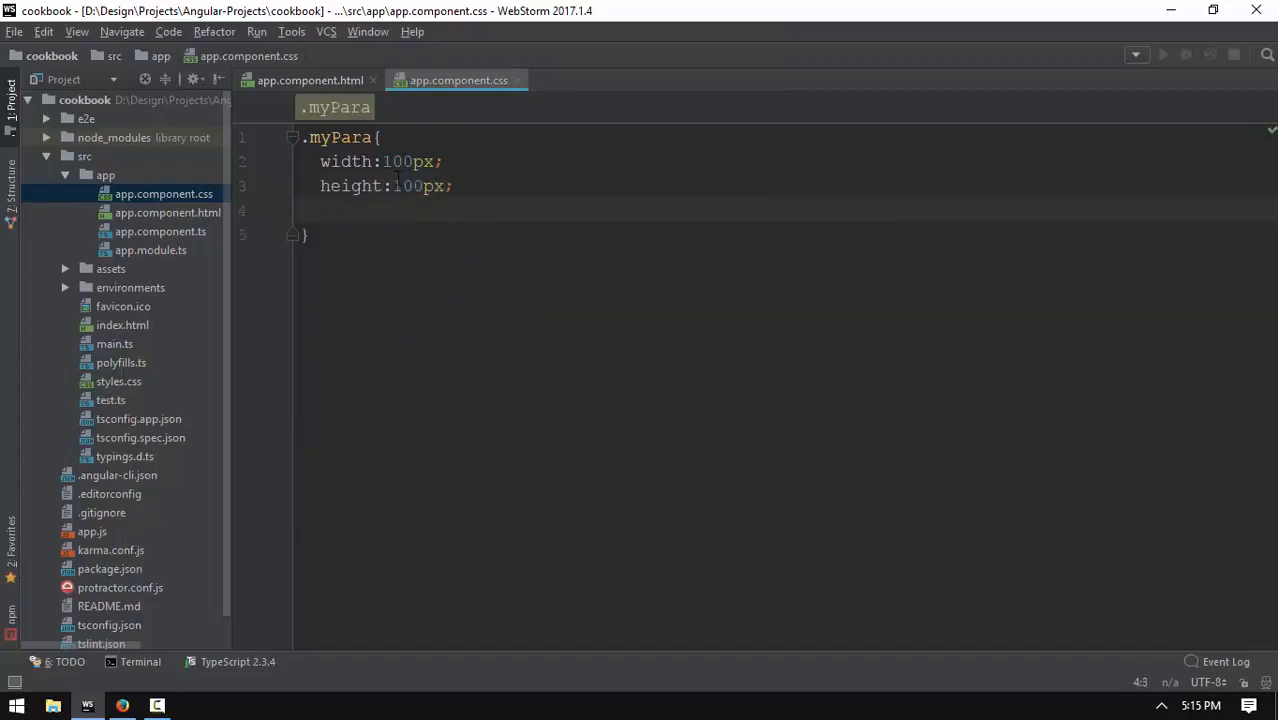
pyautogui.write('background: #000;')
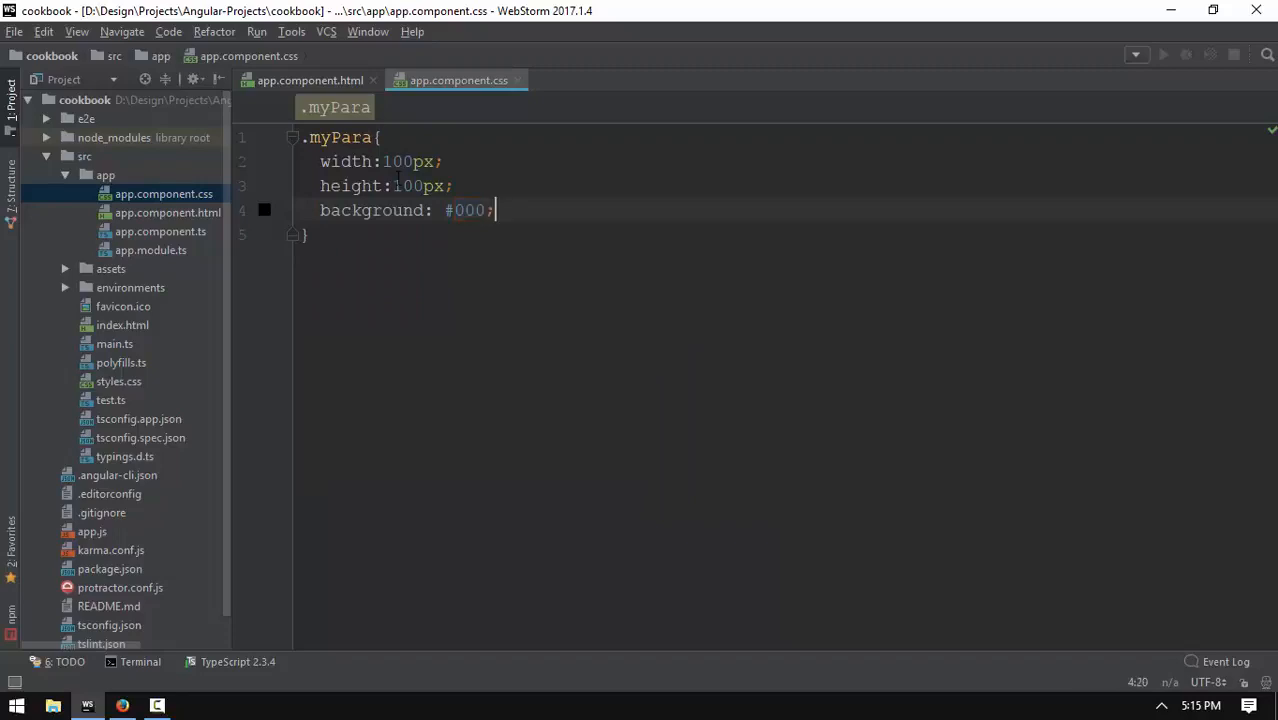
pyautogui.write('color')
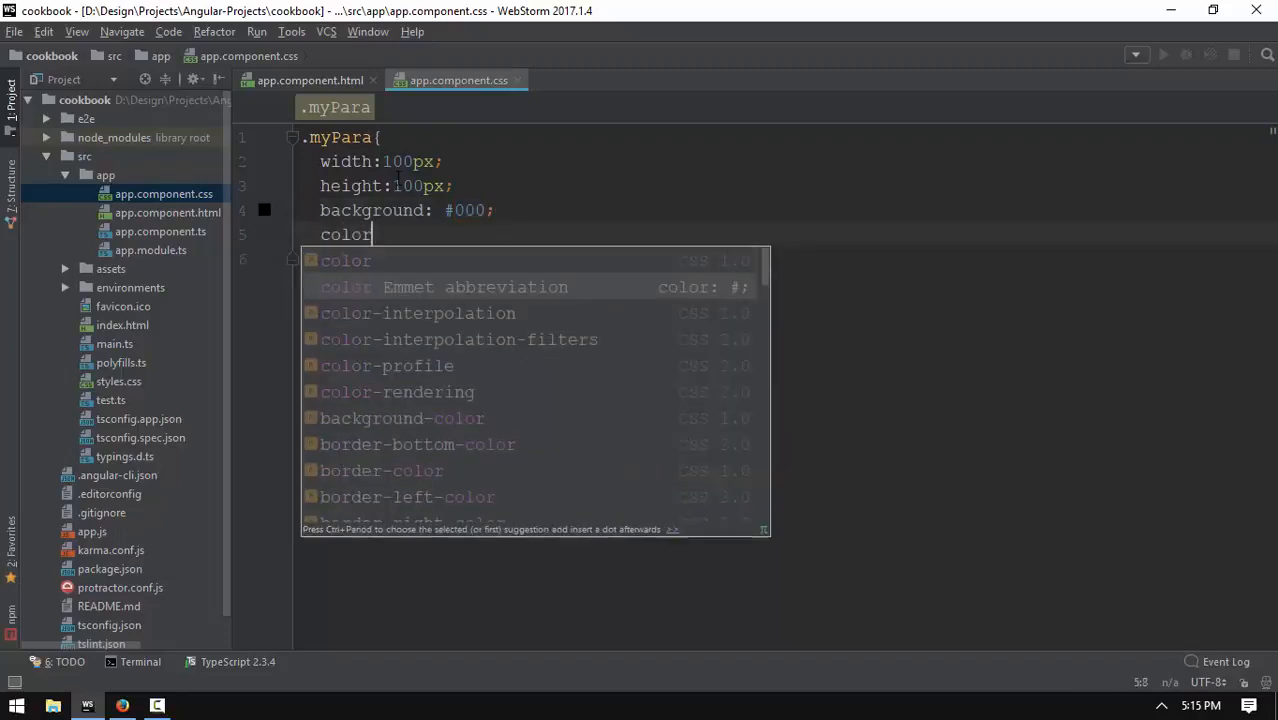
pyautogui.write(':#fff;')
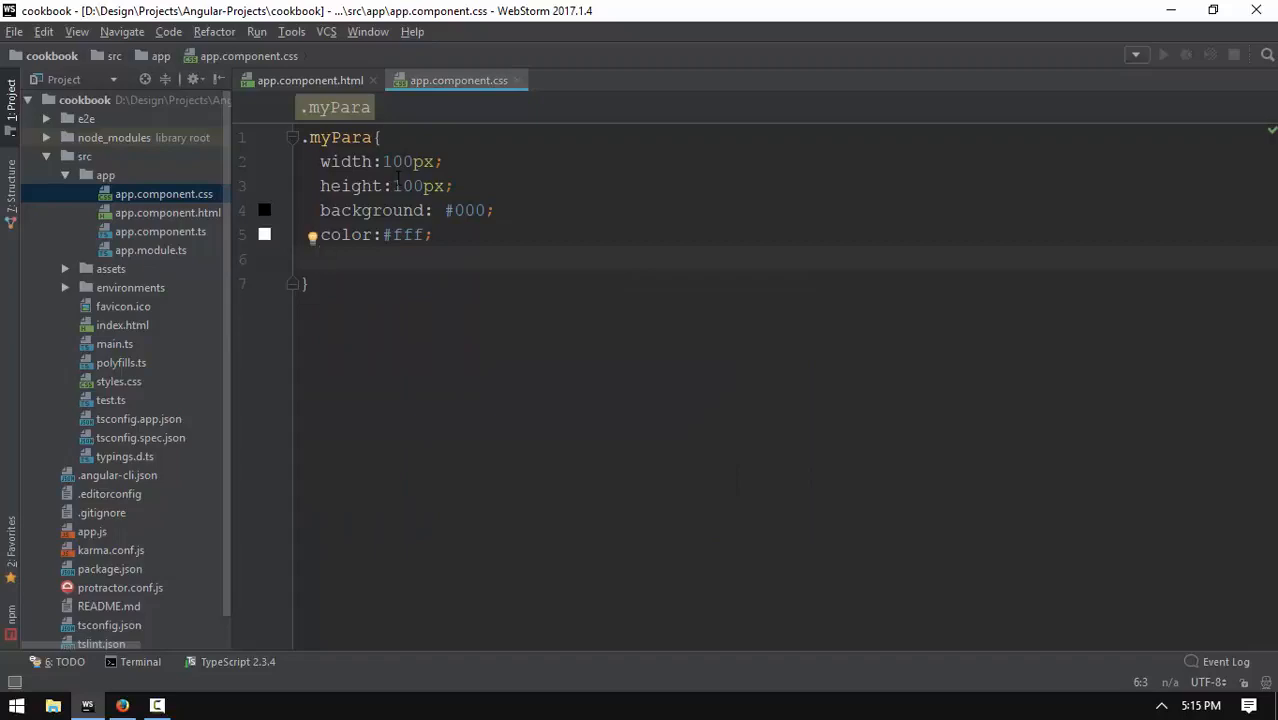
# Add margin-top: 100px to .myPara and open app.component.ts.
pyautogui.click(122, 705)
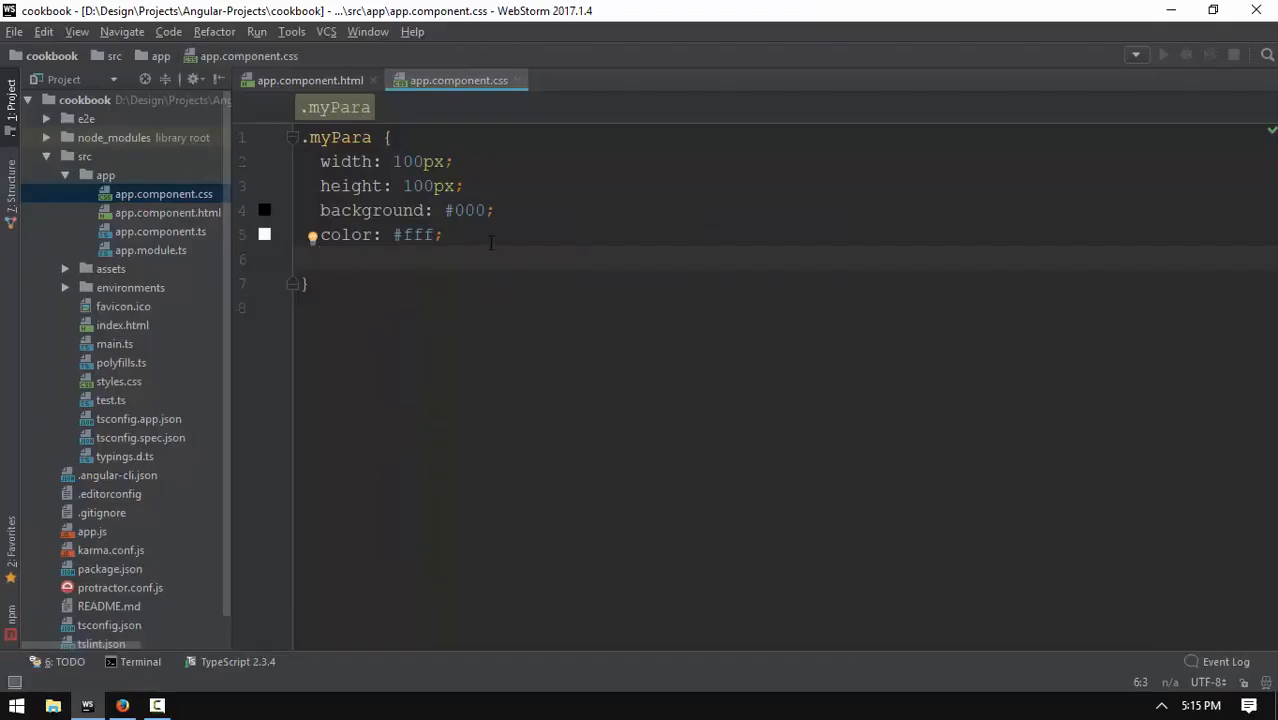
pyautogui.write('mart')
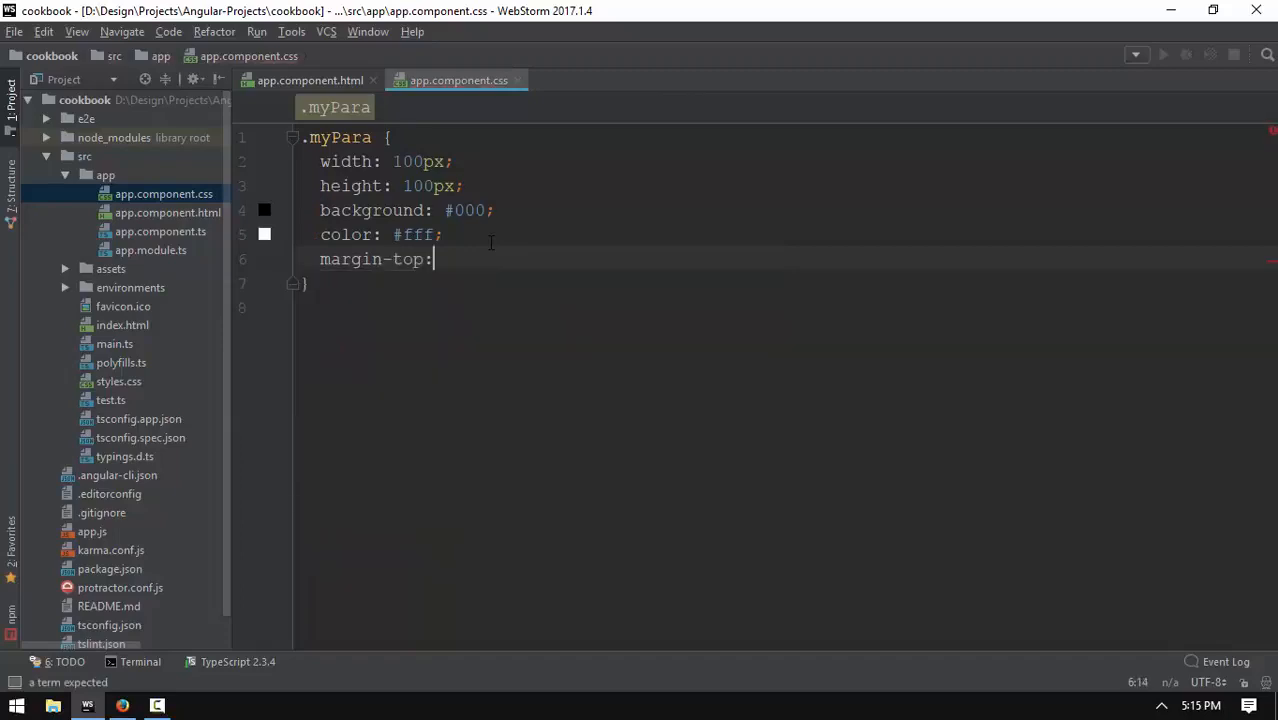
pyautogui.write('10p')
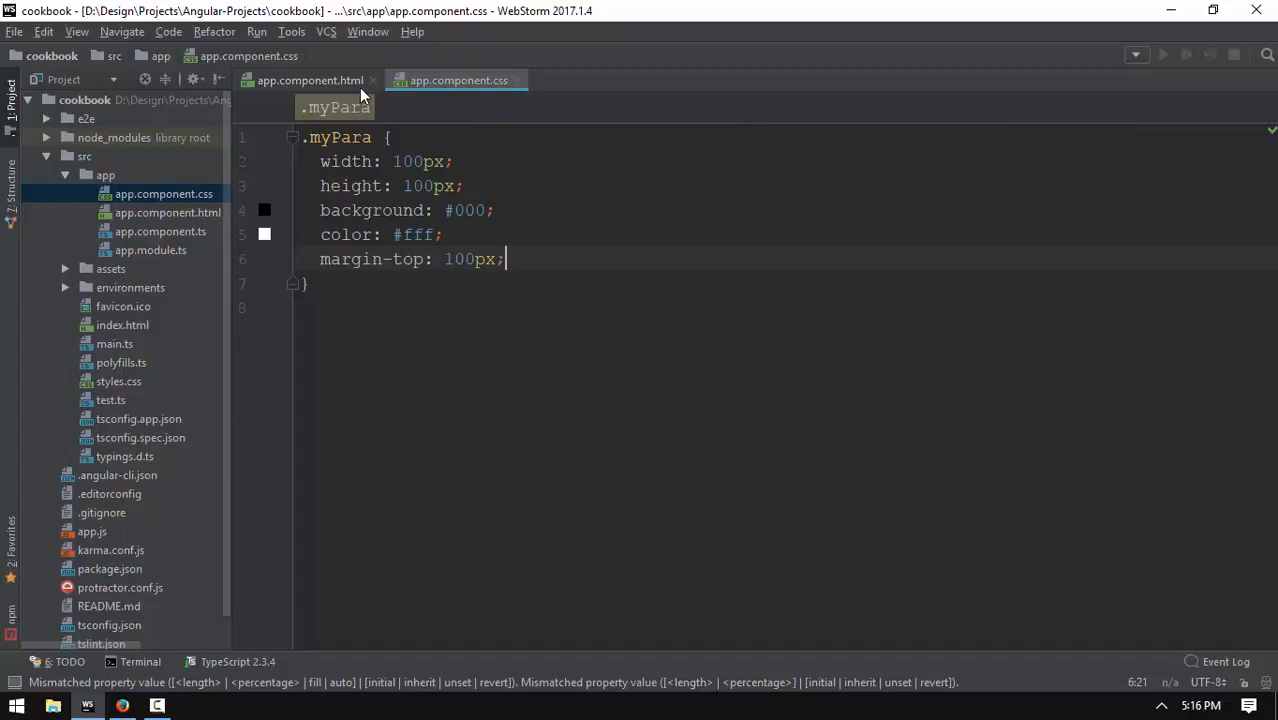
pyautogui.click(160, 231)
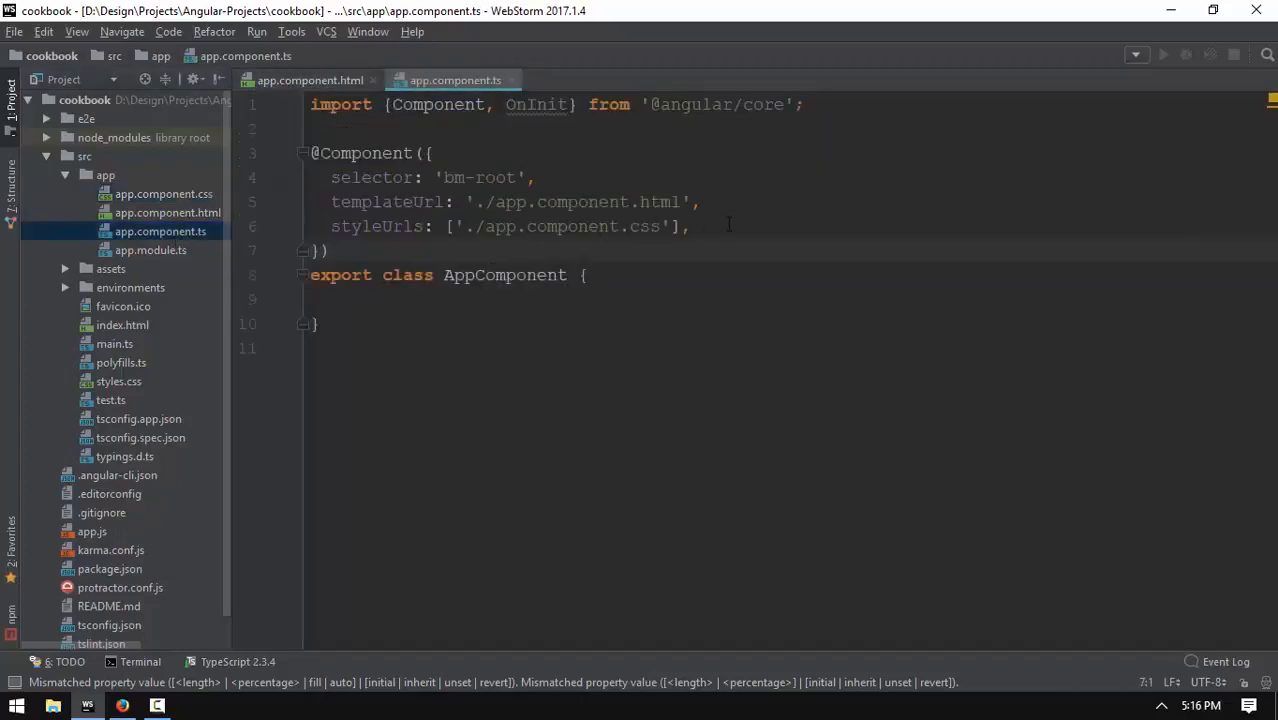
pyautogui.write('anim')
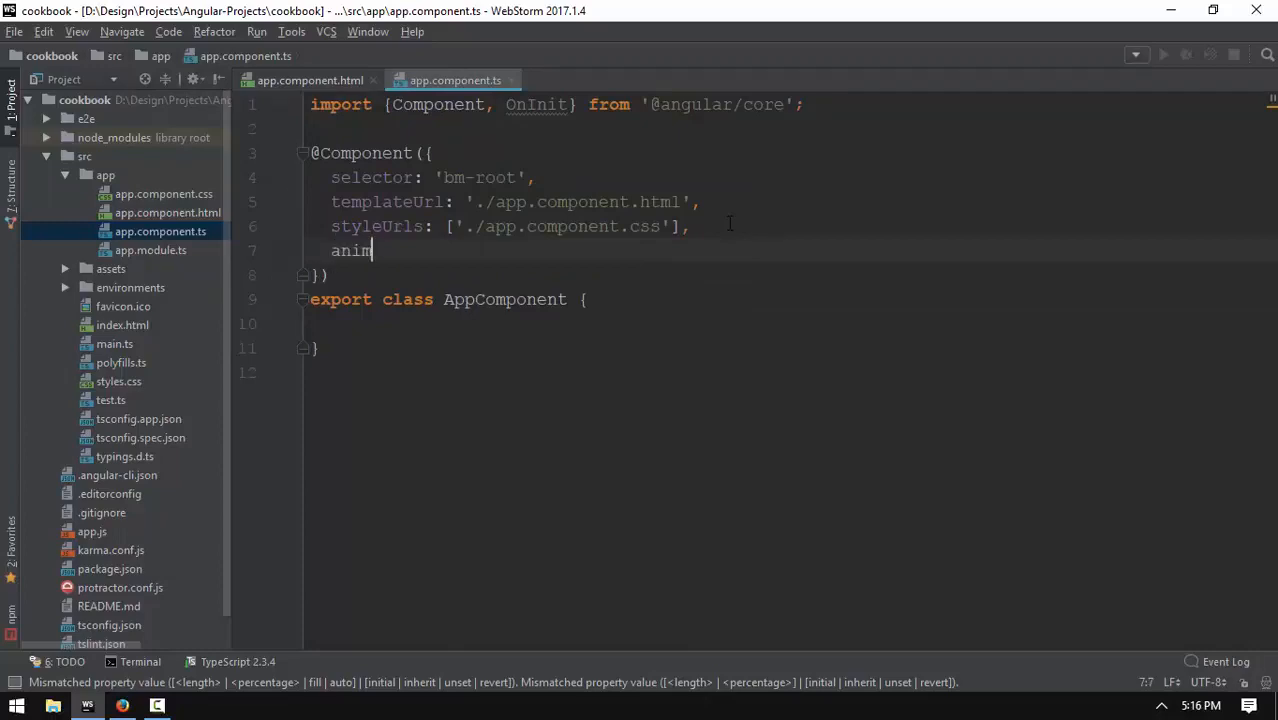
pyautogui.write('ations :')
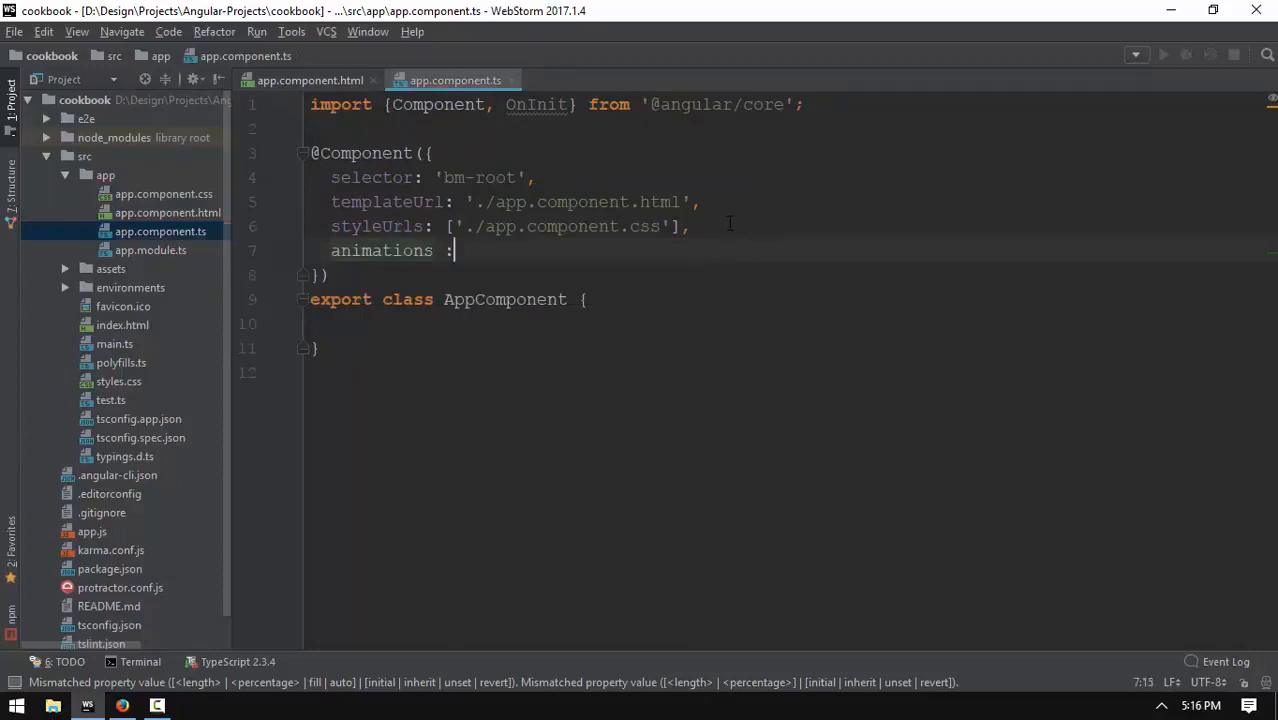
pyautogui.write('[')
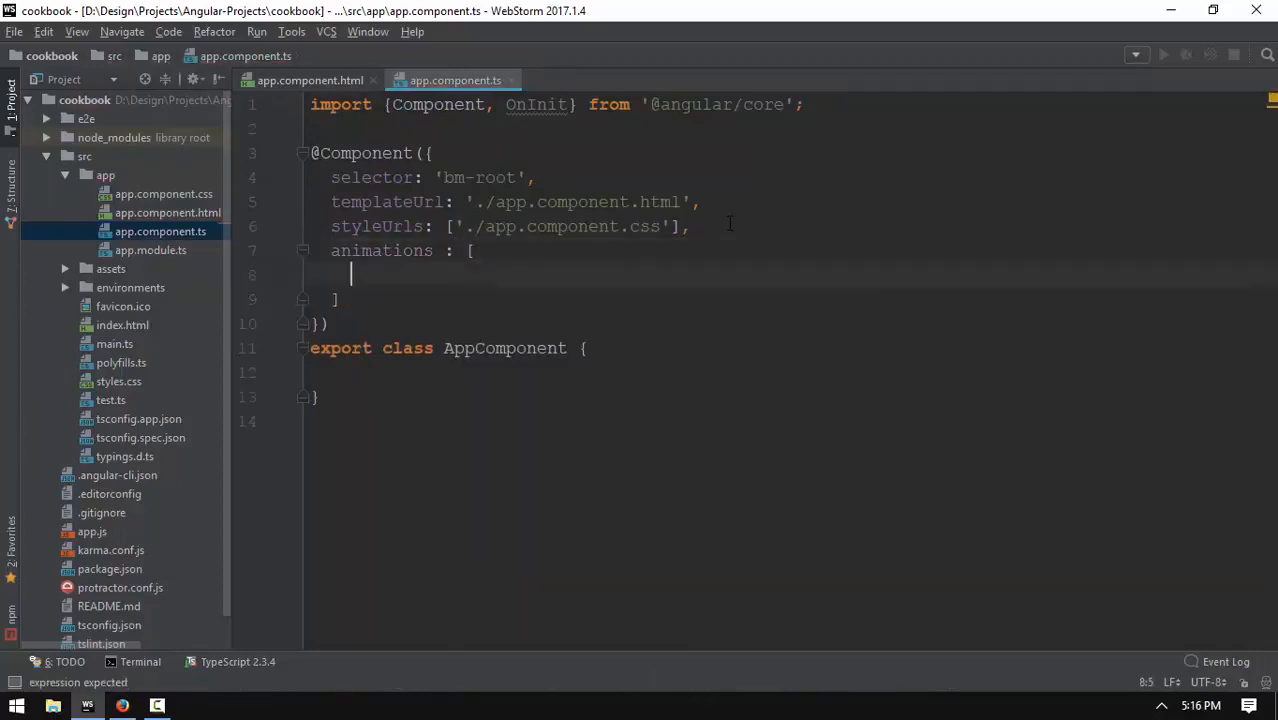
pyautogui.write('tri')
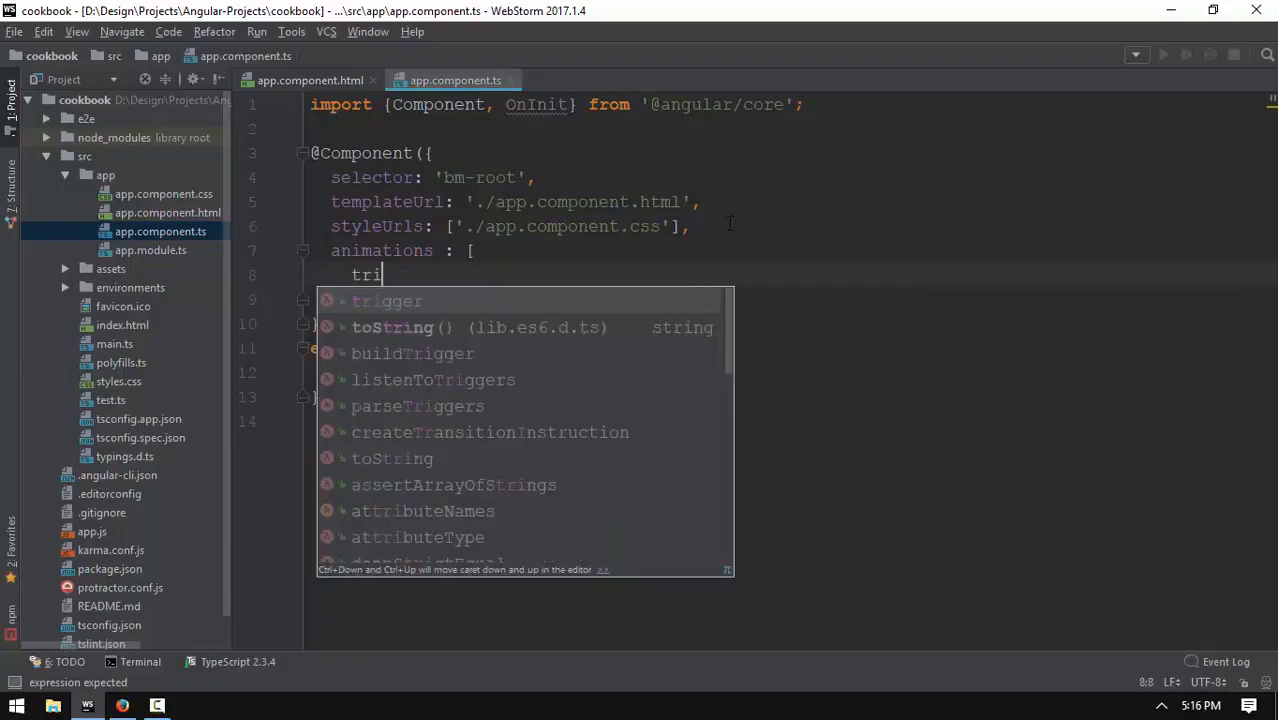
pyautogui.click(387, 301)
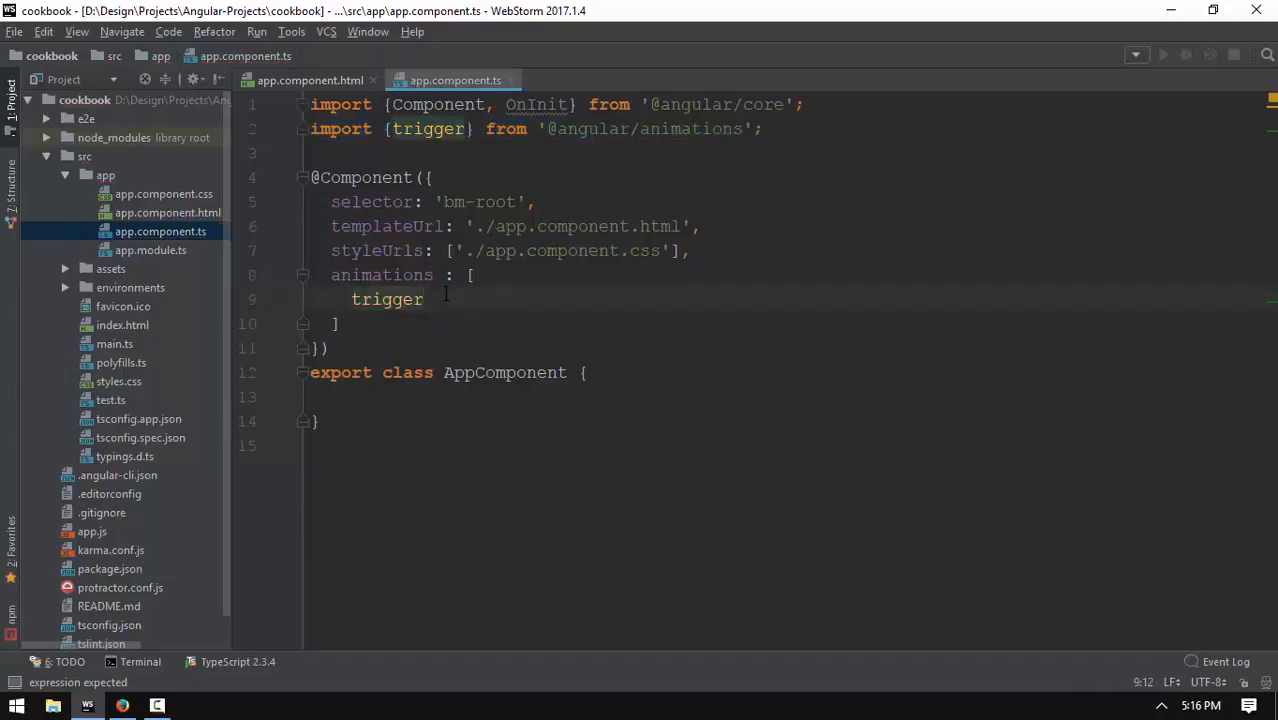
pyautogui.write('()')
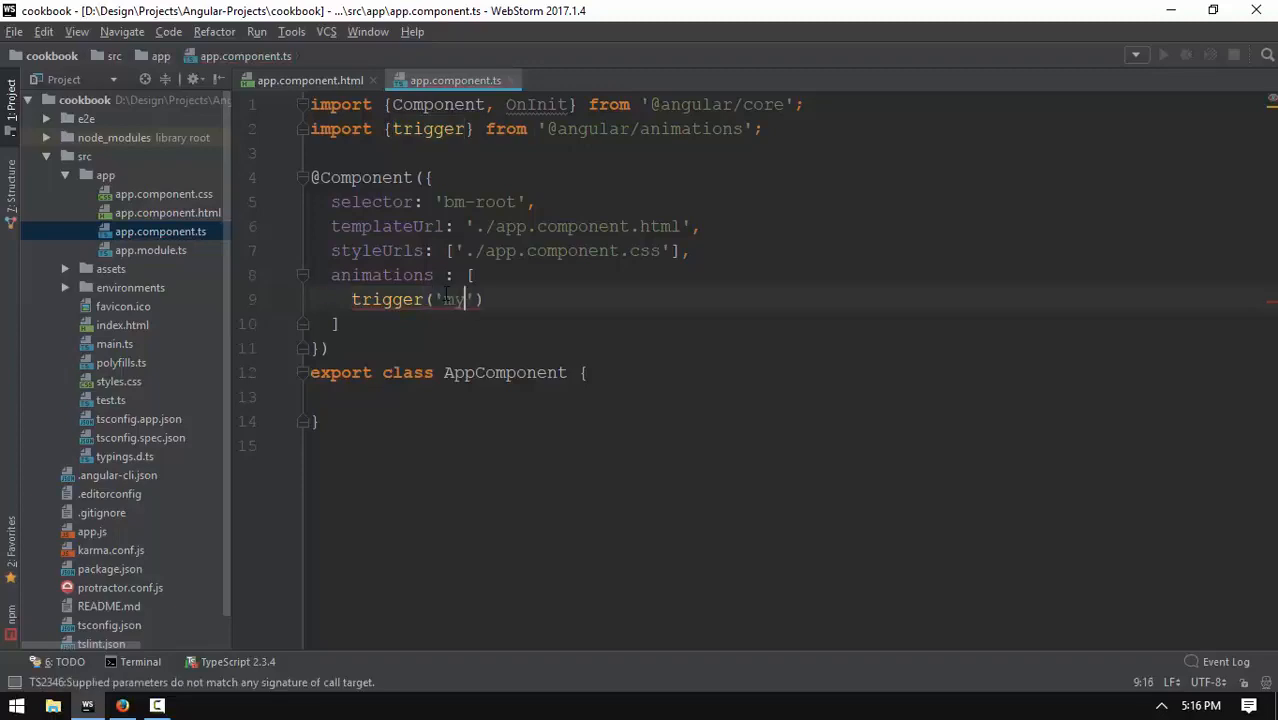
pyautogui.write('Anim')
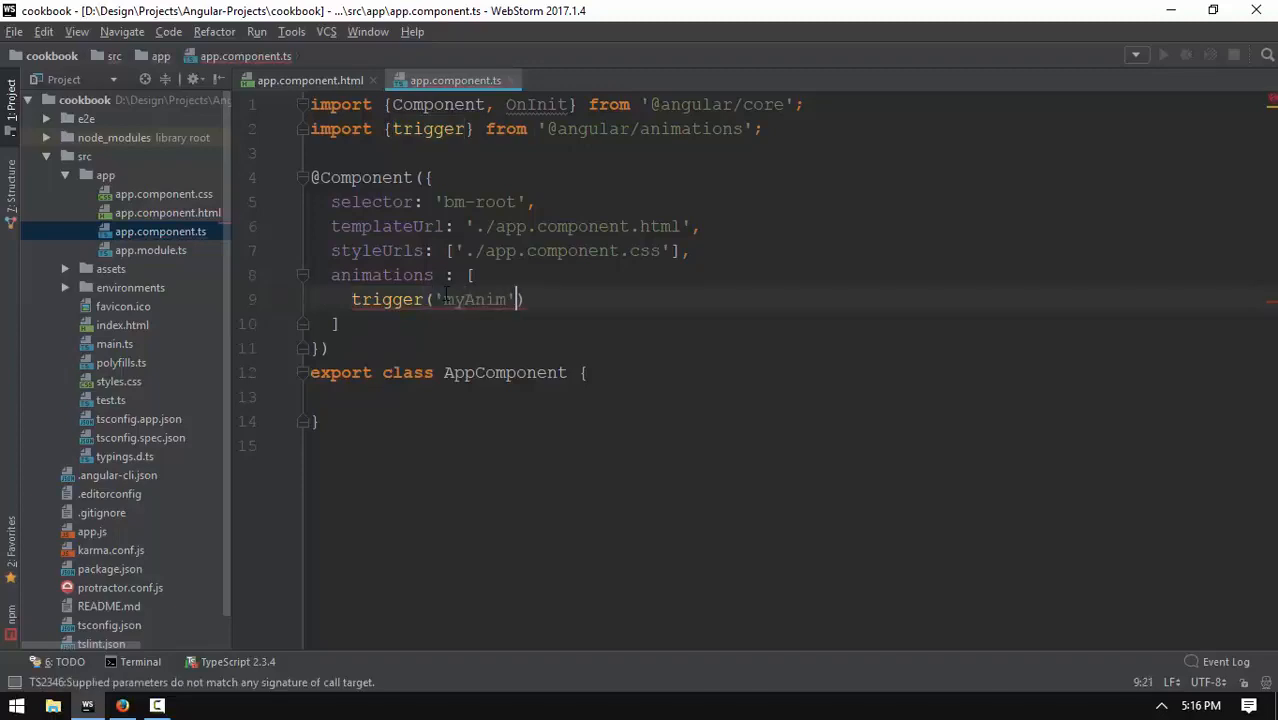
pyautogui.write(',[]')
pyautogui.write('s')
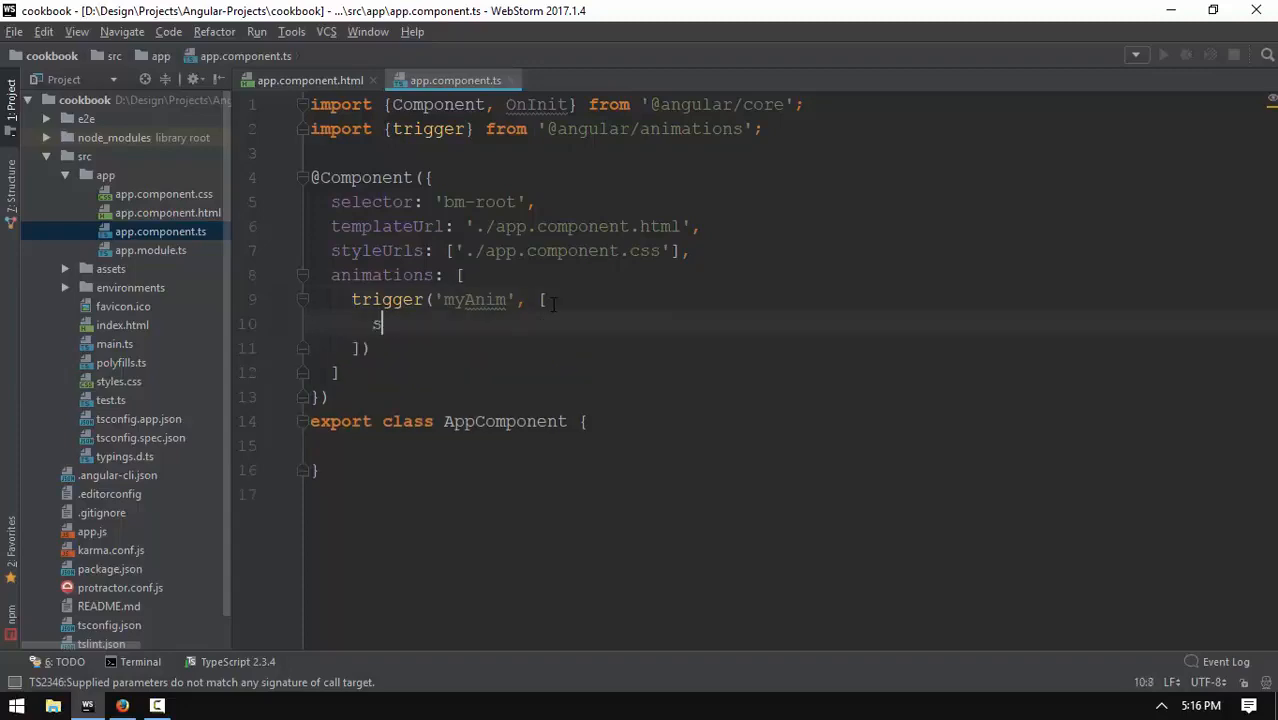
# Add 'off' and 'on' states to the myAnim trigger, importing state.
pyautogui.write('tate(),')
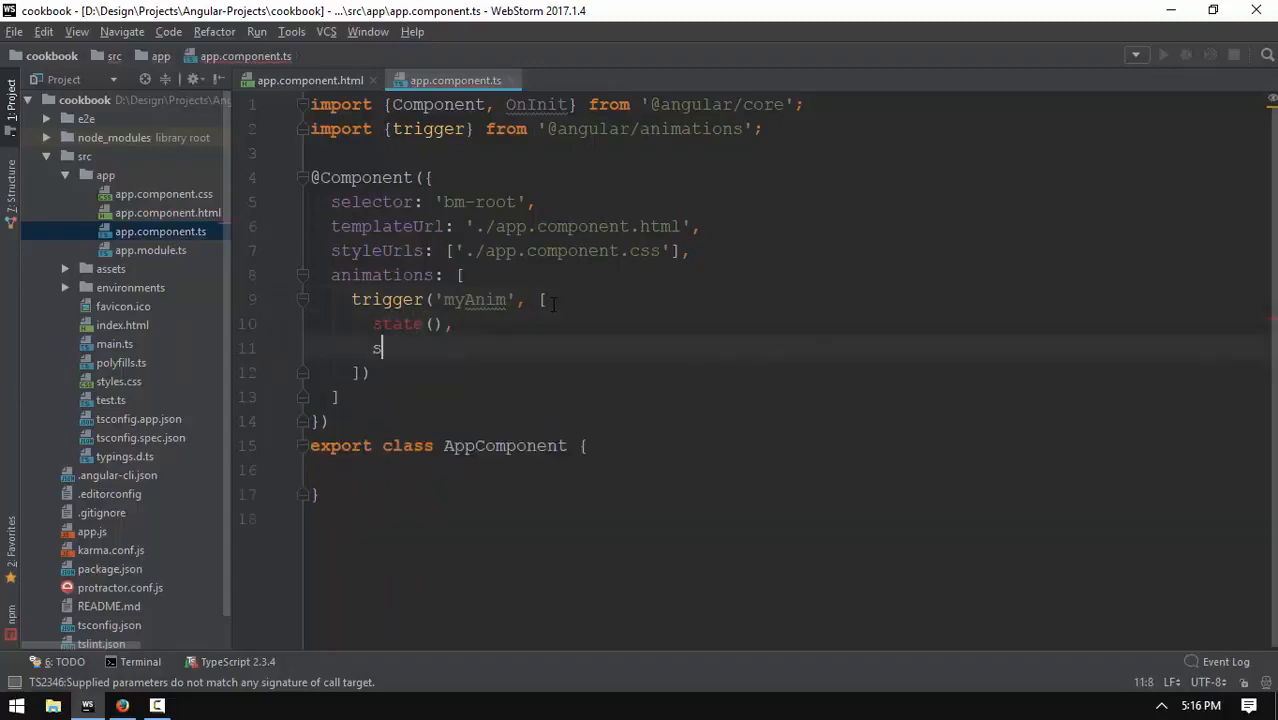
pyautogui.write('tate();')
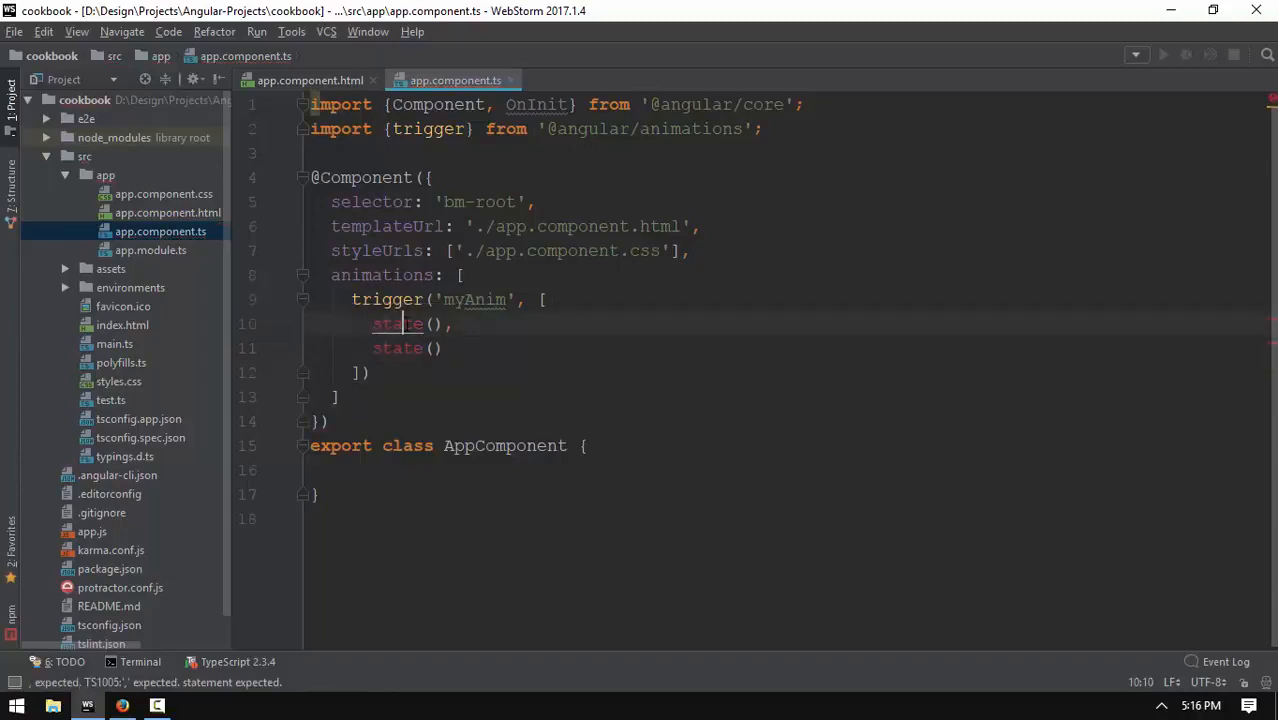
pyautogui.write('state,')
pyautogui.write("'of'")
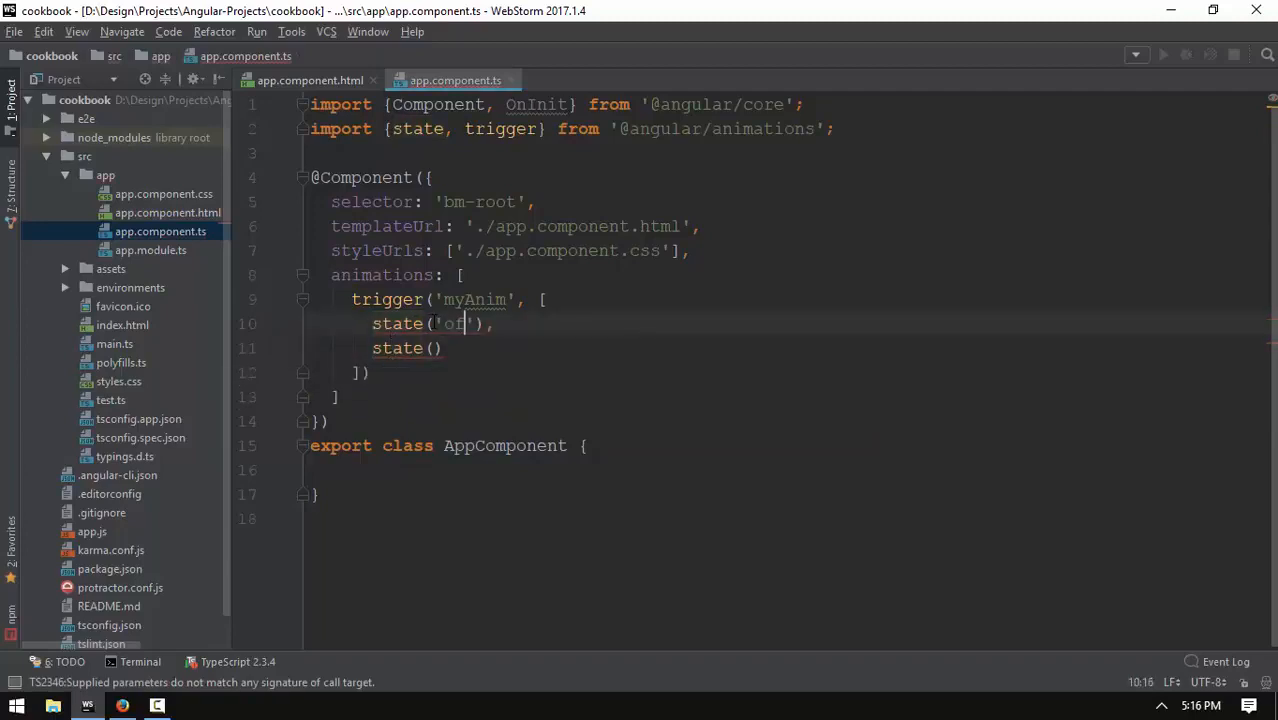
pyautogui.click(122, 704)
pyautogui.write('f')
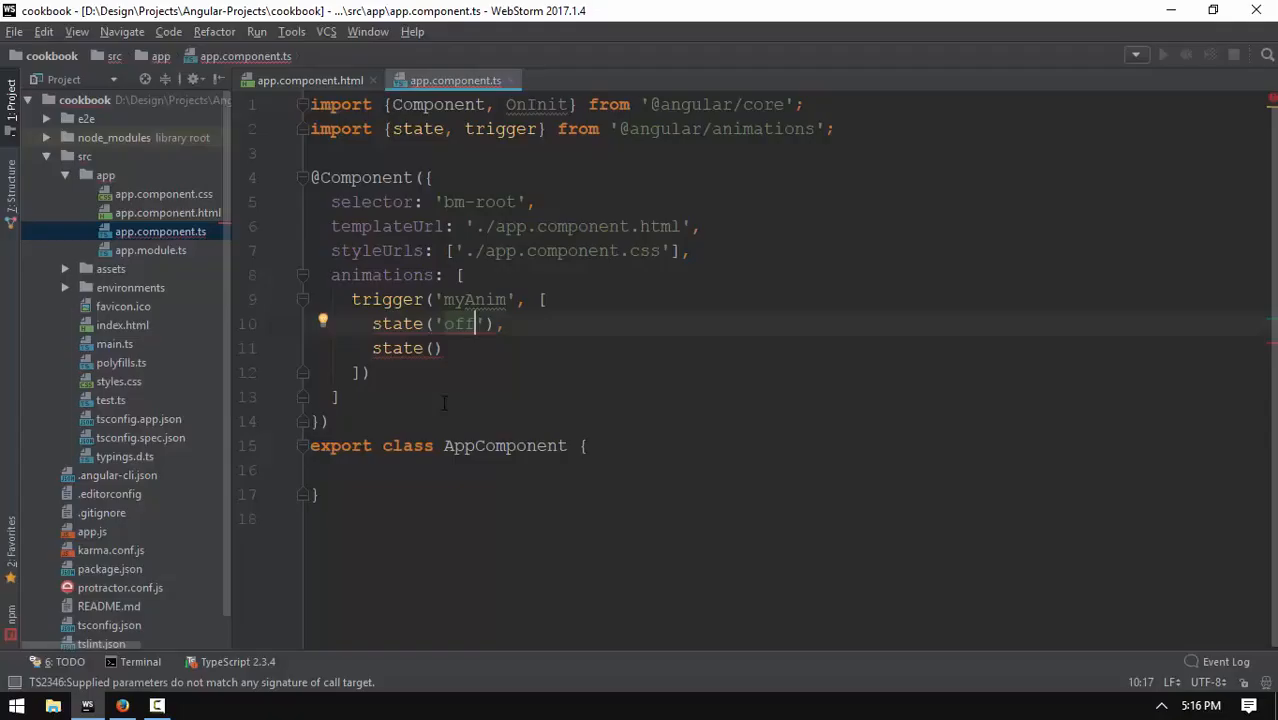
pyautogui.write("''")
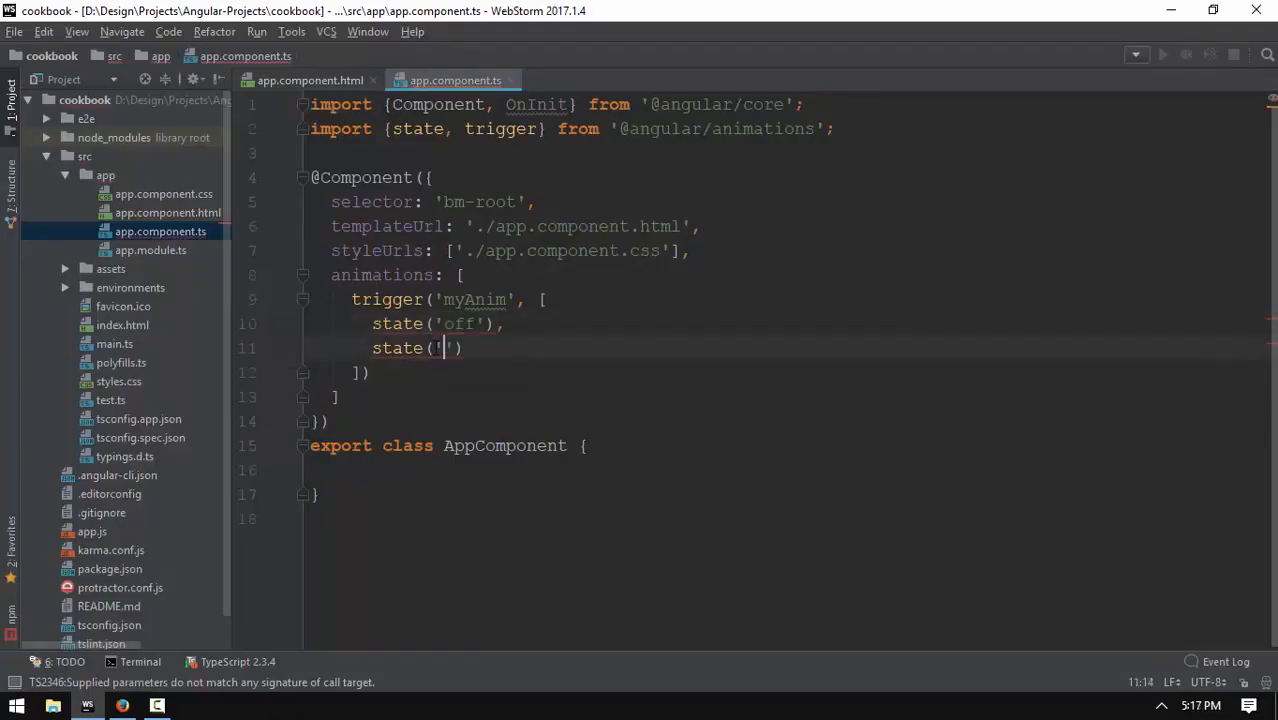
pyautogui.write('on')
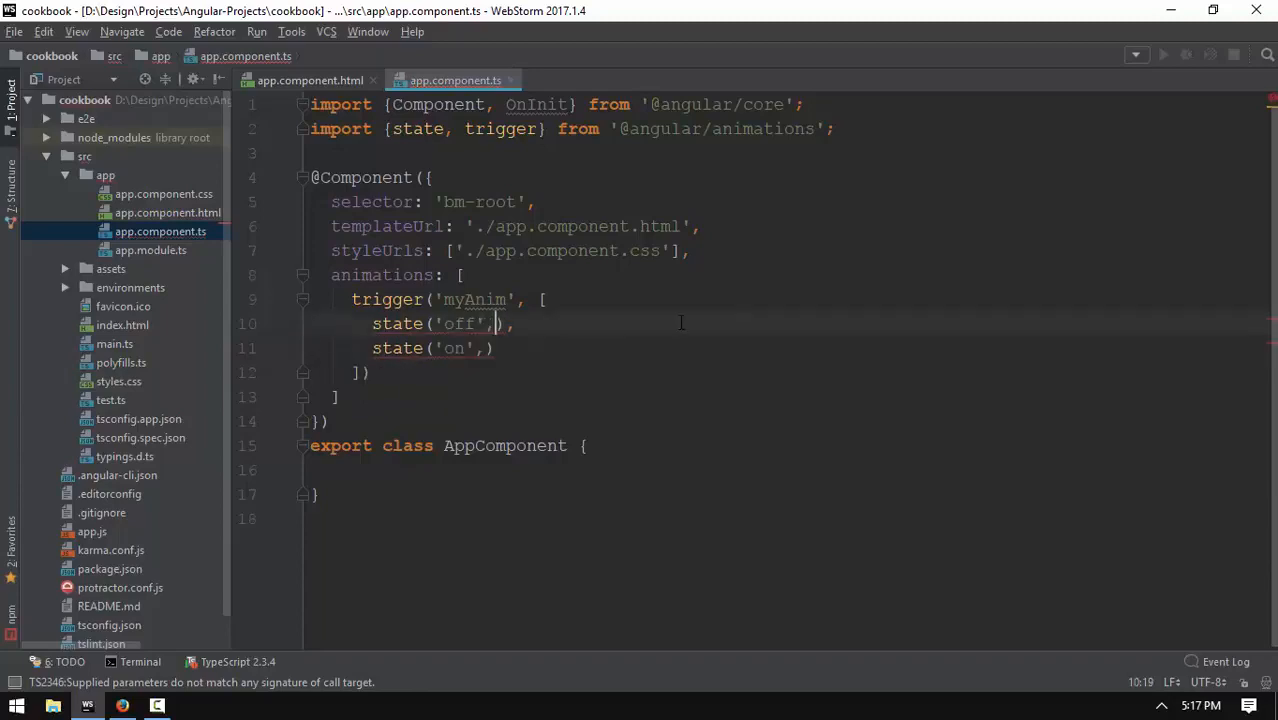
pyautogui.write('style({')
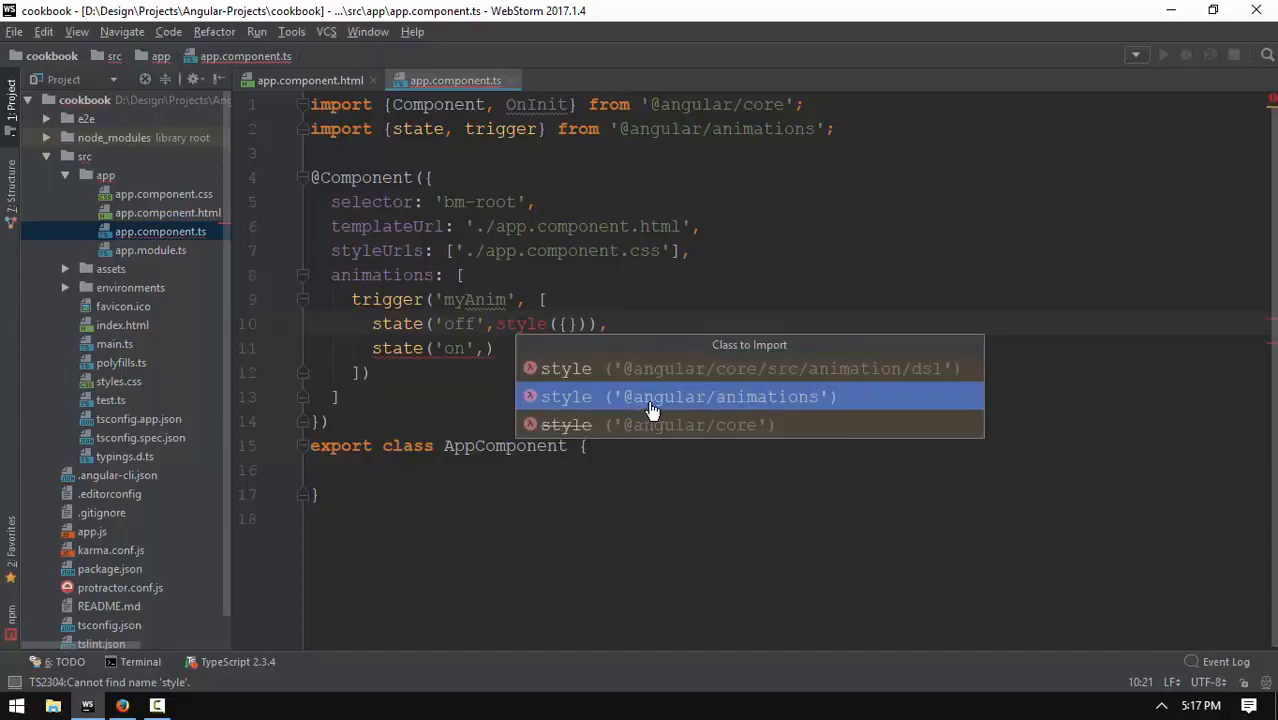
# Import style and give the 'off' state transform translateX(0).
pyautogui.click(652, 396)
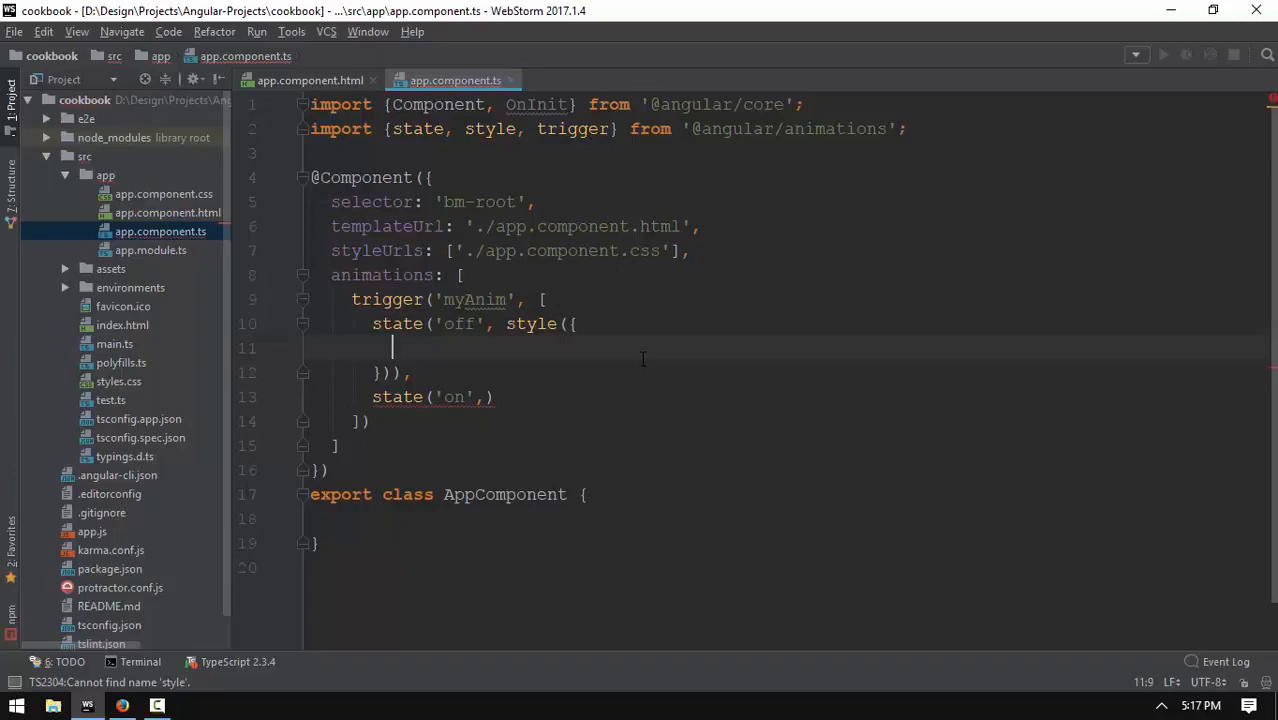
pyautogui.write('transform :')
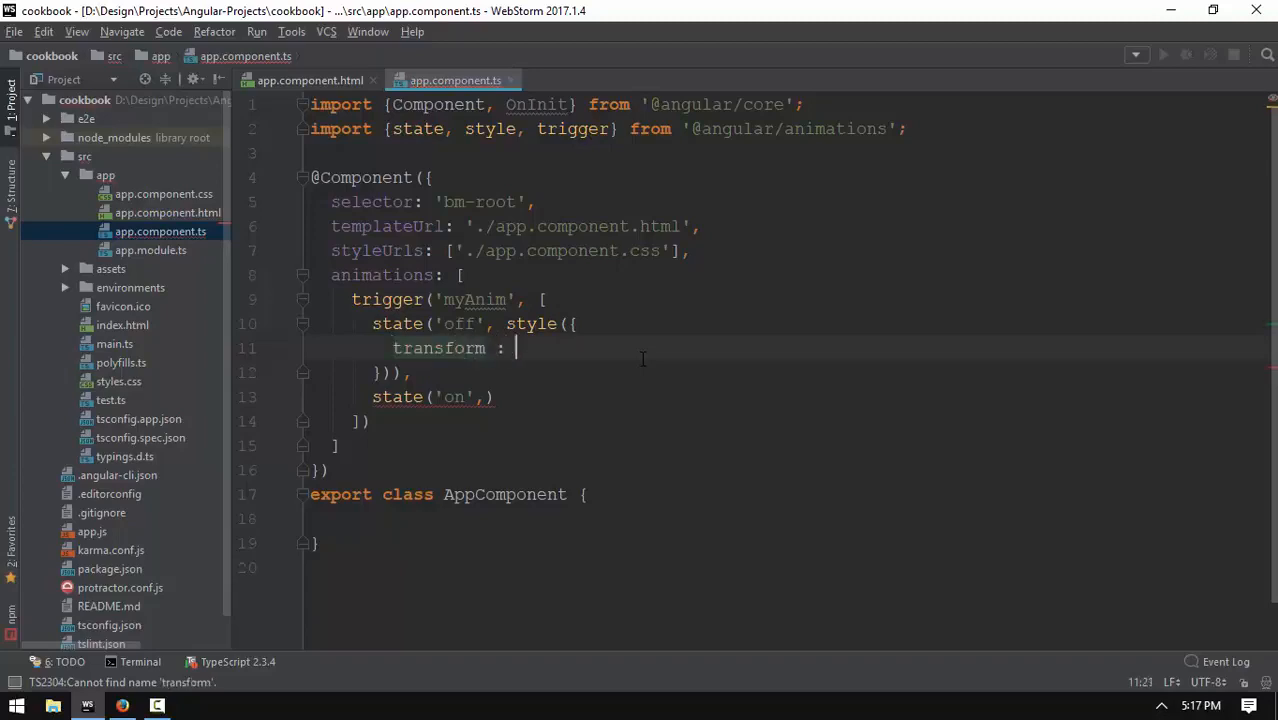
pyautogui.write("'transf'")
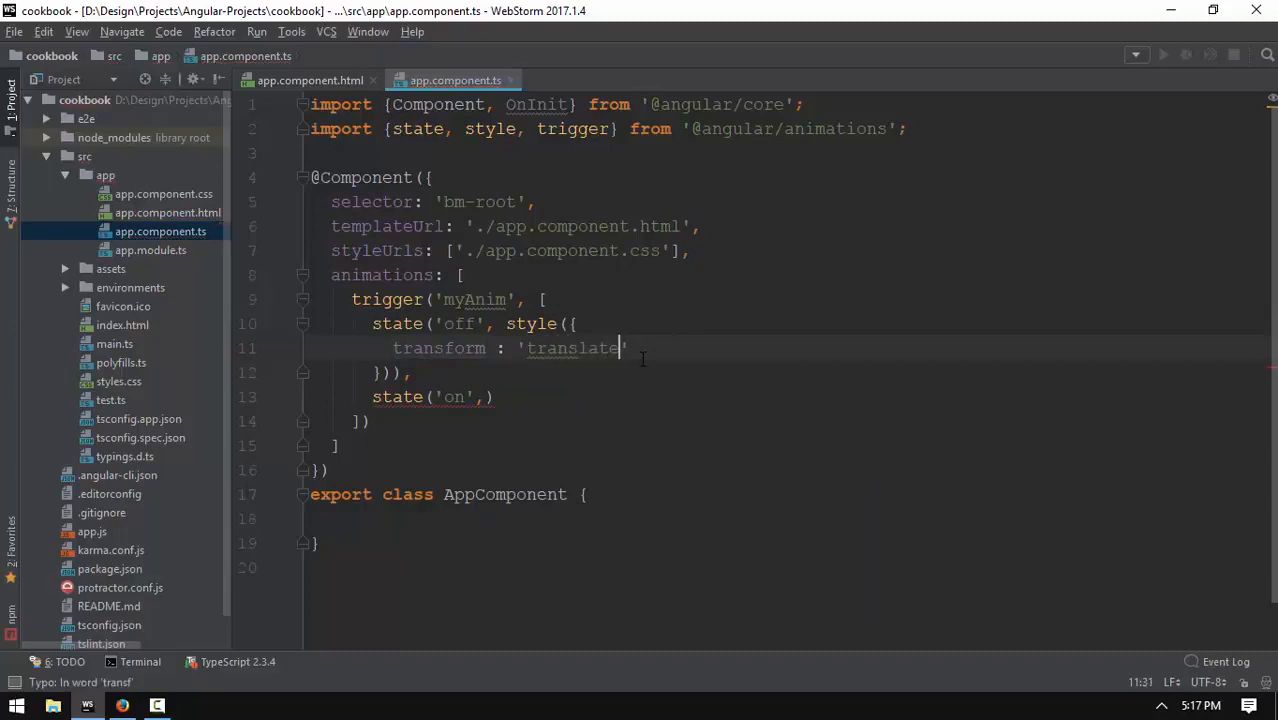
pyautogui.write('X(')
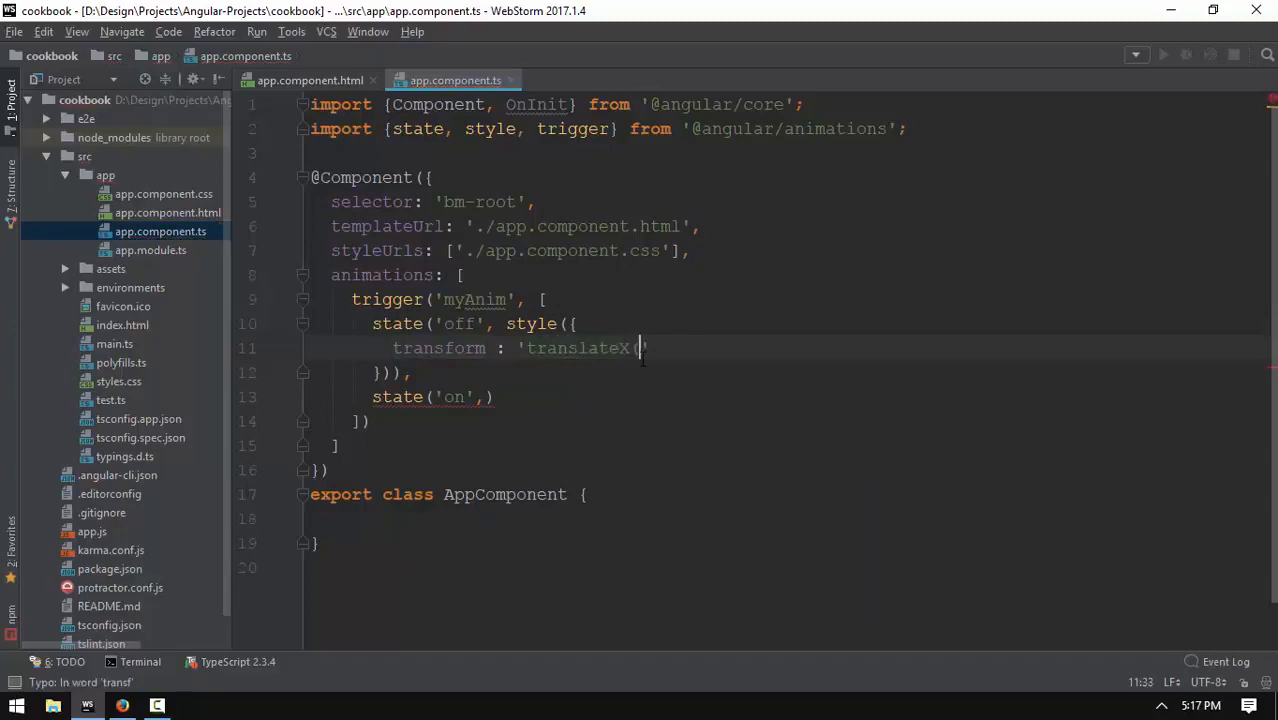
pyautogui.write('0)')
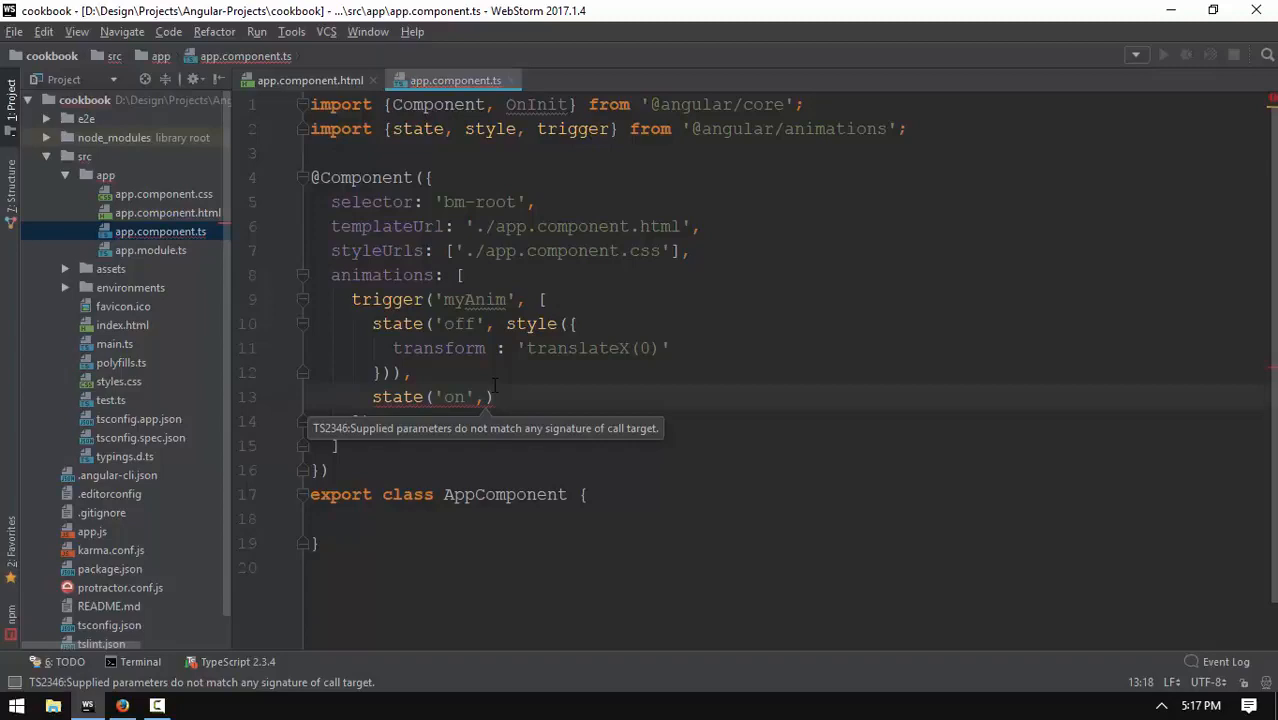
# Give the 'on' state transform translateX(200px) and return to the HTML template.
pyautogui.write('style({')
pyautogui.write("transform: 'traslate")
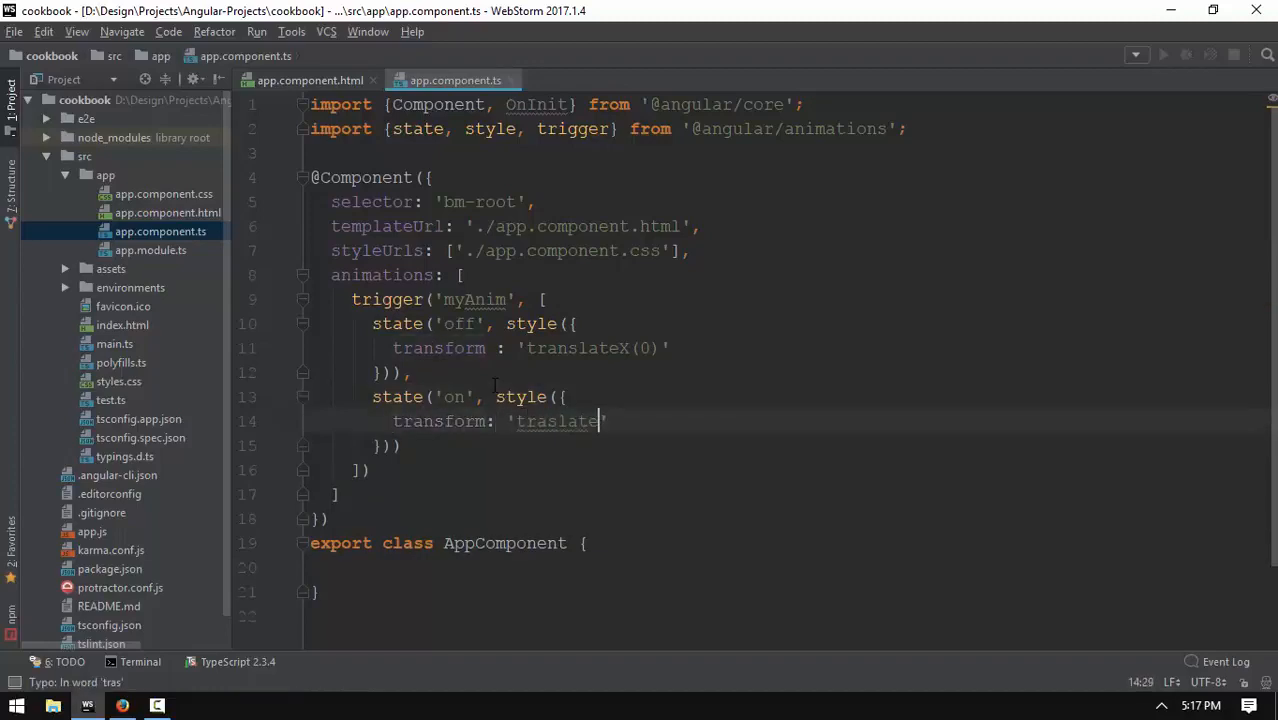
pyautogui.write('X(200')
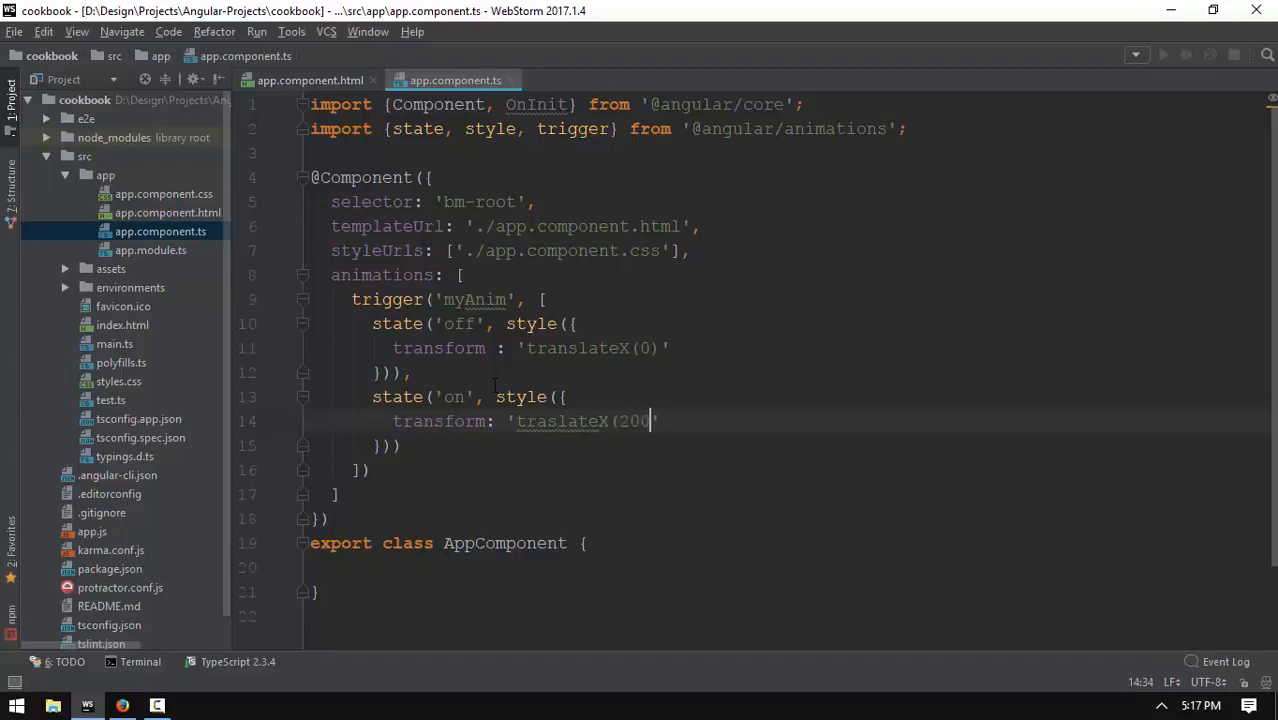
pyautogui.write('px)')
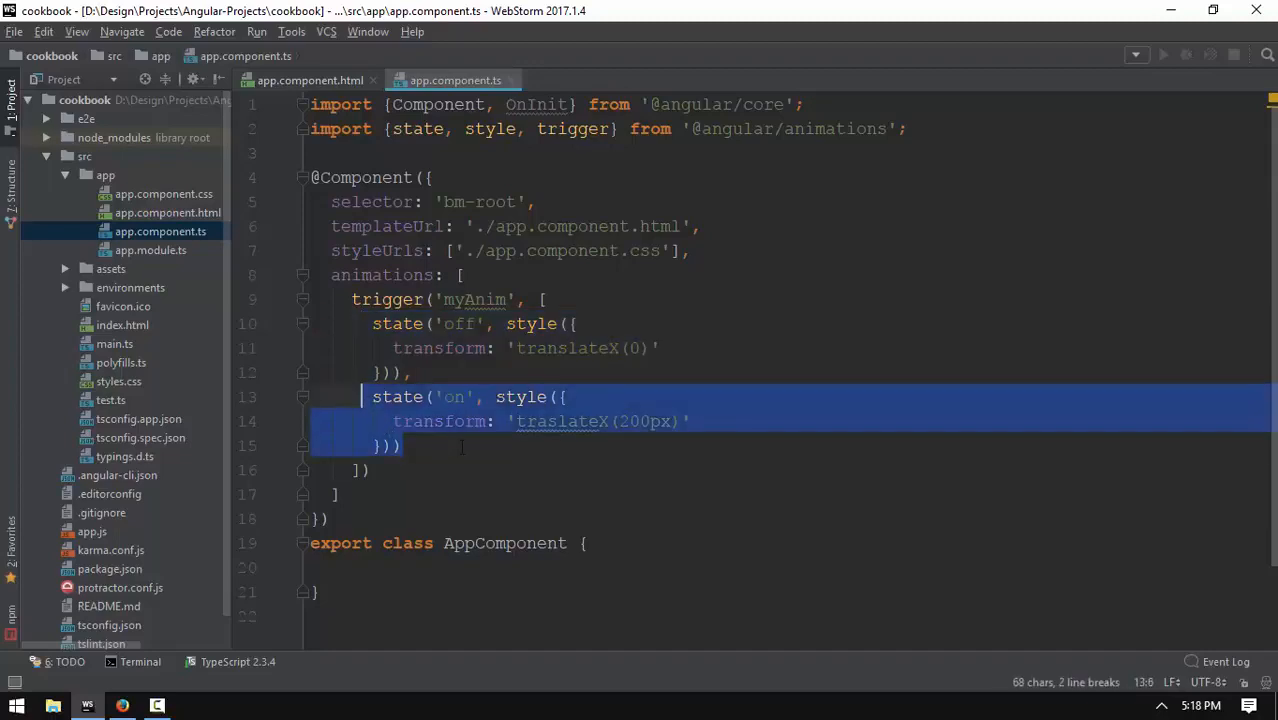
pyautogui.click(403, 446)
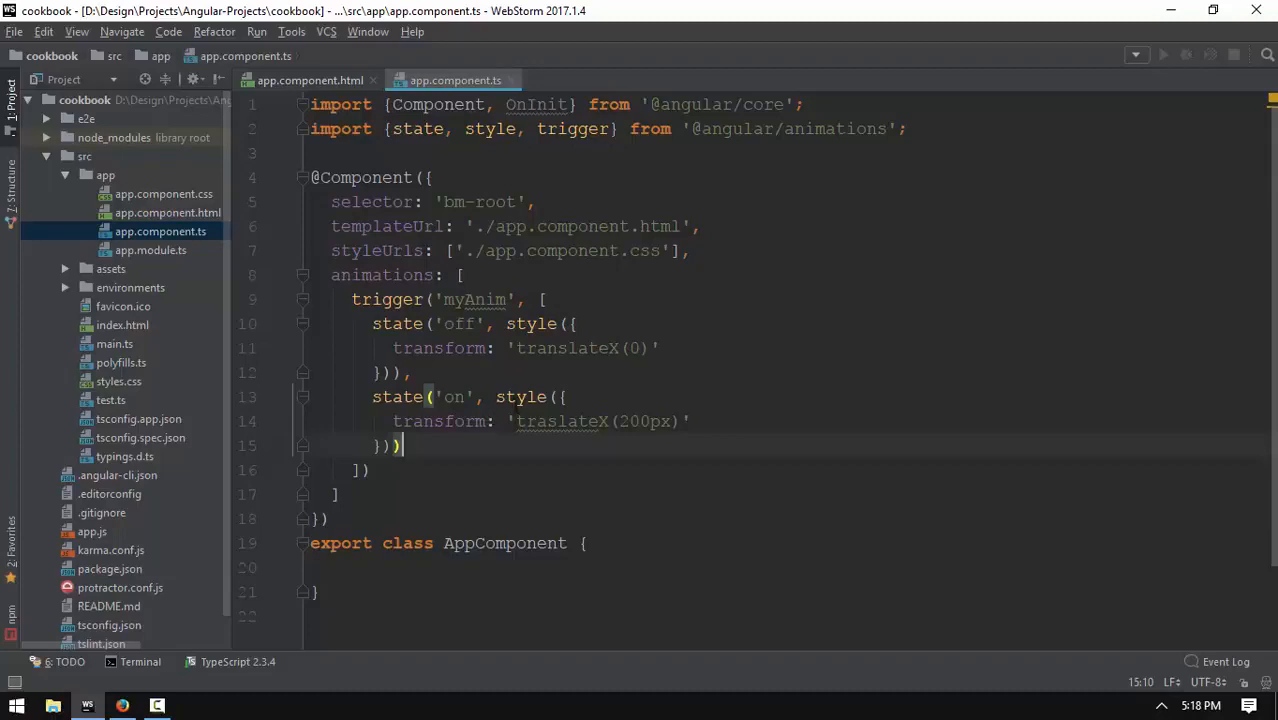
pyautogui.click(330, 79)
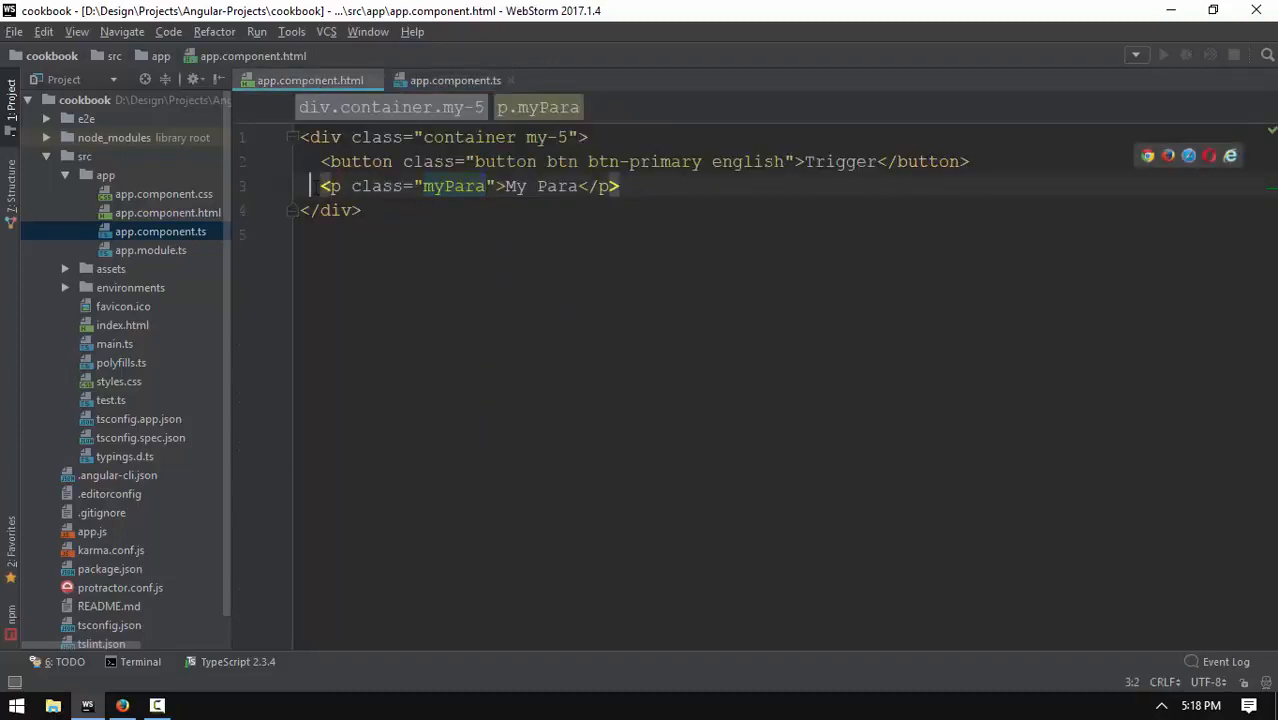
pyautogui.click(450, 80)
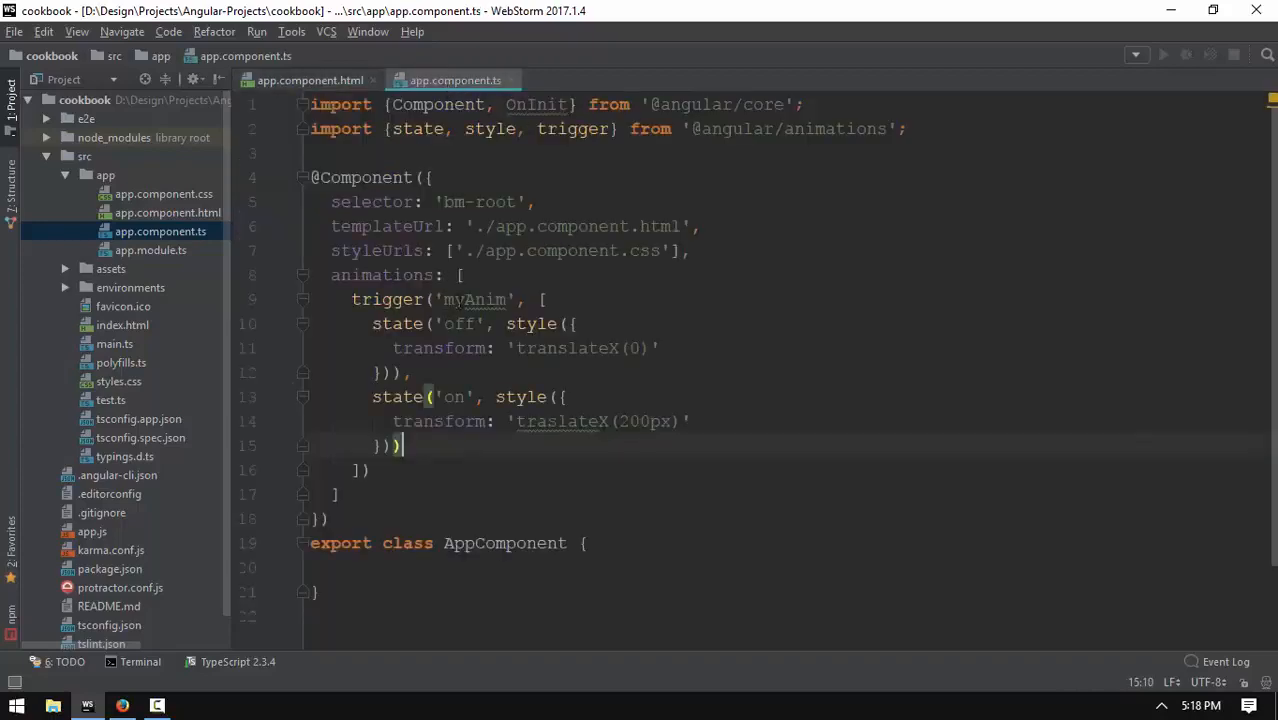
pyautogui.click(330, 80)
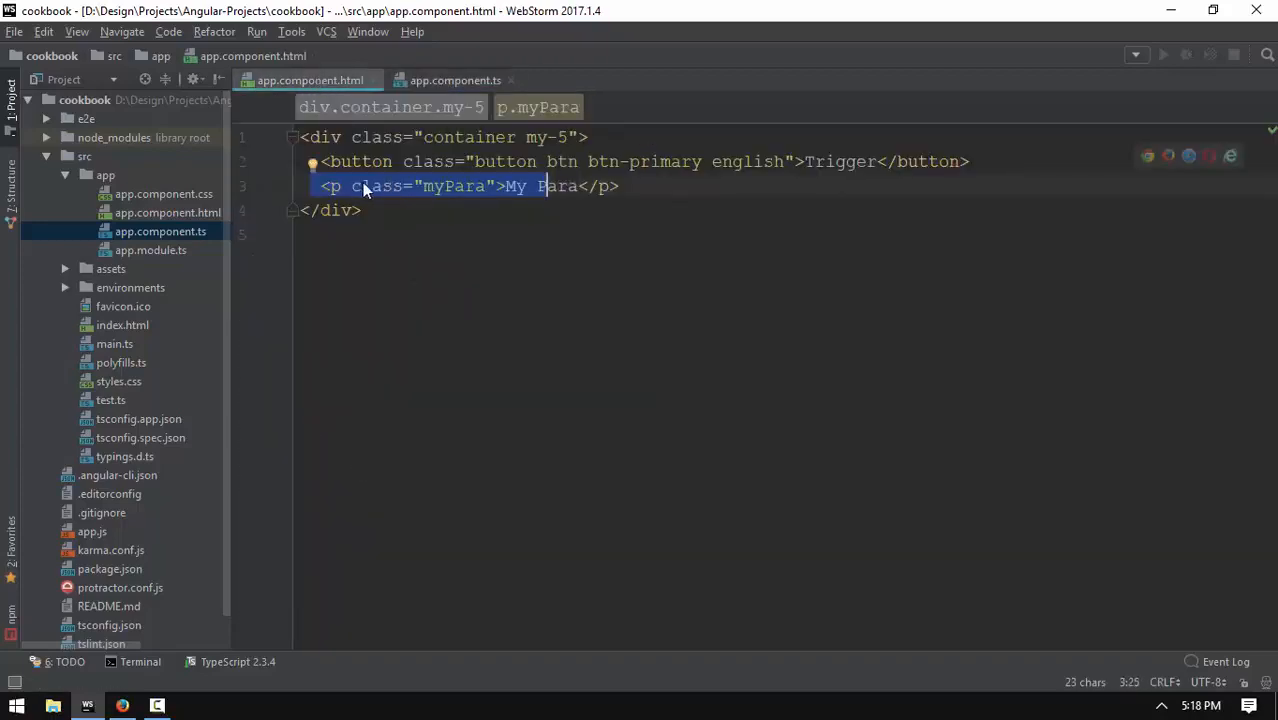
pyautogui.click(360, 186)
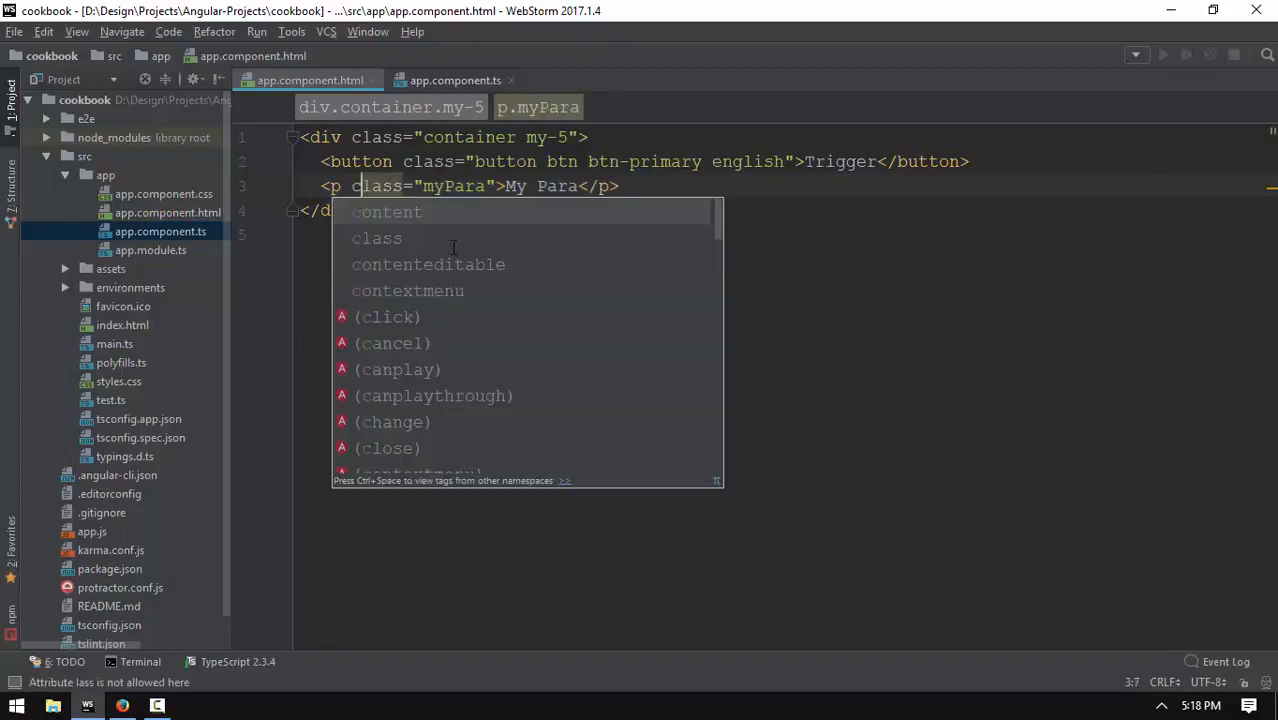
pyautogui.write('[]')
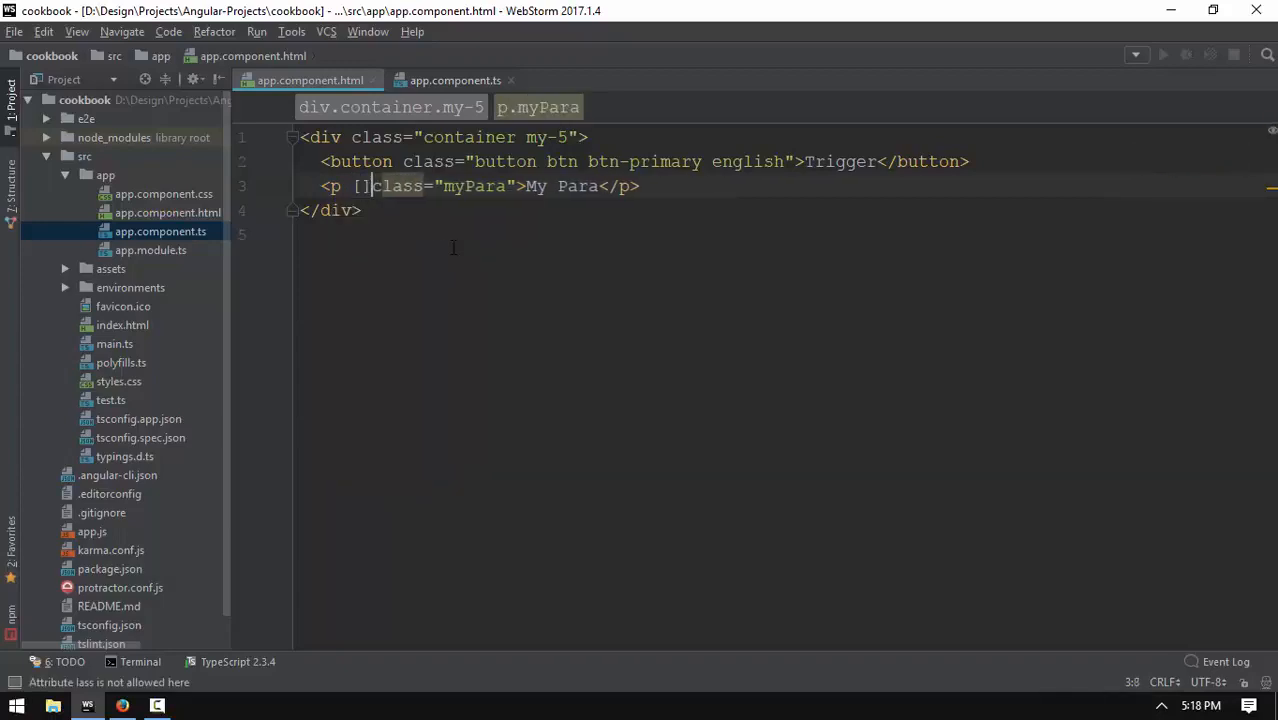
pyautogui.write('@')
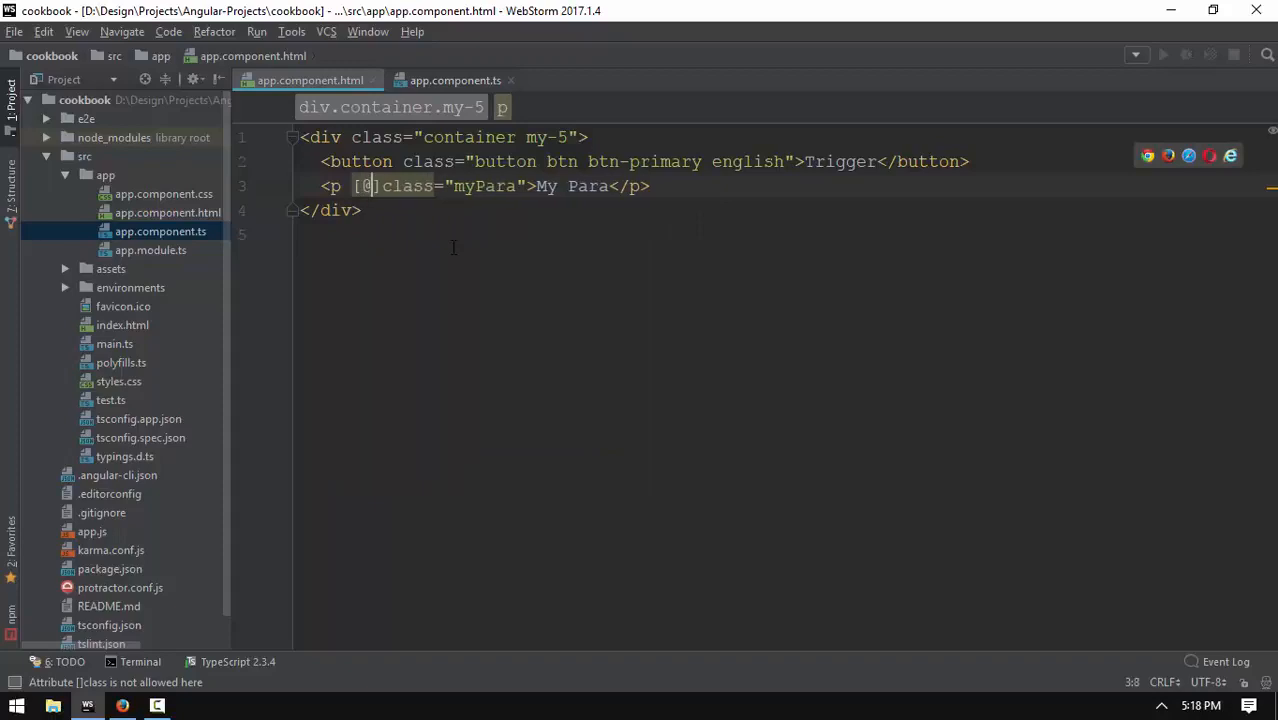
pyautogui.write('@myAnim]')
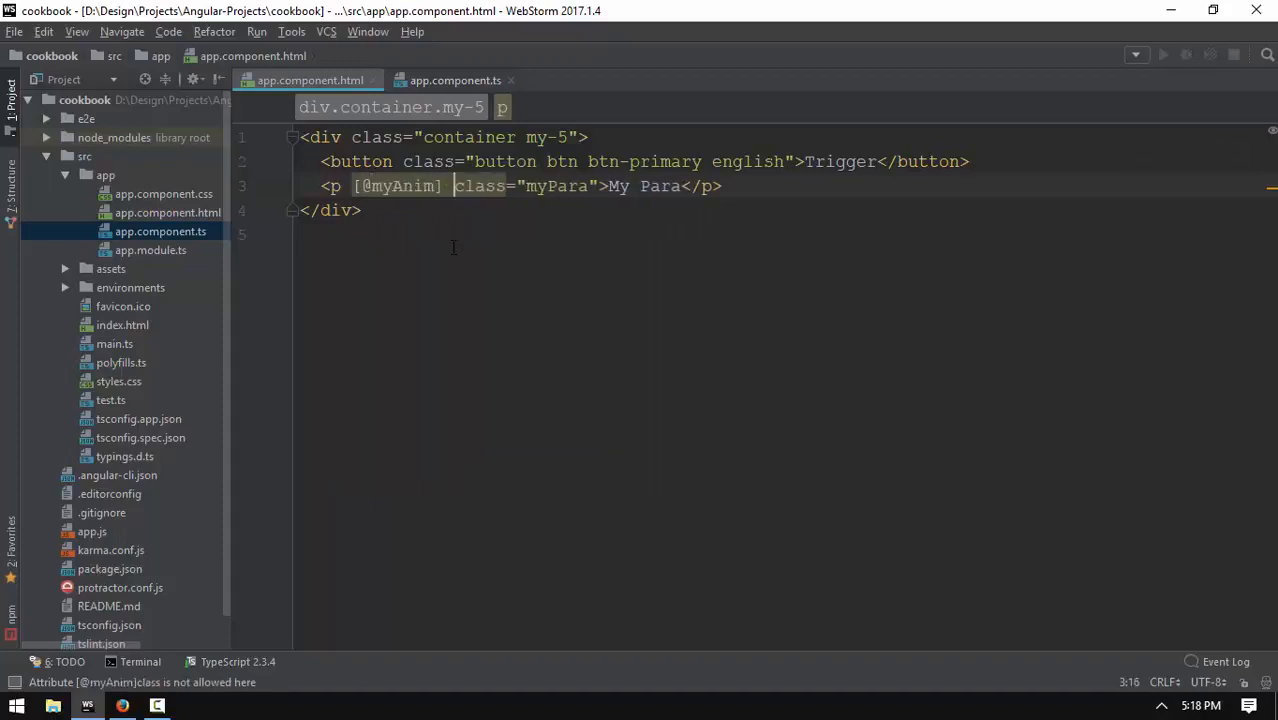
pyautogui.write('= "s')
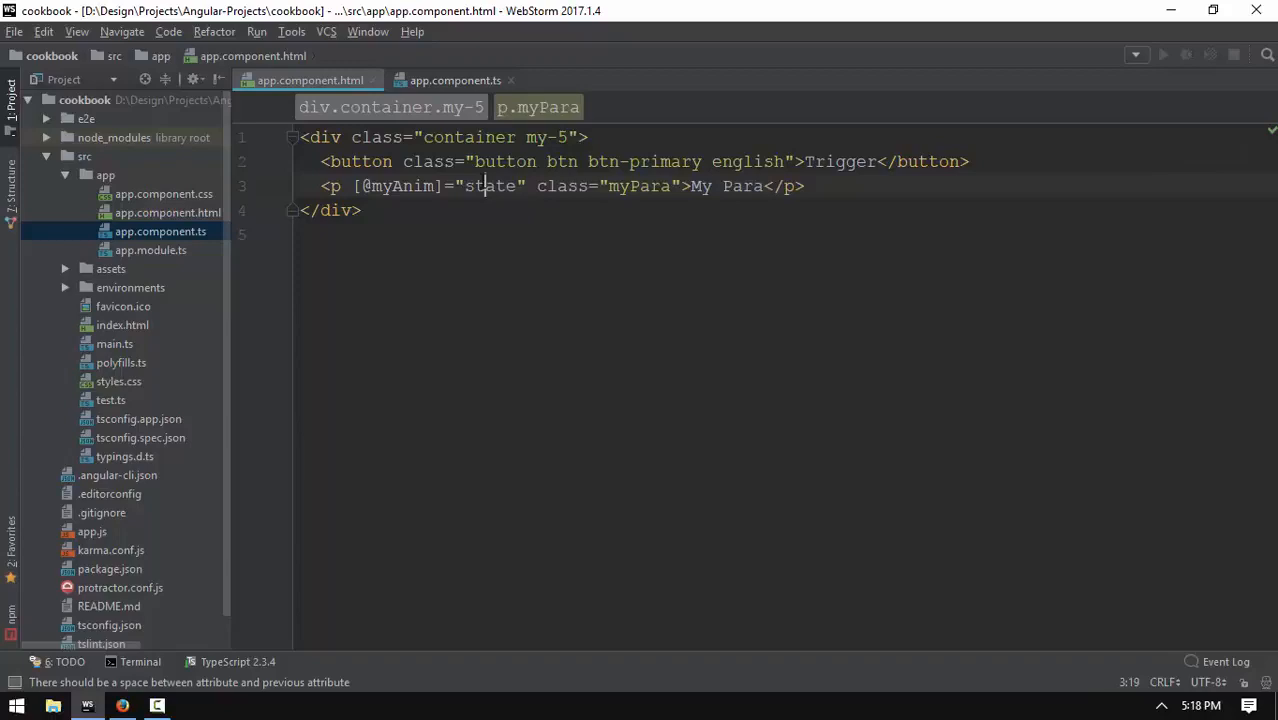
pyautogui.click(445, 79)
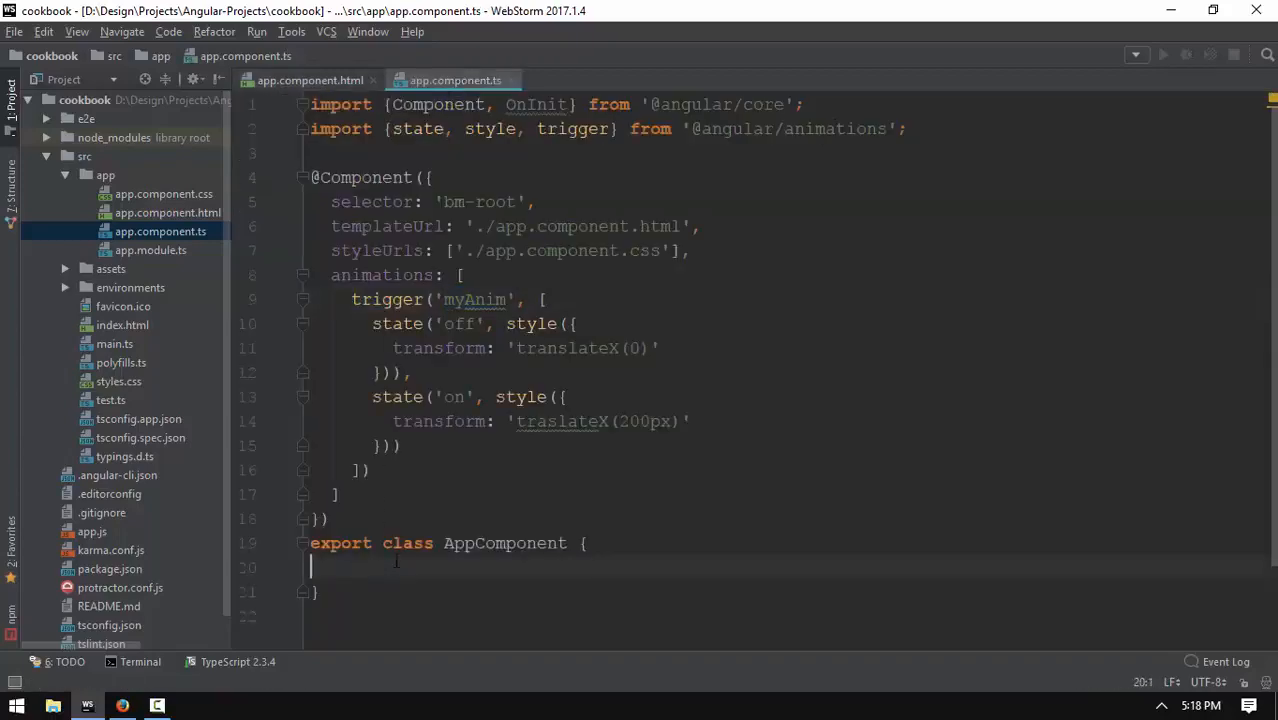
# Declare state = "off"; in the AppComponent class.
pyautogui.write('state = ""')
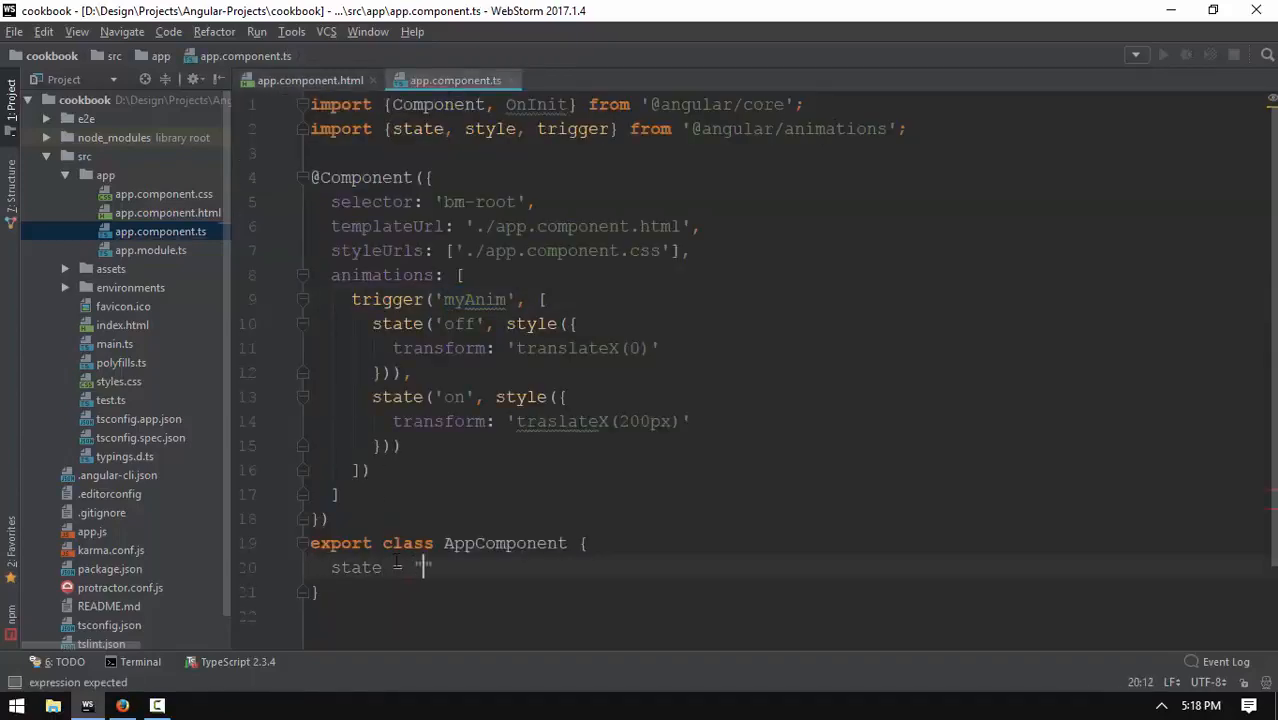
pyautogui.write('off')
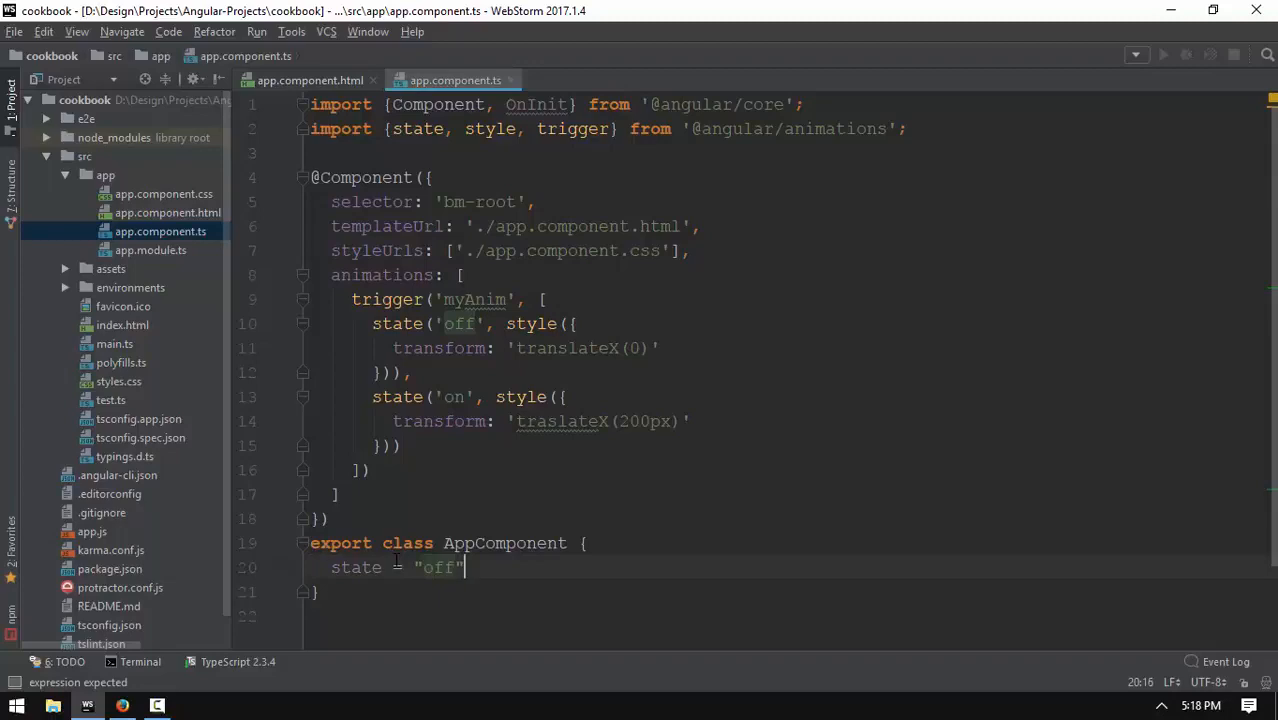
pyautogui.write(';')
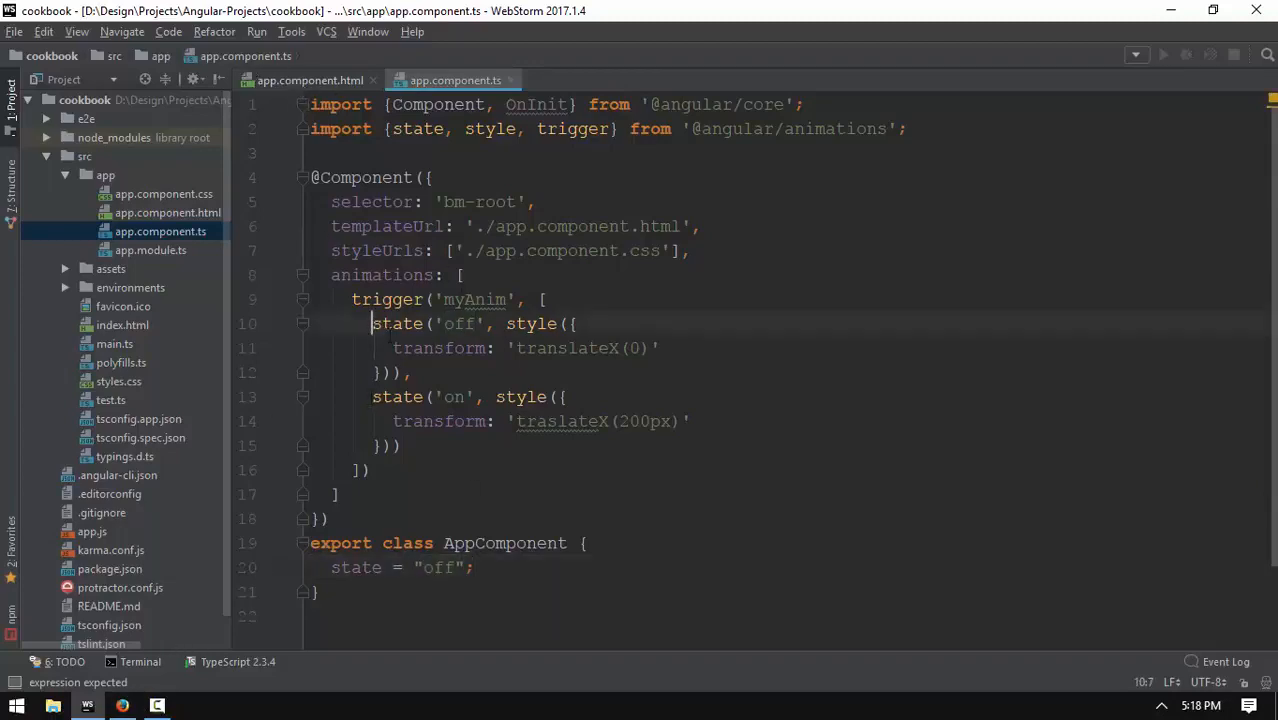
pyautogui.moveTo(373, 397); pyautogui.dragTo(405, 446)
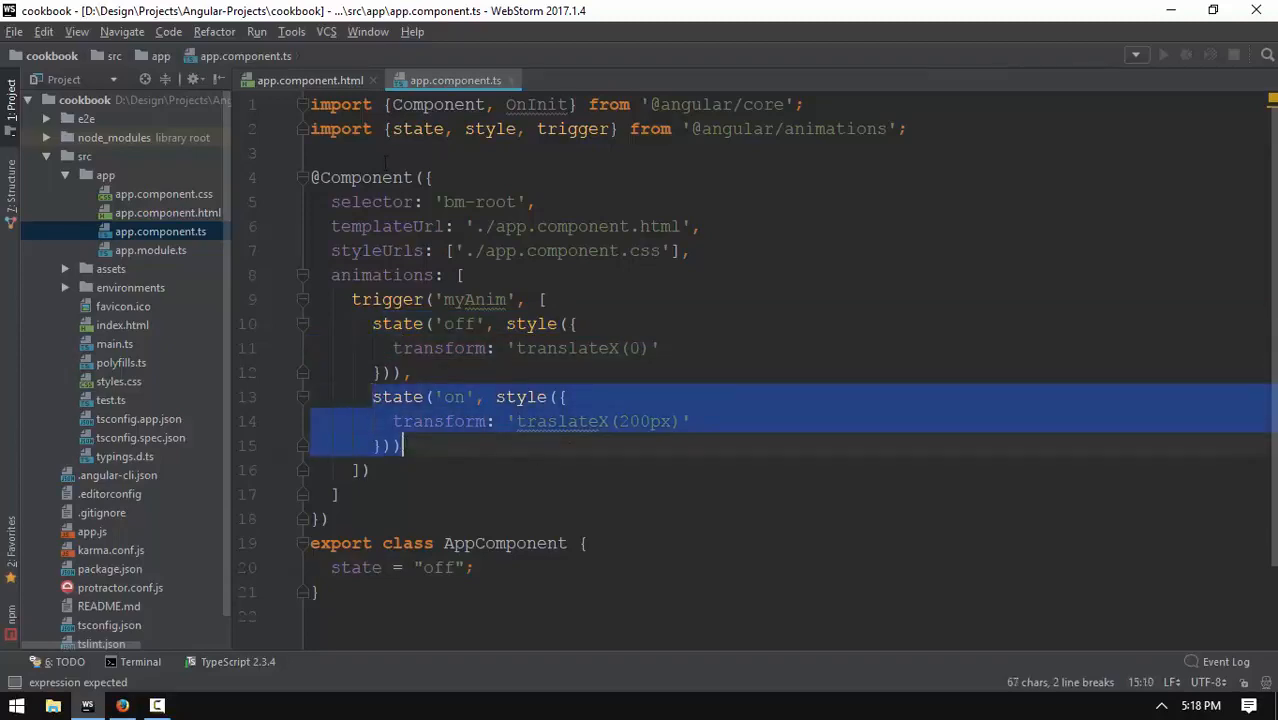
pyautogui.click(311, 79)
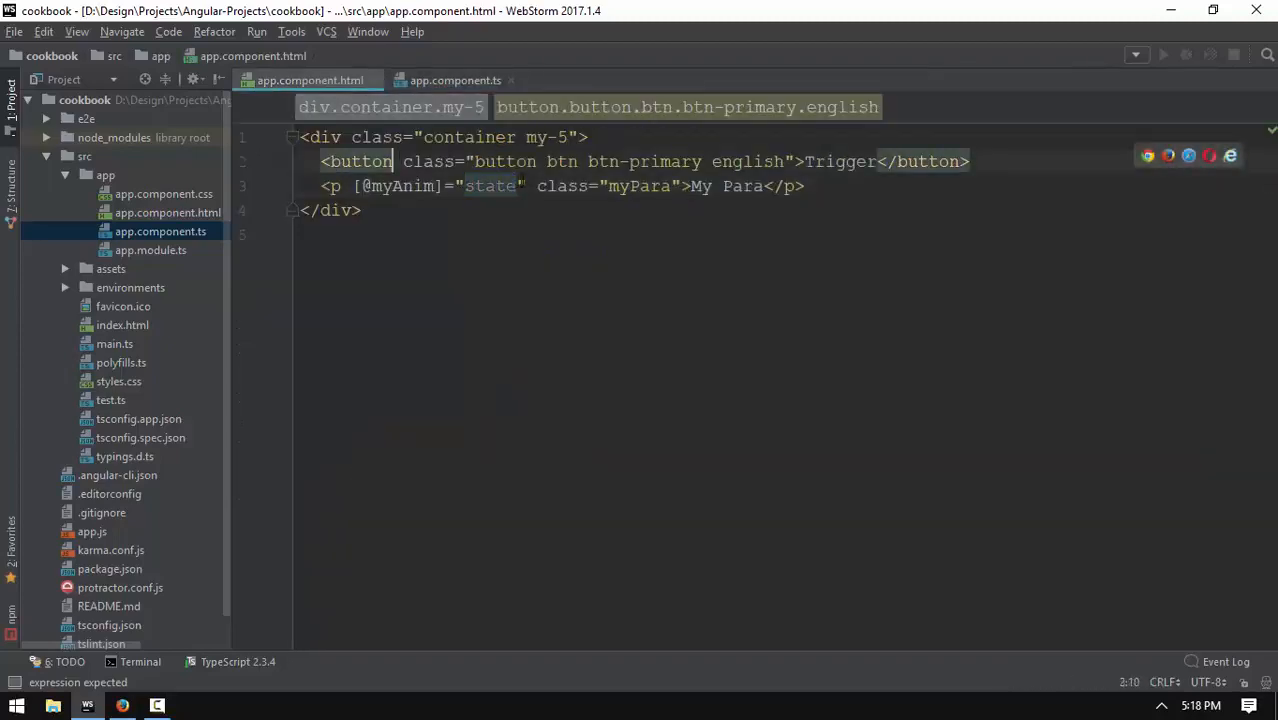
# Add (click)="changeAnim()" to the Trigger button and switch to app.component.ts.
pyautogui.write('(')
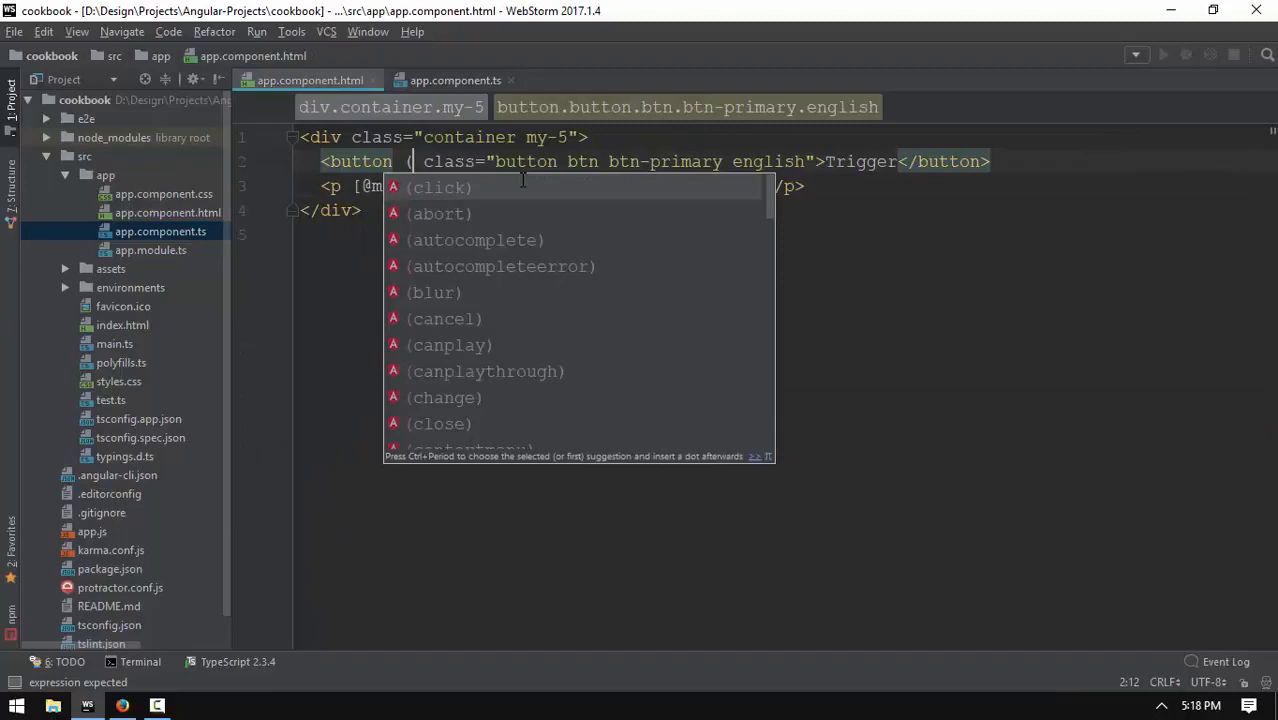
pyautogui.click(437, 187)
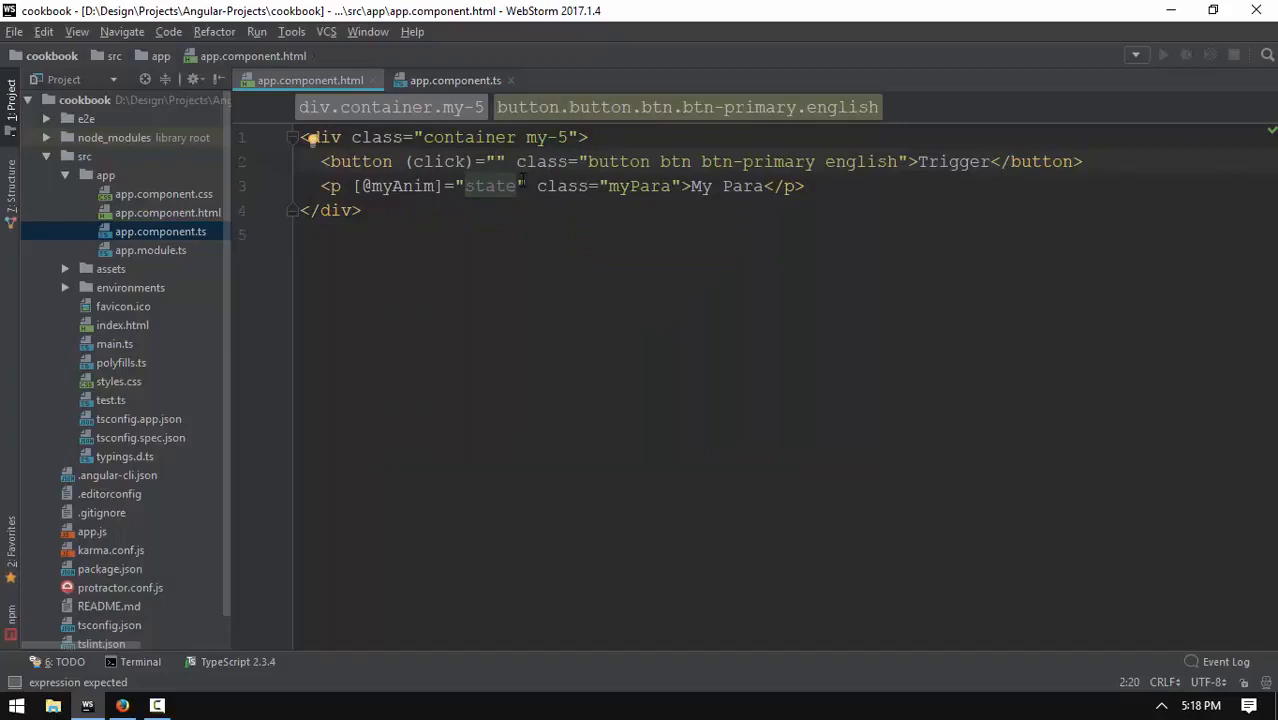
pyautogui.write('change')
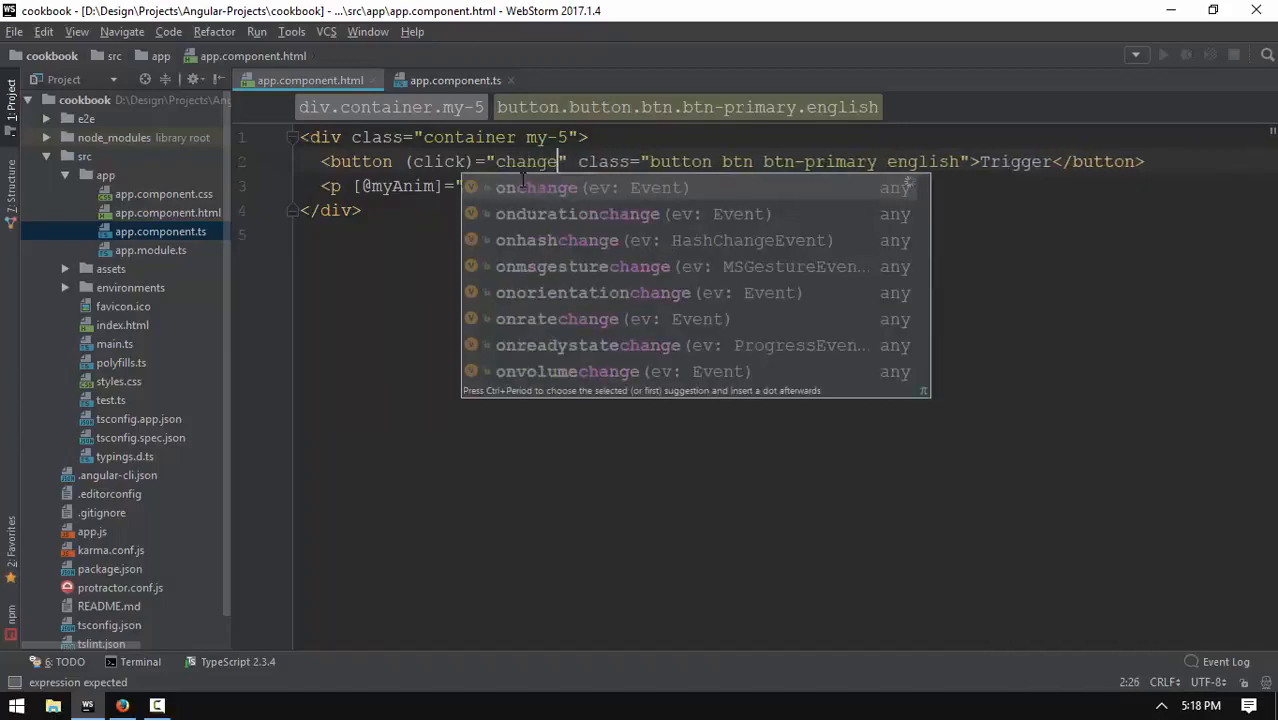
pyautogui.write('Anim')
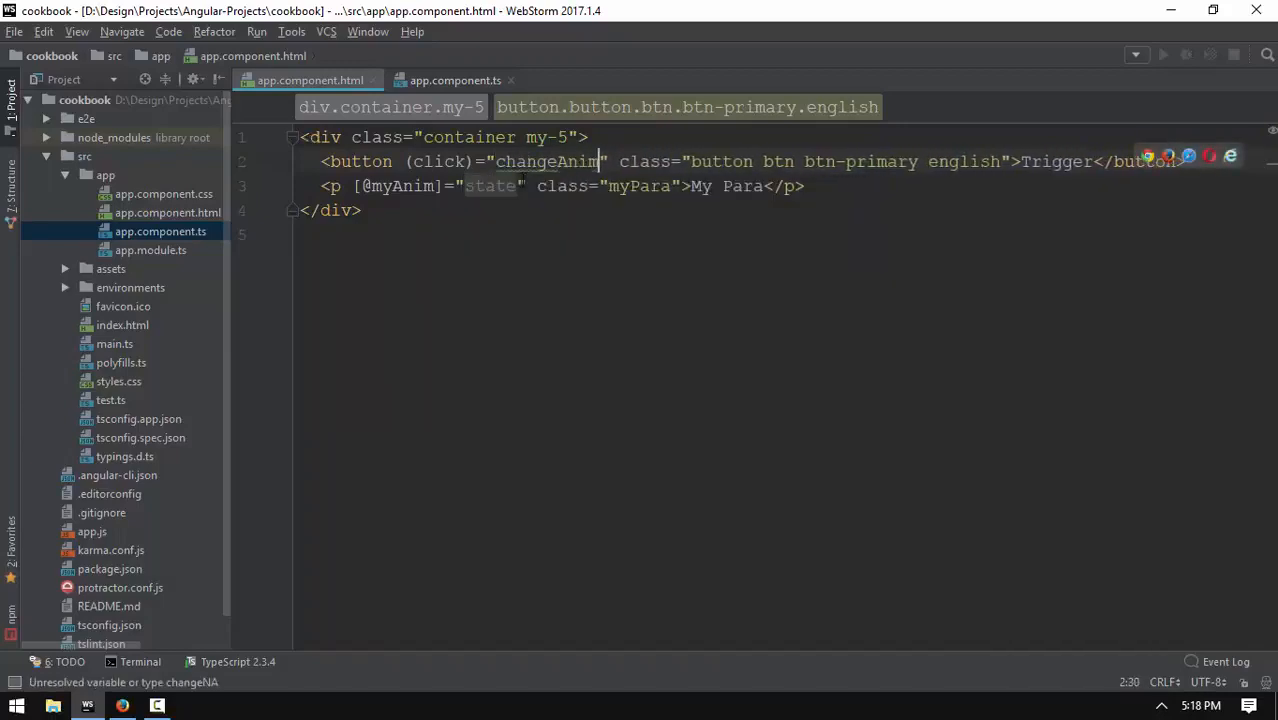
pyautogui.write('()')
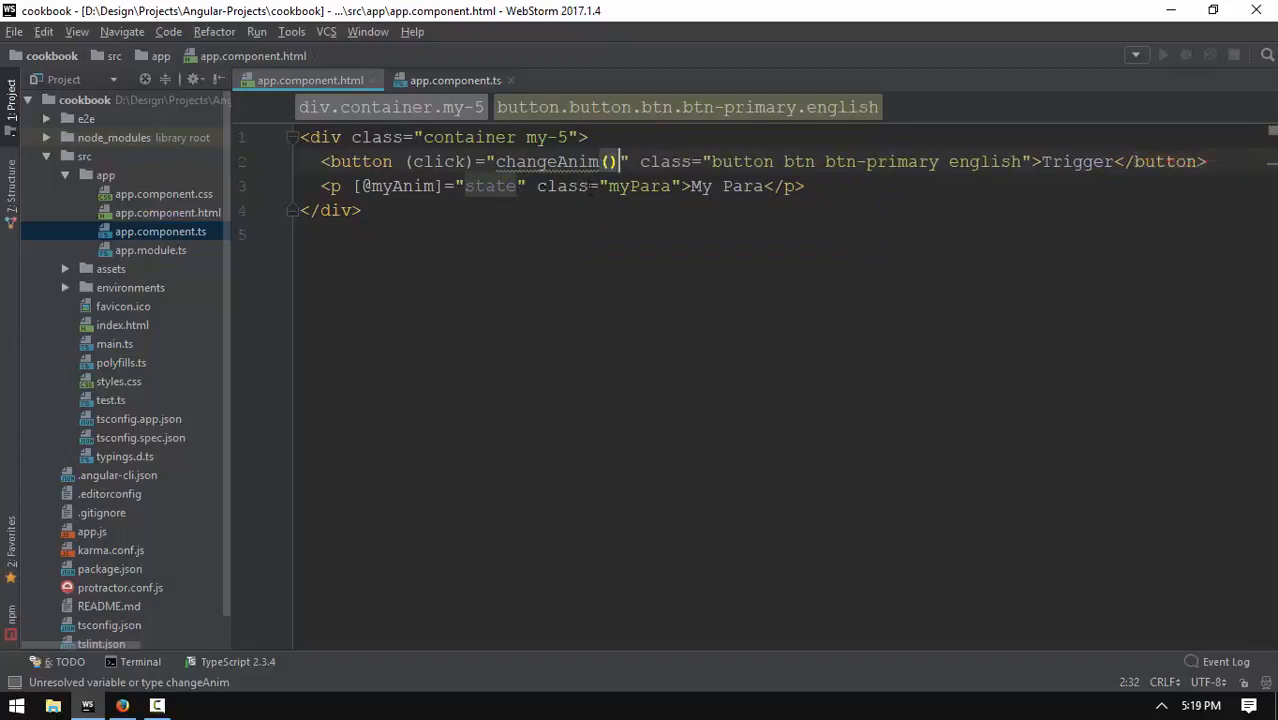
pyautogui.click(452, 79)
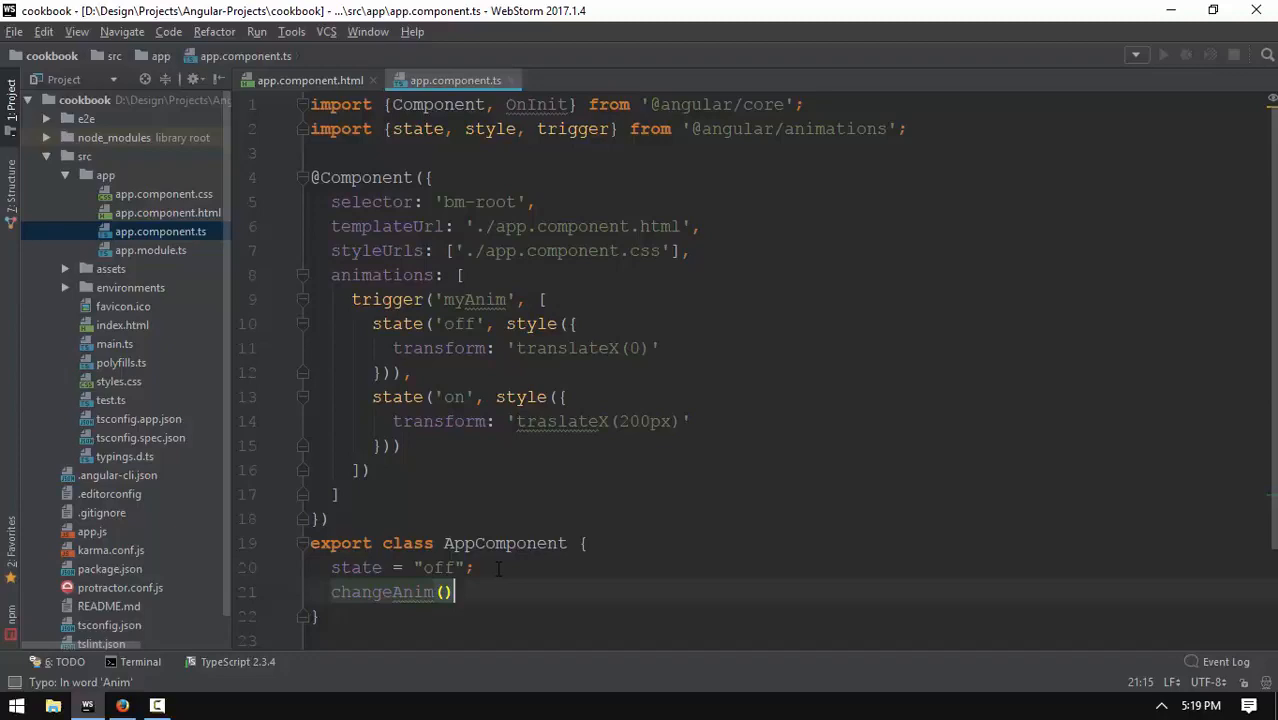
# Write this.state = this.state === 'off' ? 'on' : 'off'; inside changeAnim().
pyautogui.write('{')
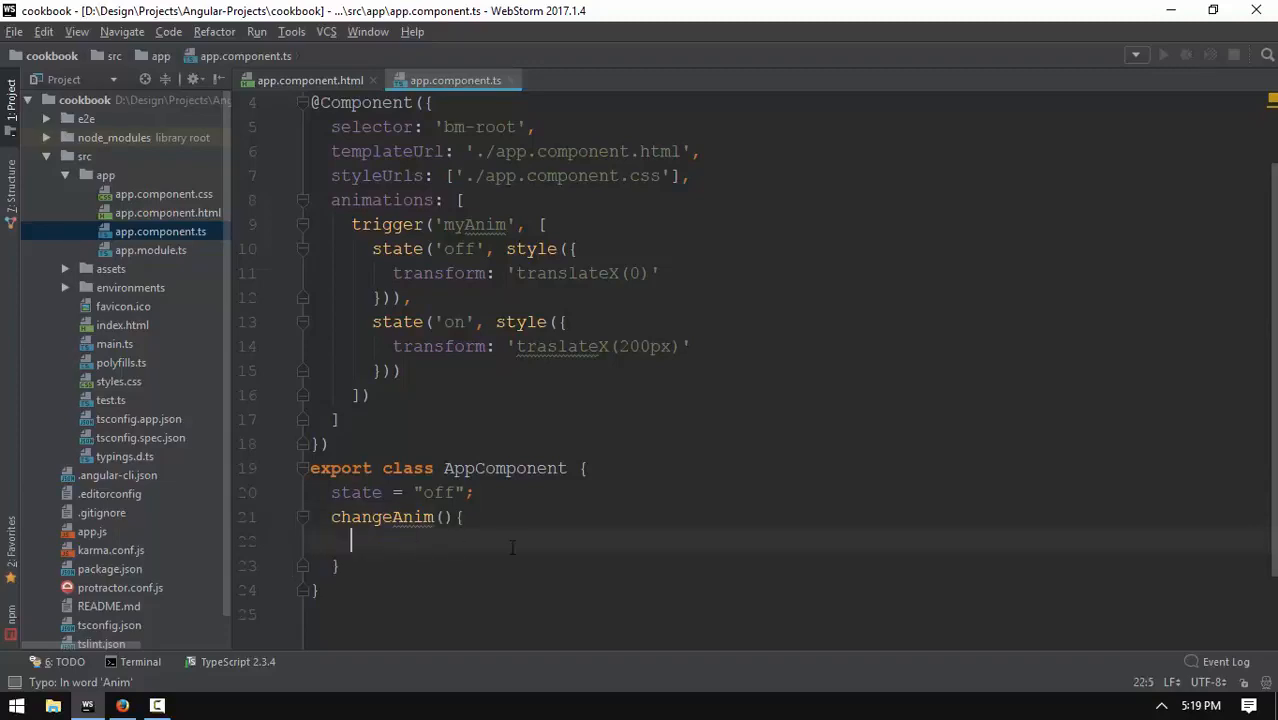
pyautogui.write('this.state = this')
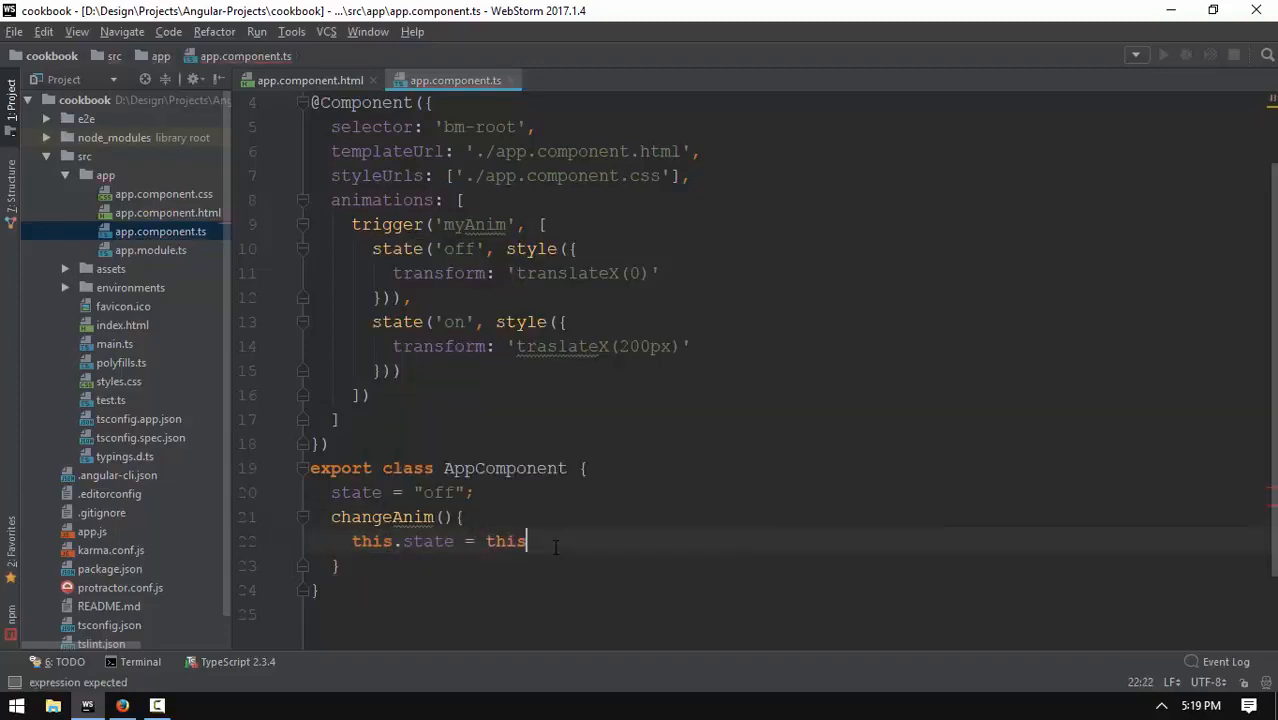
pyautogui.write('.sta')
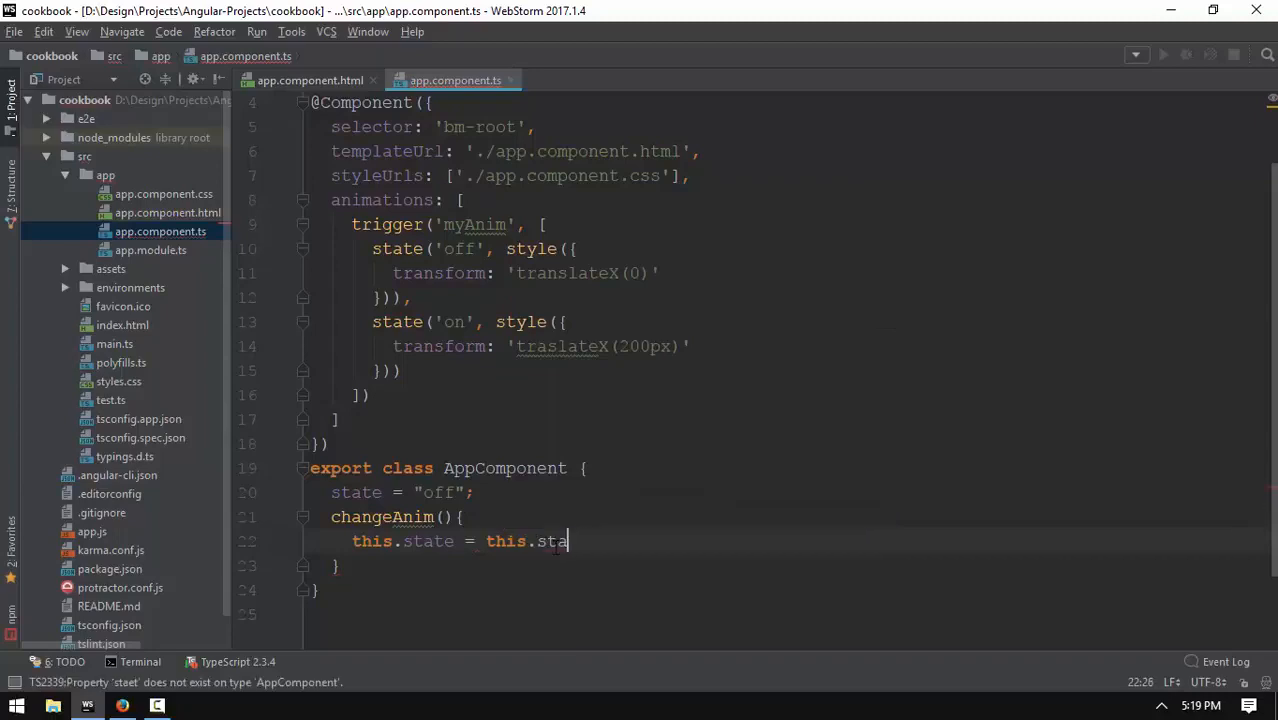
pyautogui.write('te ?')
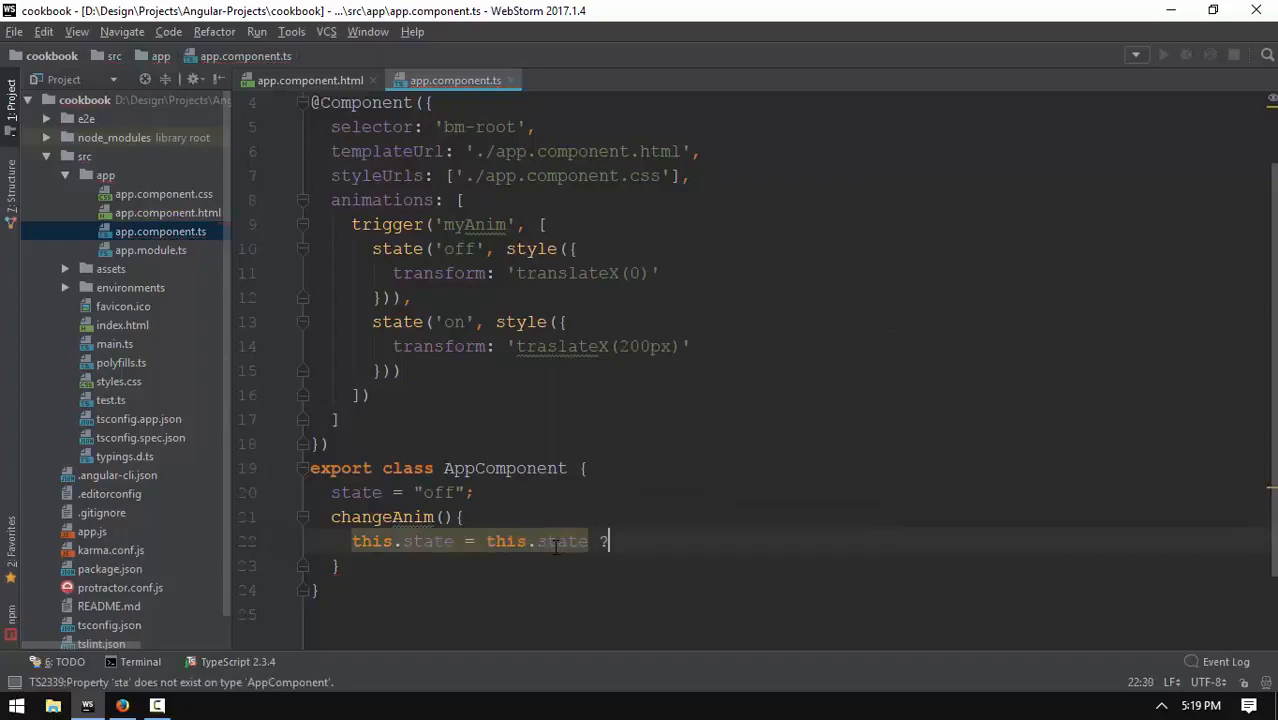
pyautogui.write('==')
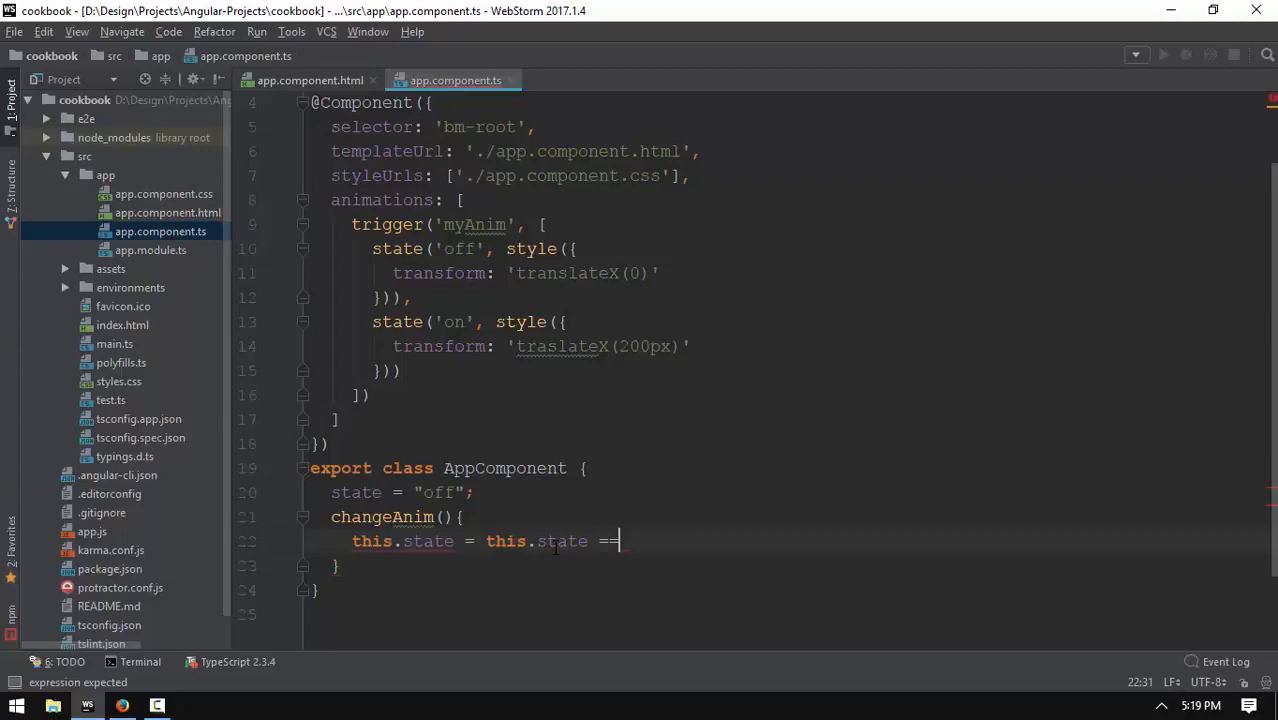
pyautogui.write('=')
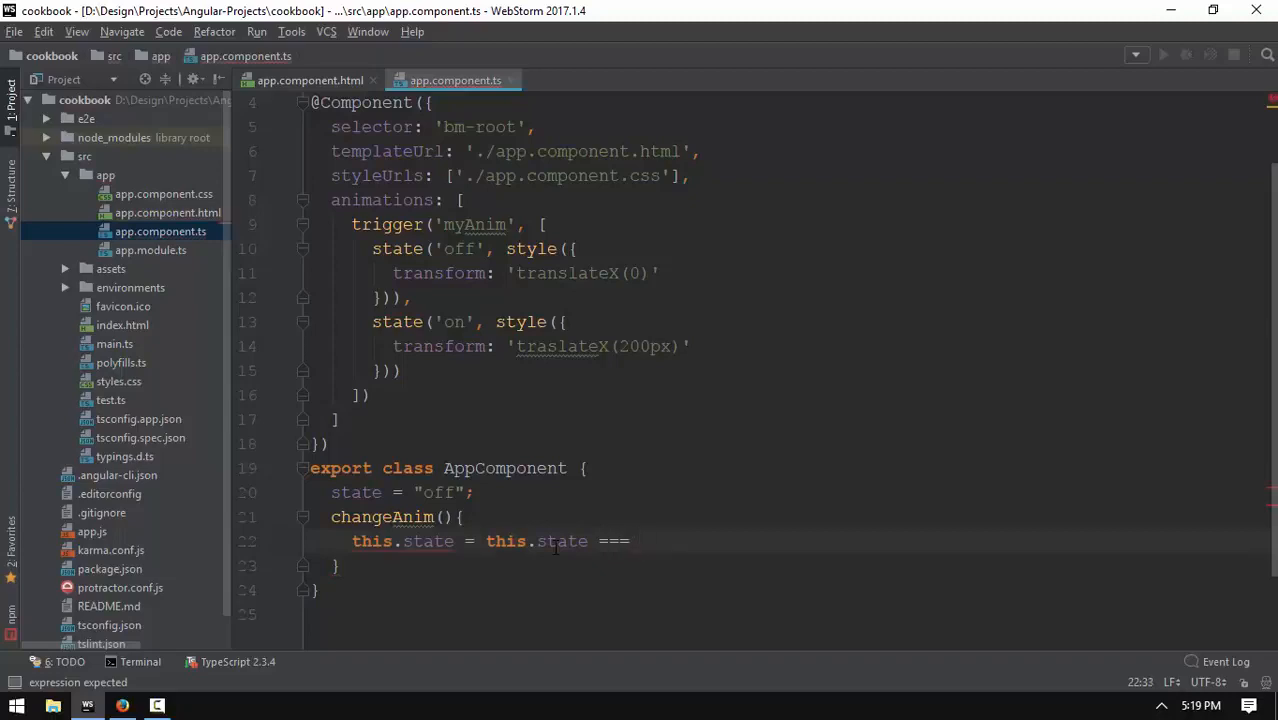
pyautogui.write("'o'")
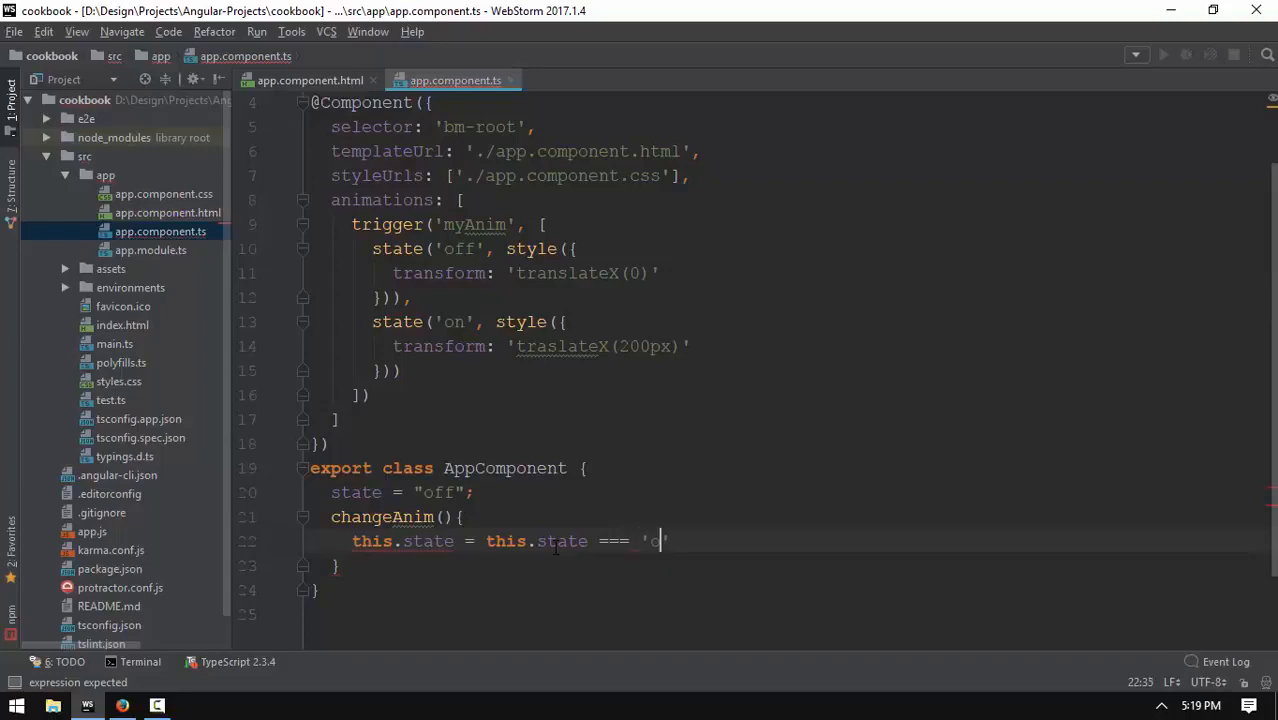
pyautogui.write("off' ?")
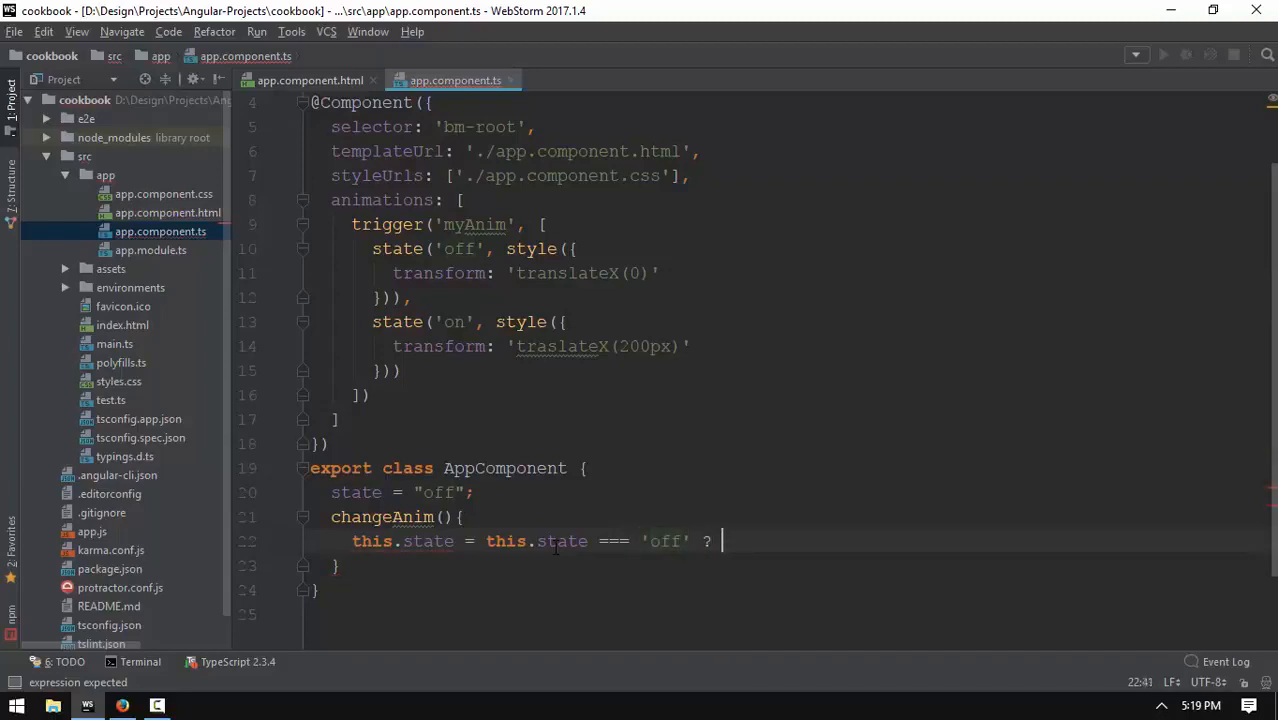
pyautogui.write("'on'")
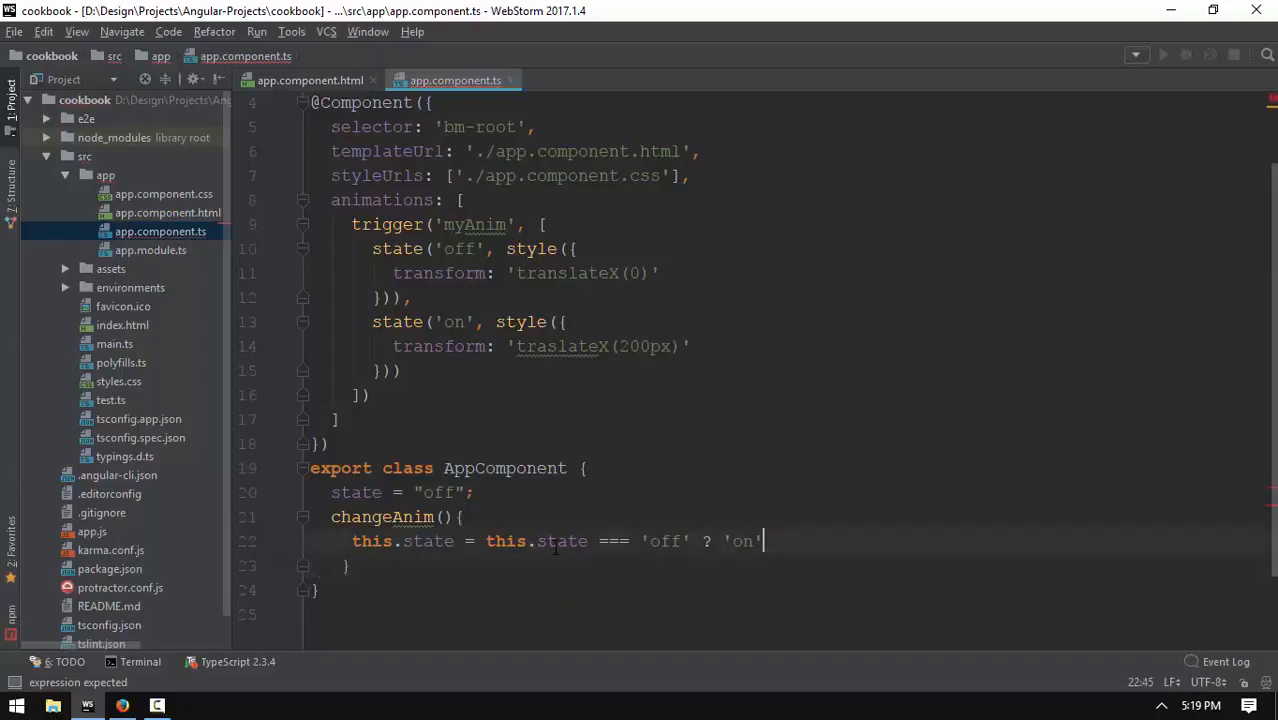
pyautogui.write(": 'o")
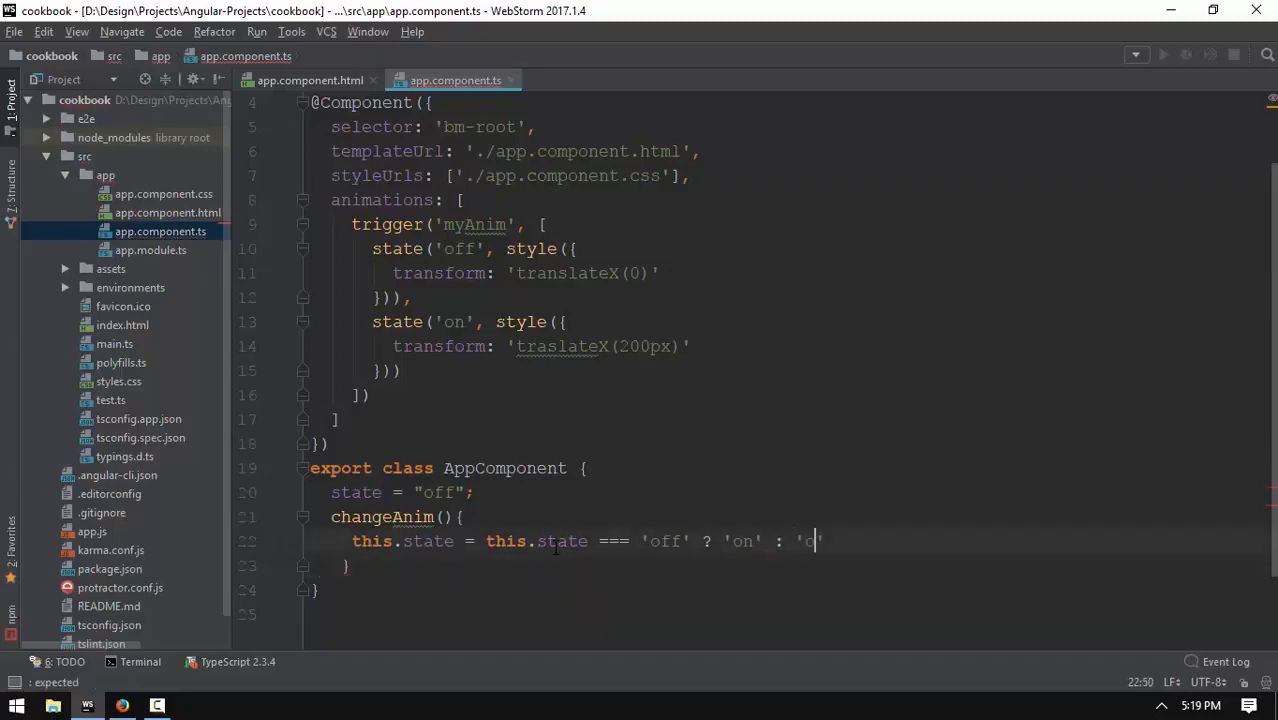
pyautogui.write("ff';")
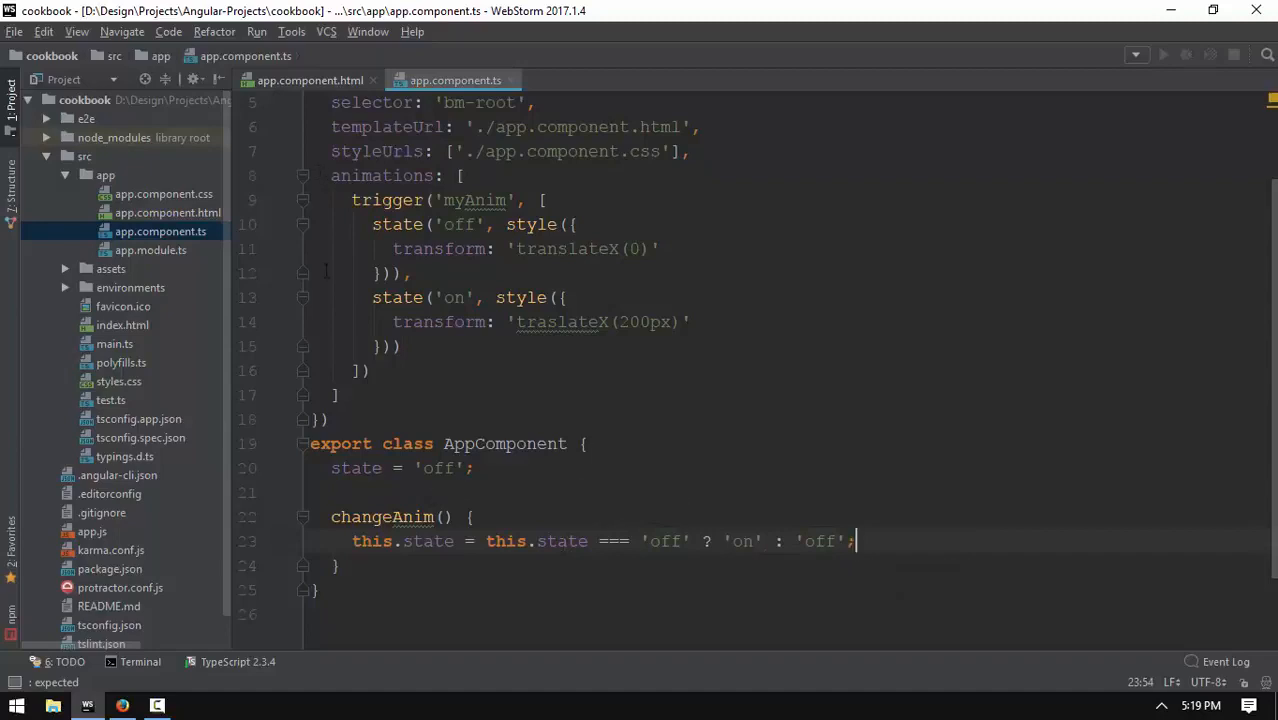
# Check the changeAnim call in the template, then return to the class file.
pyautogui.moveTo(373, 224); pyautogui.dragTo(412, 273)
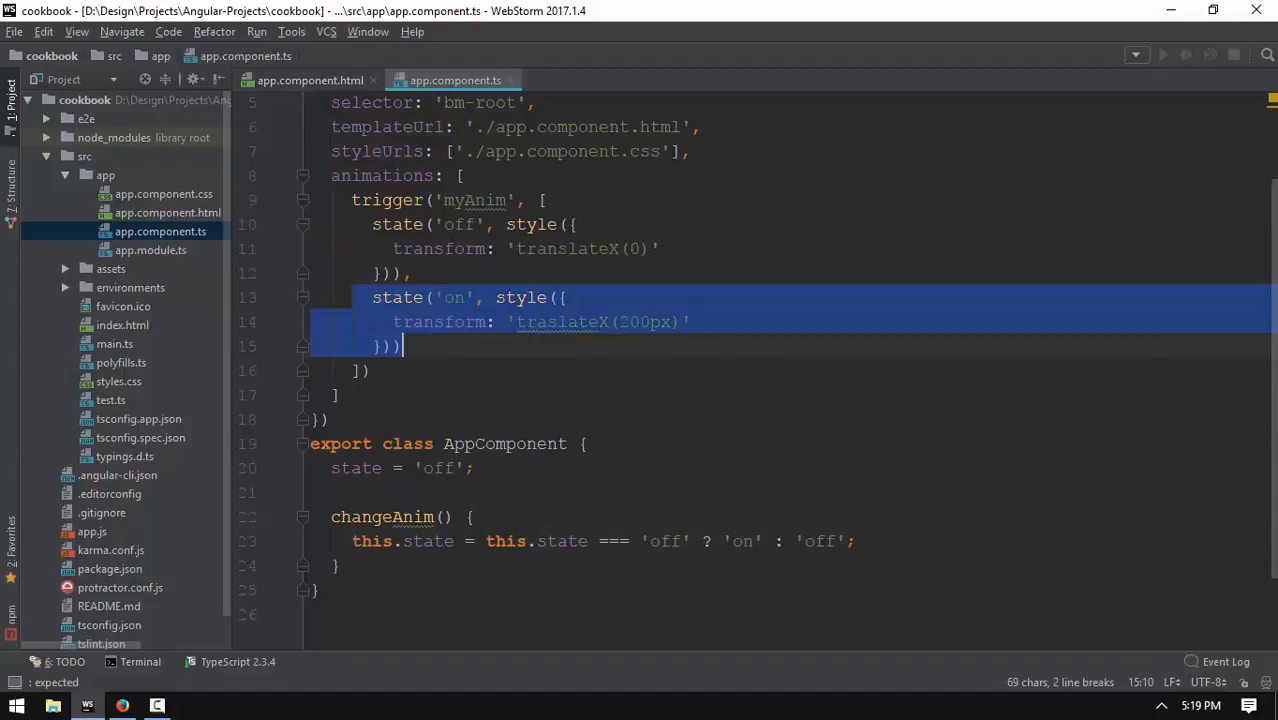
pyautogui.click(313, 79)
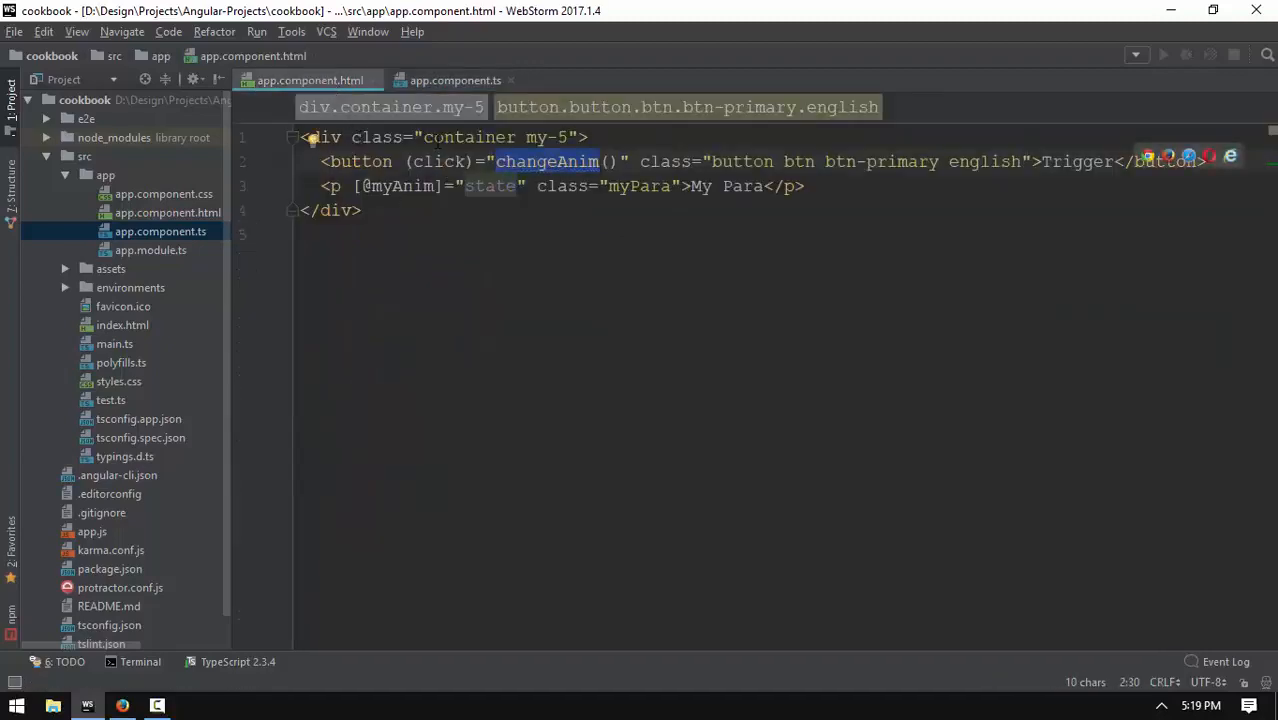
pyautogui.click(453, 79)
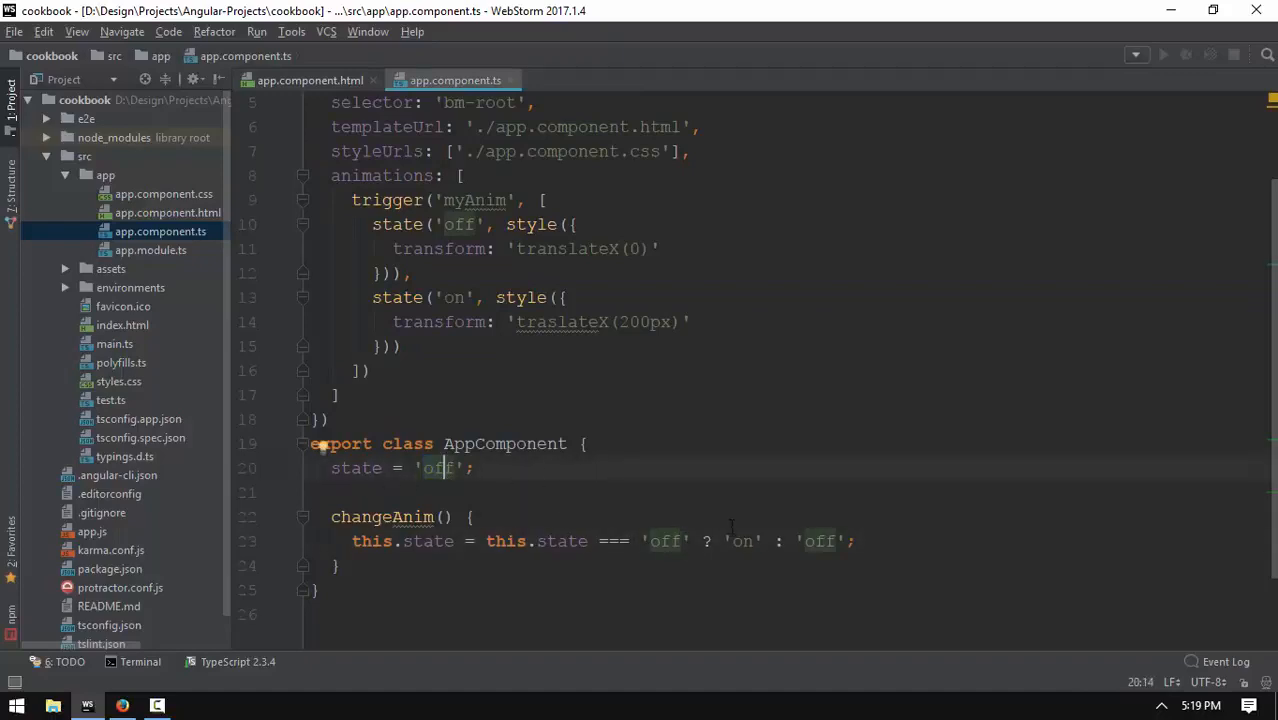
pyautogui.moveTo(331, 516); pyautogui.dragTo(339, 566)
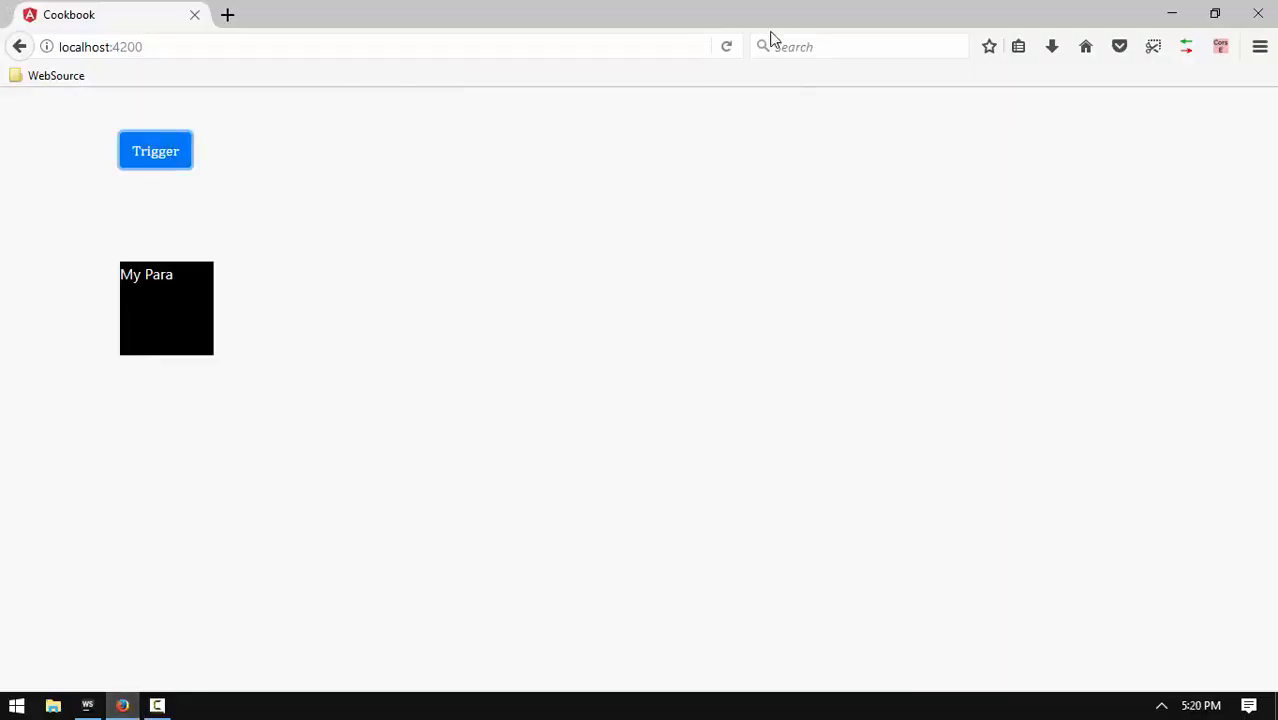
# Hide the Terminal panel, compare app.component.html with app.component.ts, then return to Firefox.
pyautogui.click(88, 705)
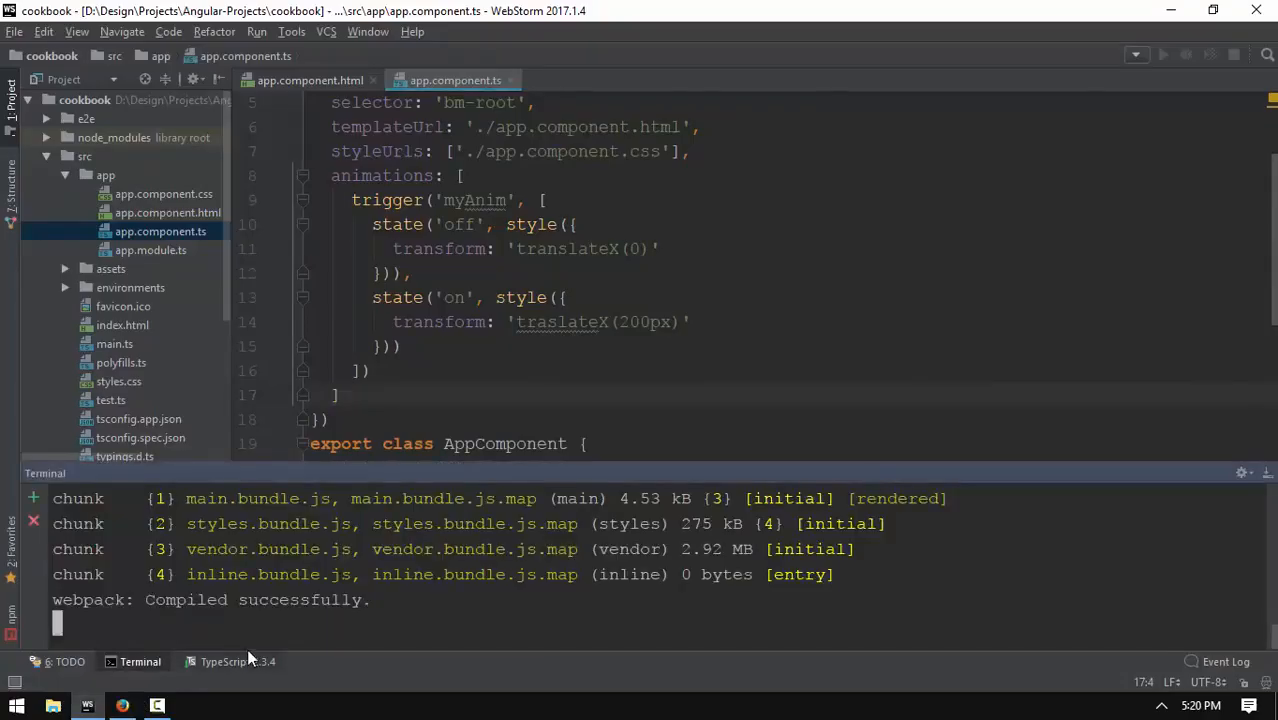
pyautogui.click(122, 704)
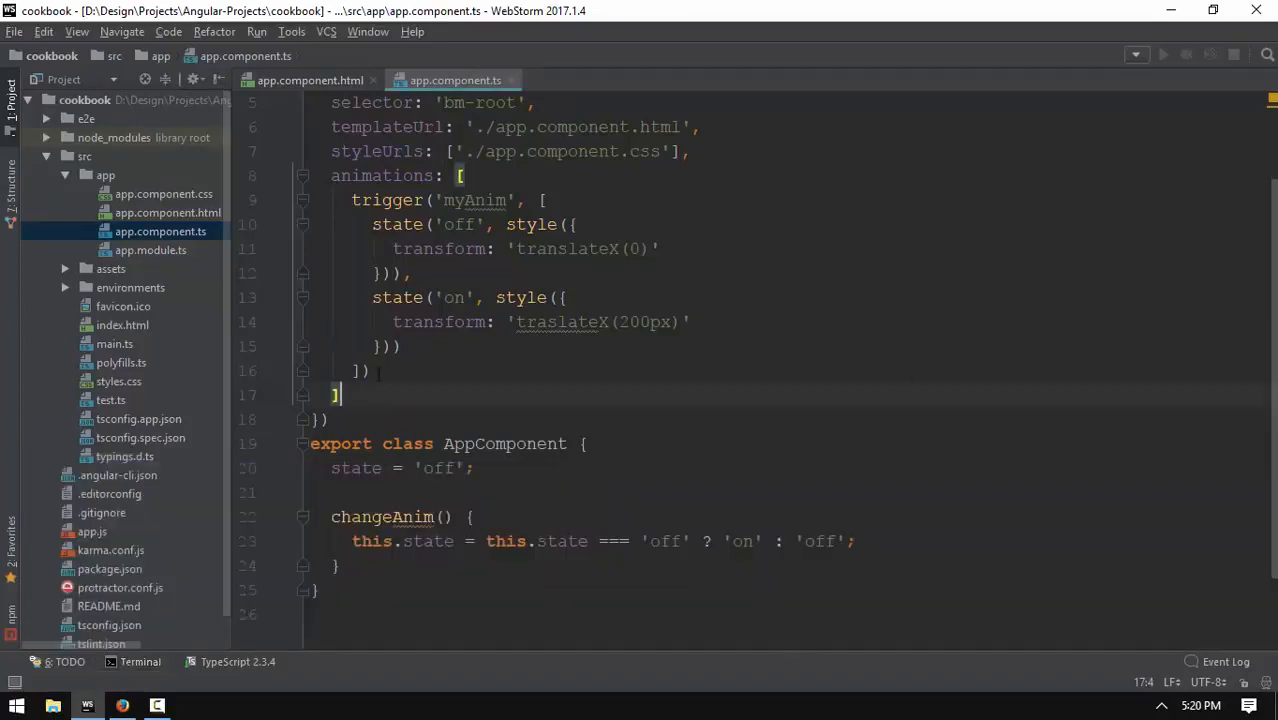
pyautogui.click(335, 79)
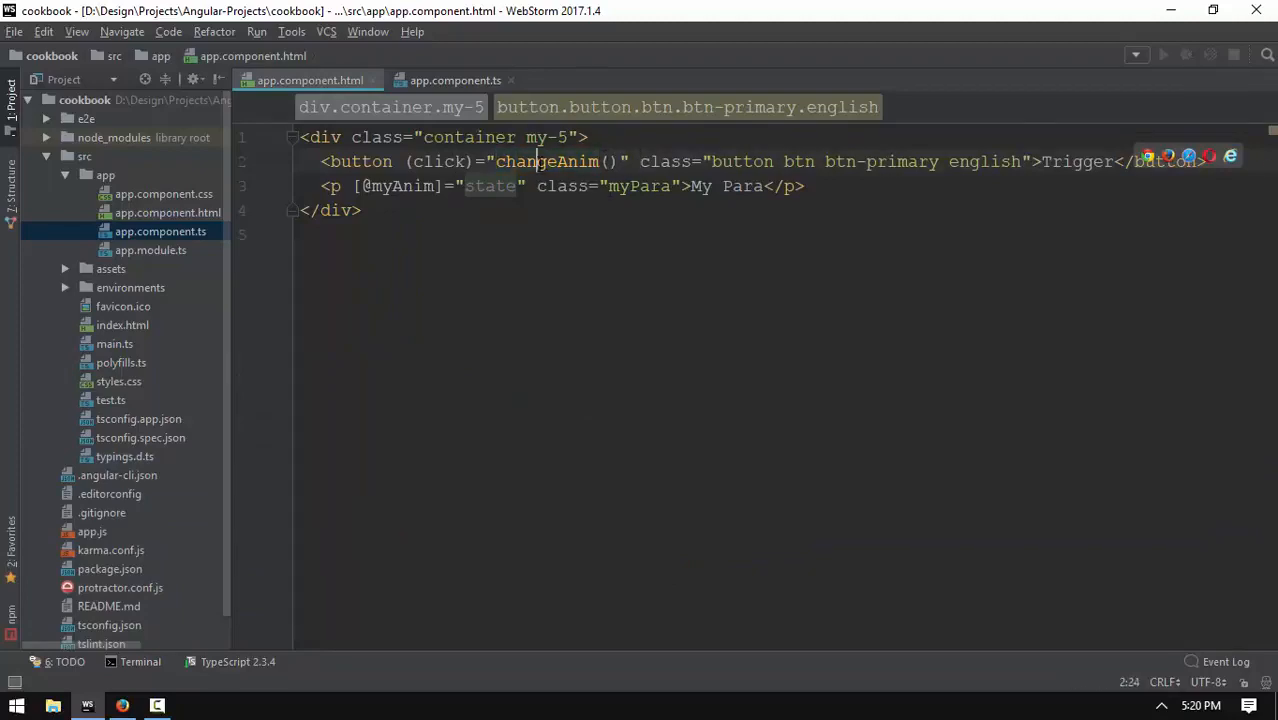
pyautogui.click(453, 80)
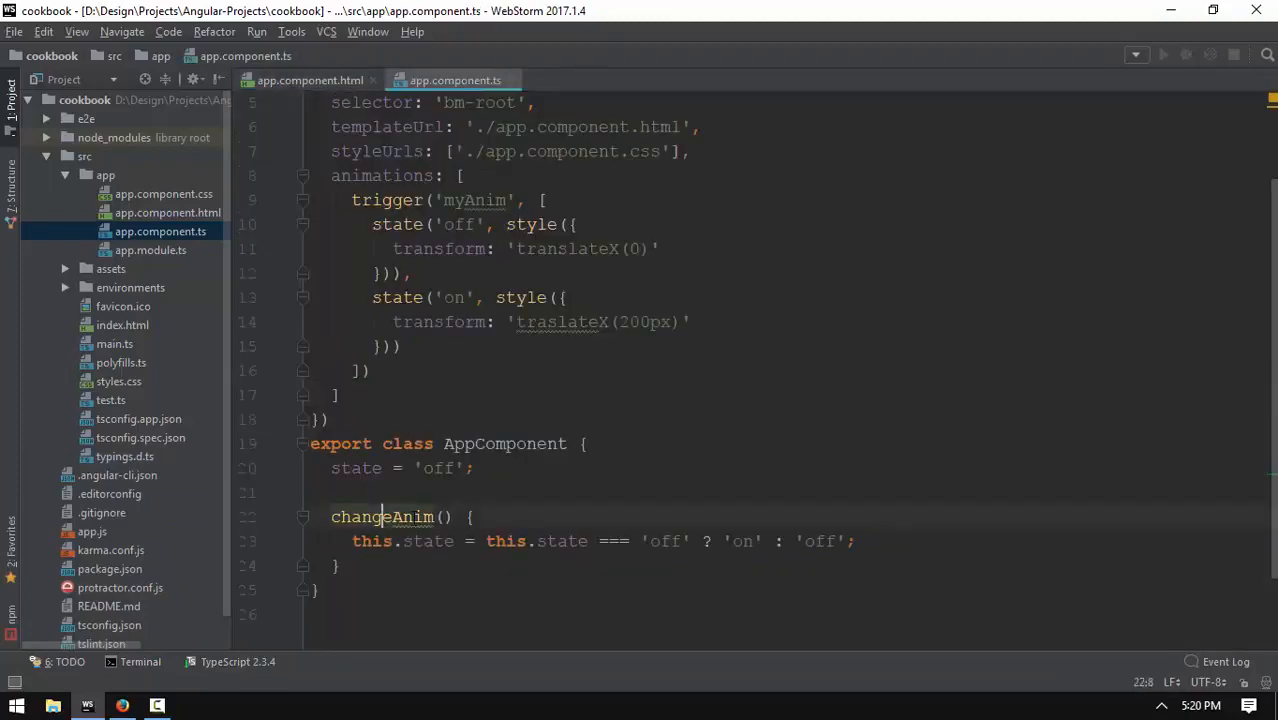
pyautogui.click(310, 79)
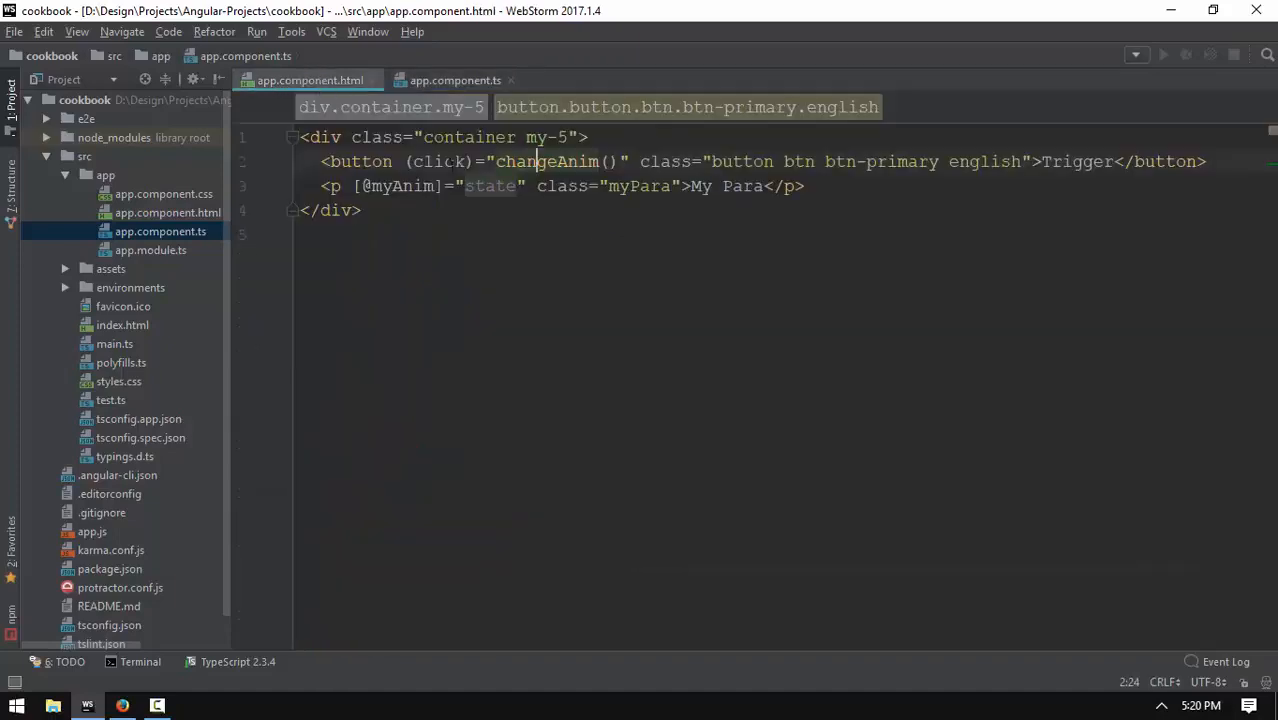
pyautogui.click(450, 80)
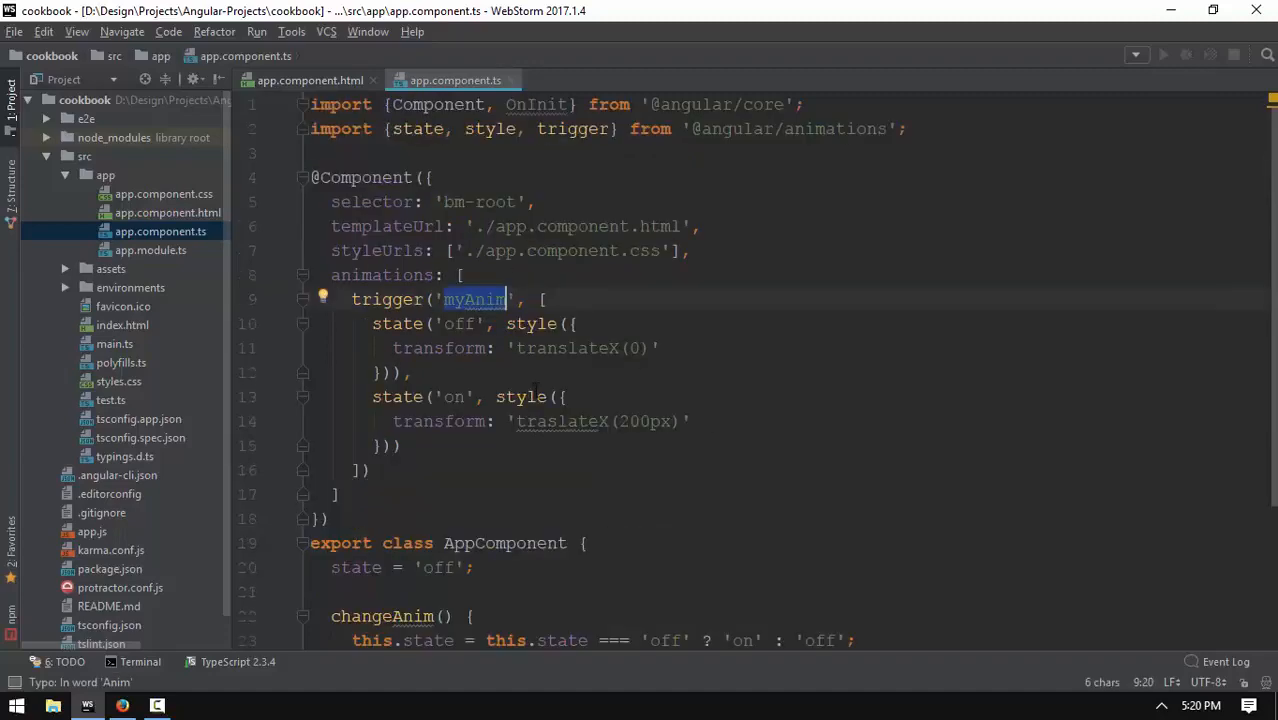
pyautogui.click(122, 705)
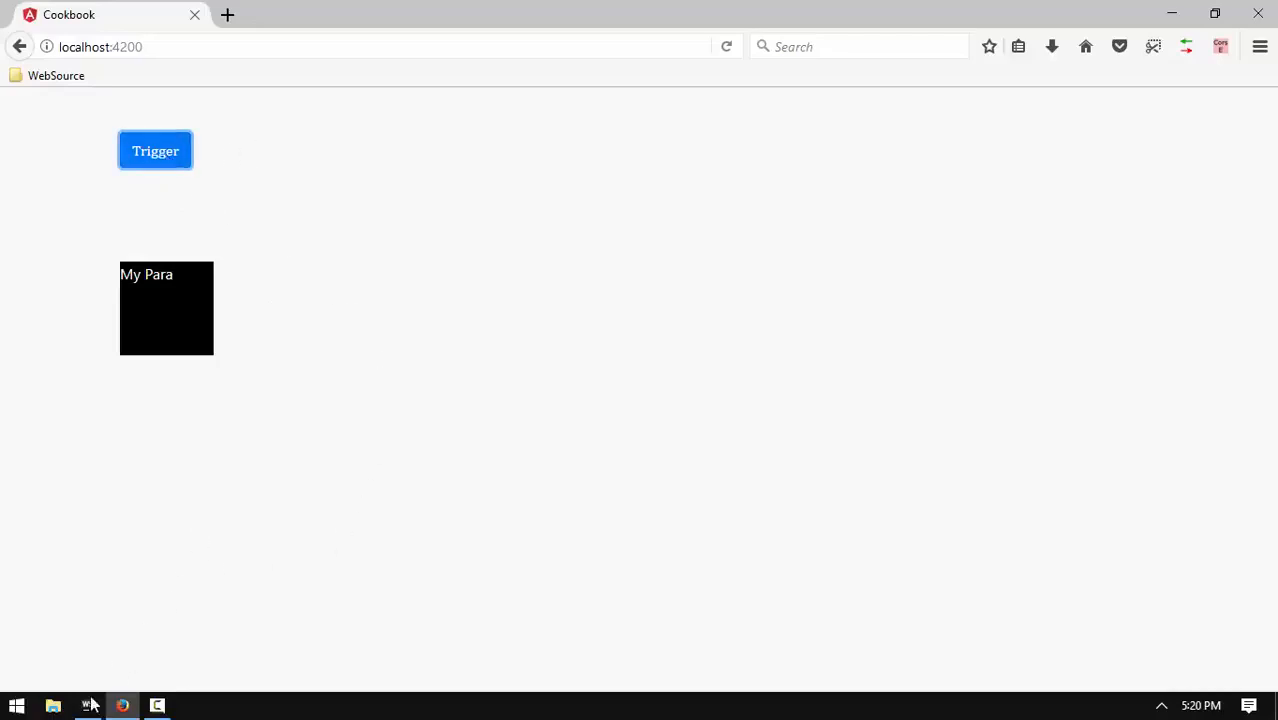
# Add a temporary alert(12) to changeAnim and test it with Trigger in Firefox.
pyautogui.click(88, 704)
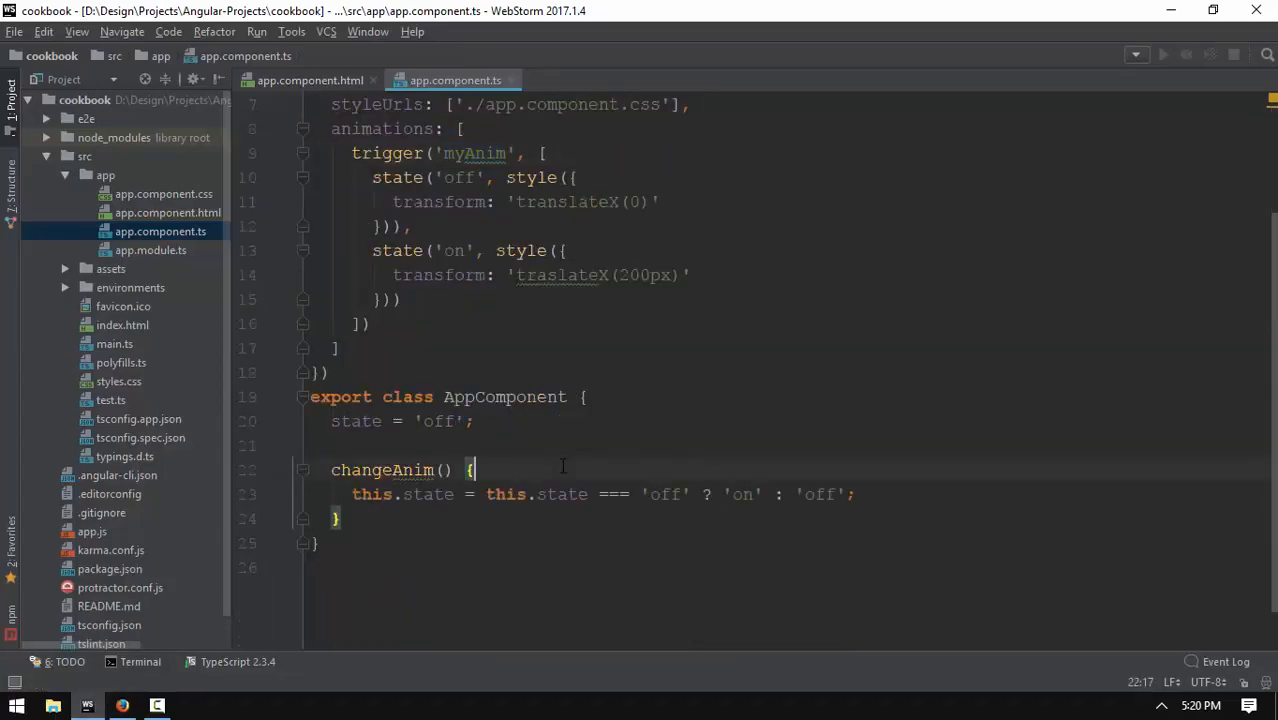
pyautogui.write('alert(12)')
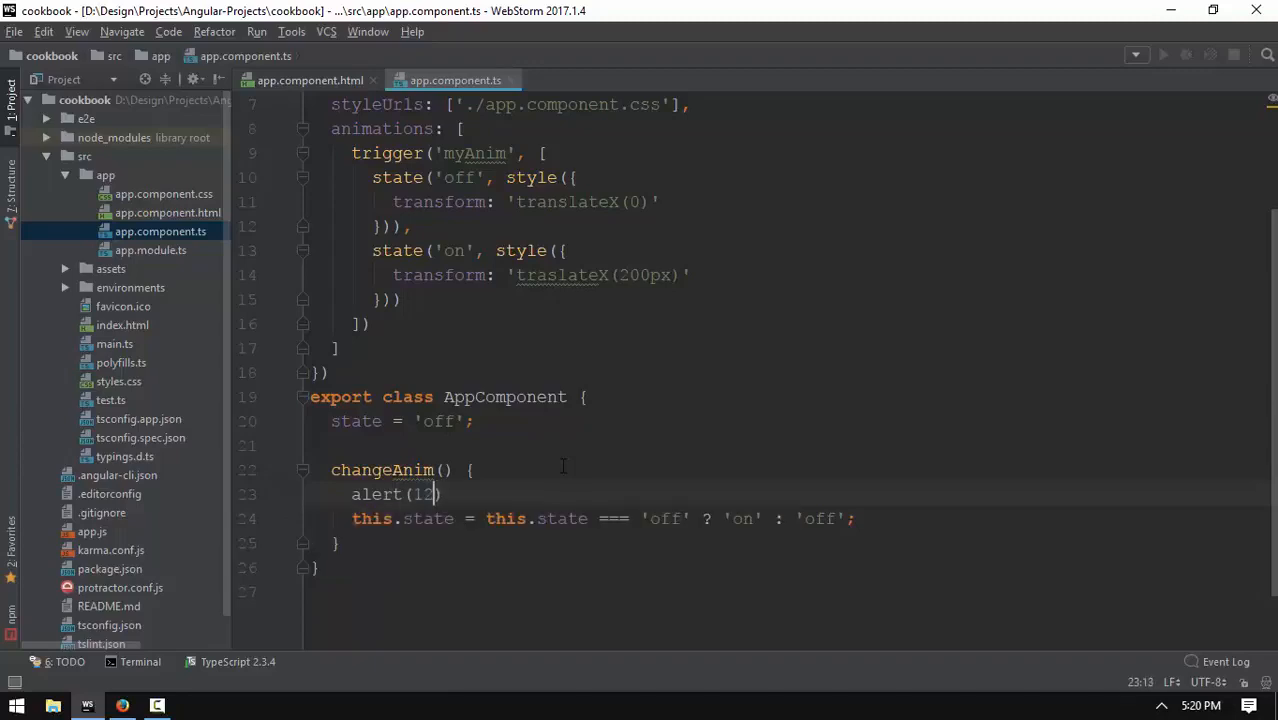
pyautogui.click(122, 704)
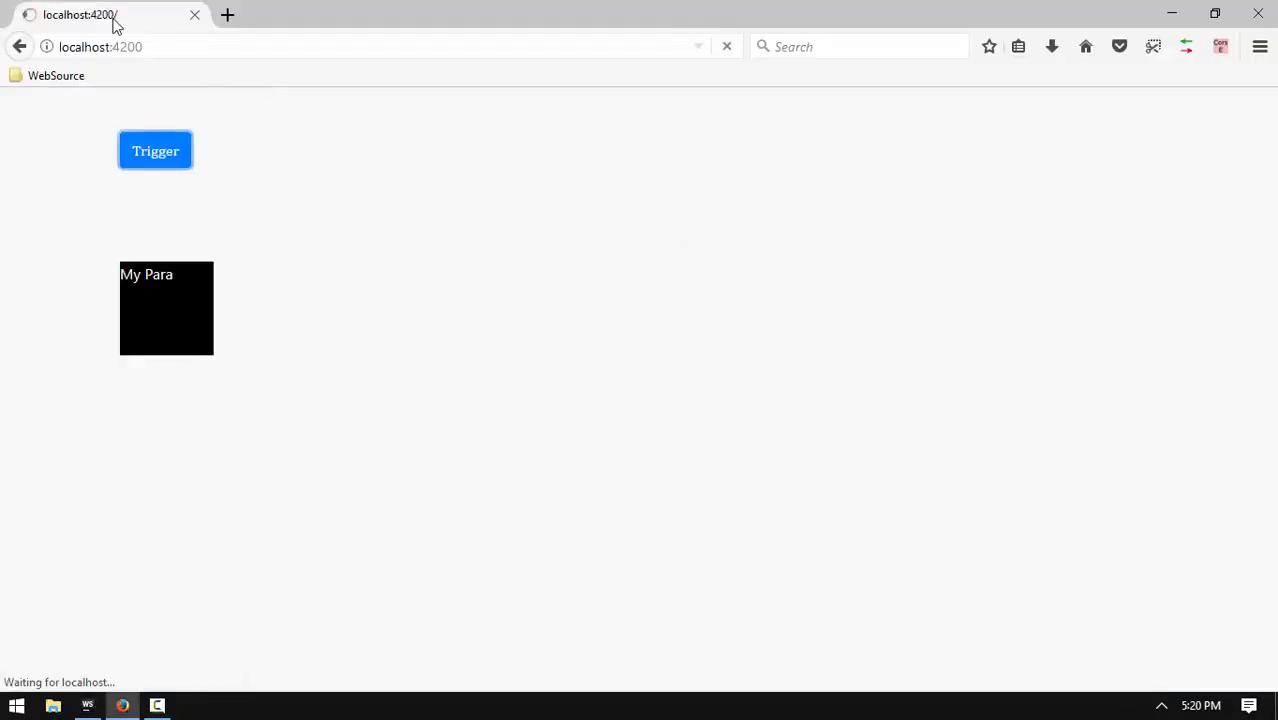
pyautogui.click(155, 150)
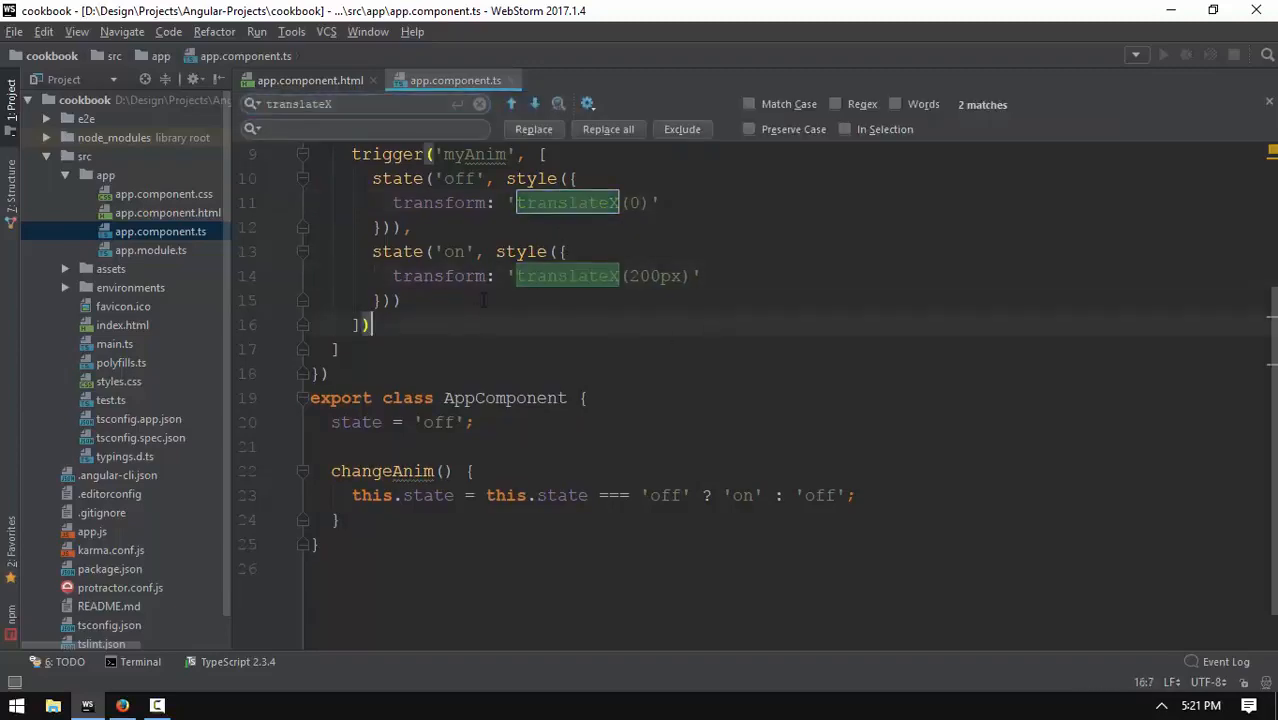
pyautogui.click(122, 704)
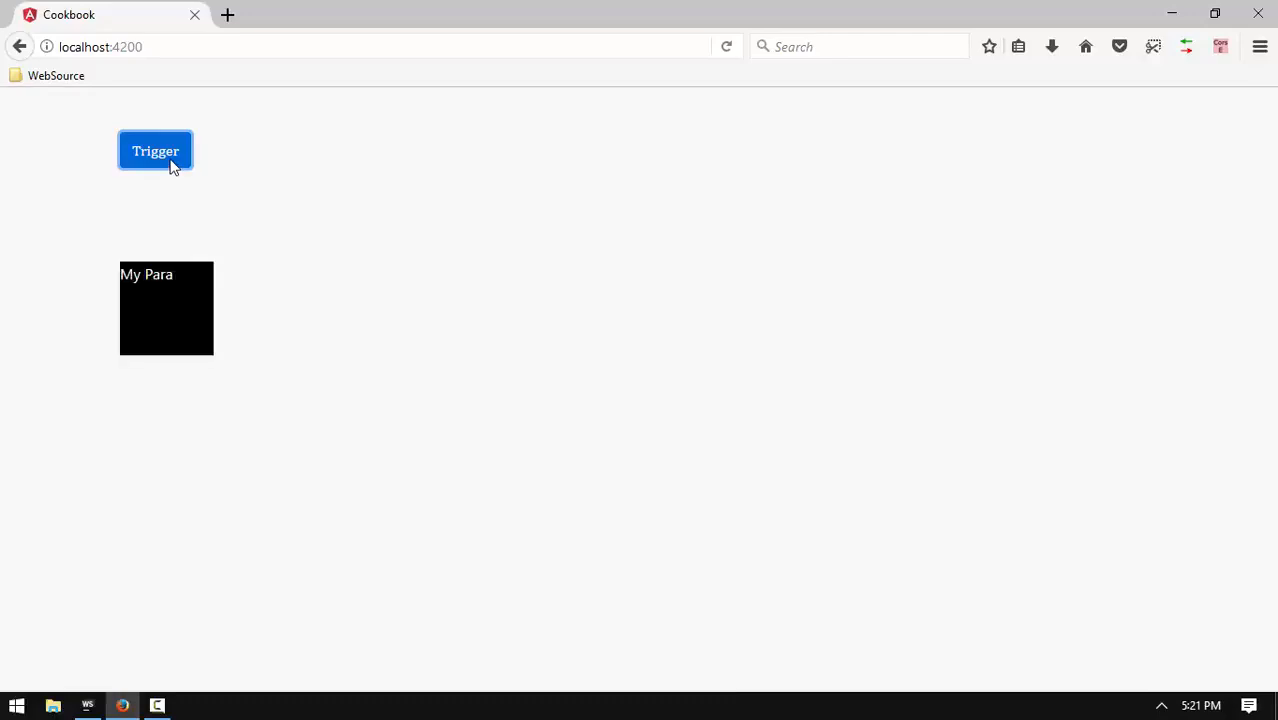
pyautogui.click(88, 705)
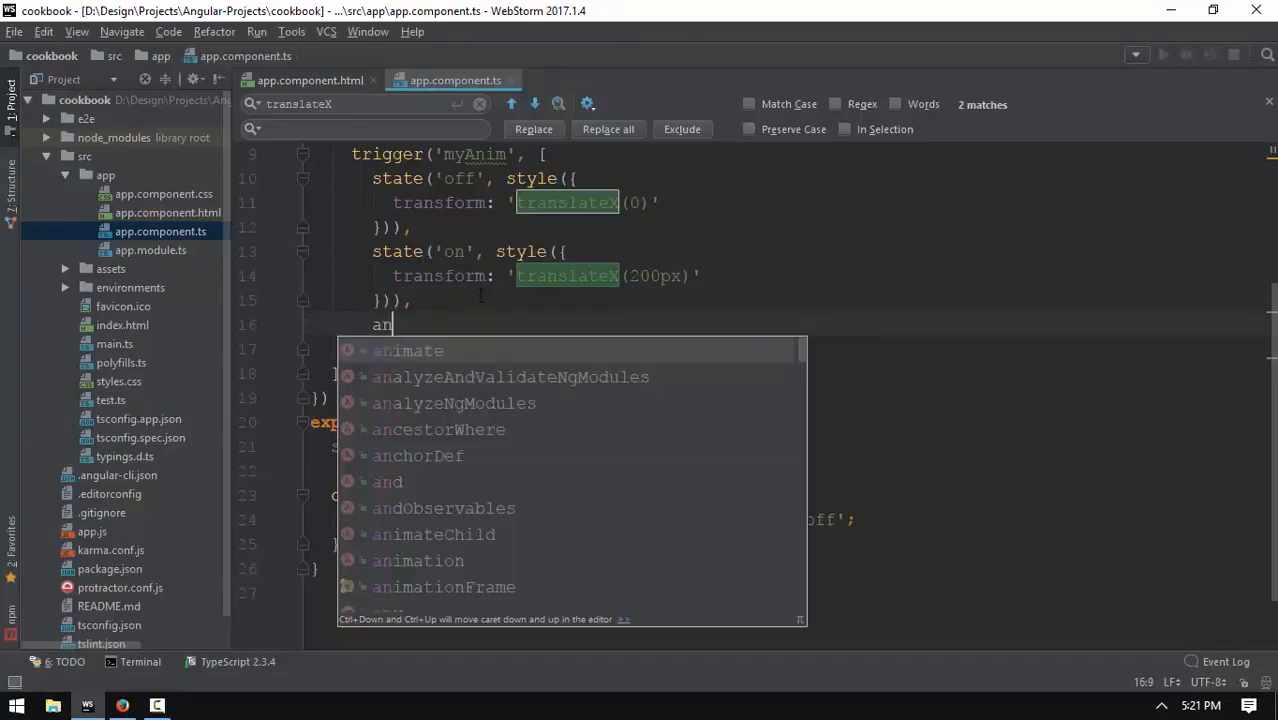
# Write transition('off => on', animate(300)) after the on state, then change 300 to 500.
pyautogui.write('transition')
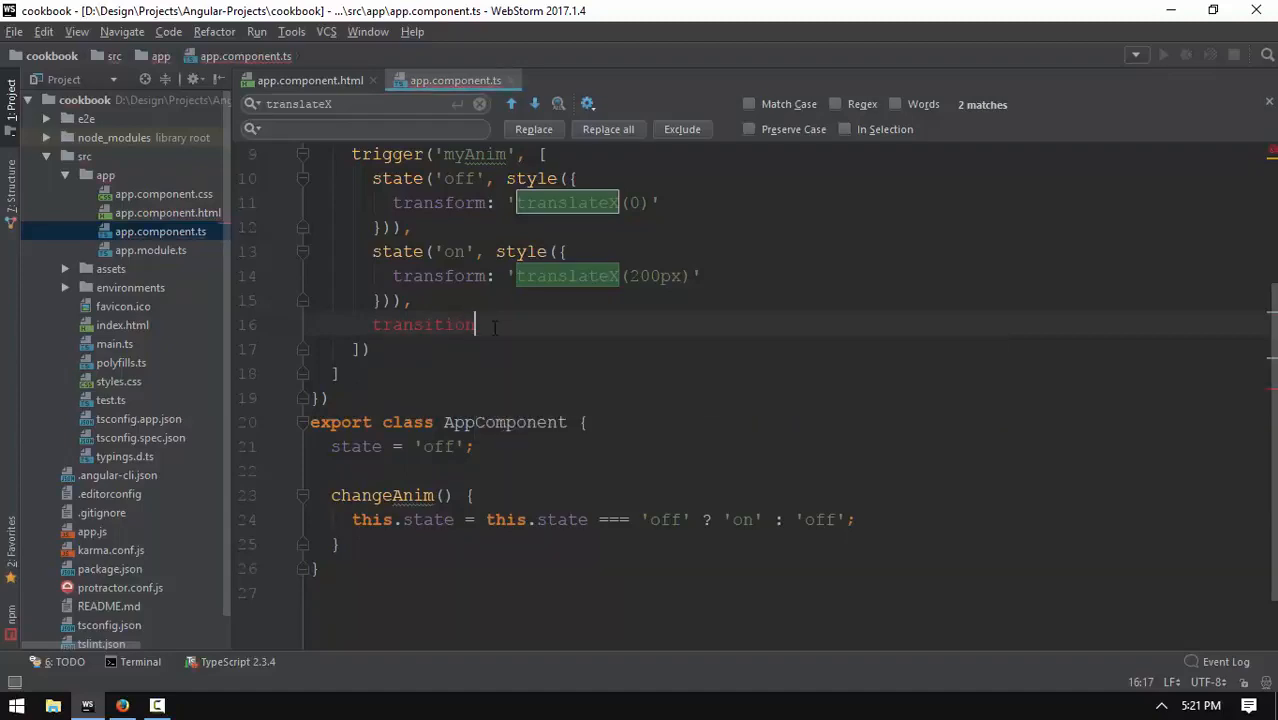
pyautogui.write('()')
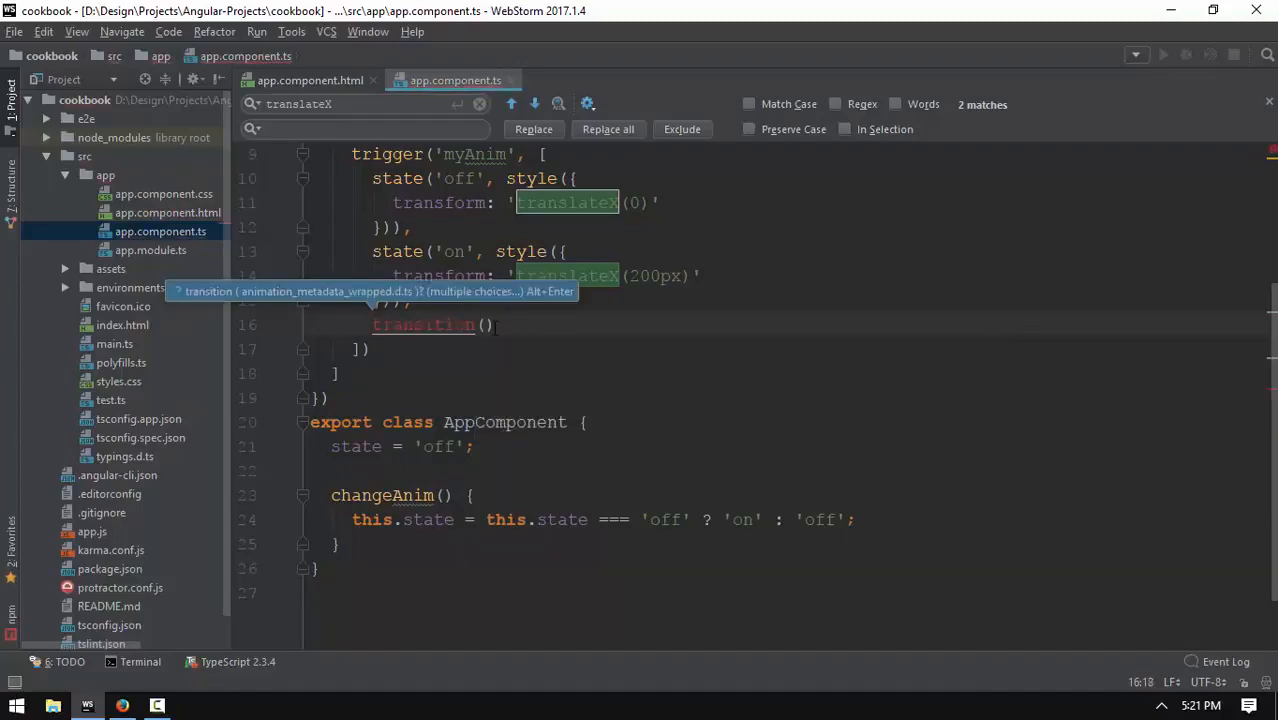
pyautogui.write("'off'")
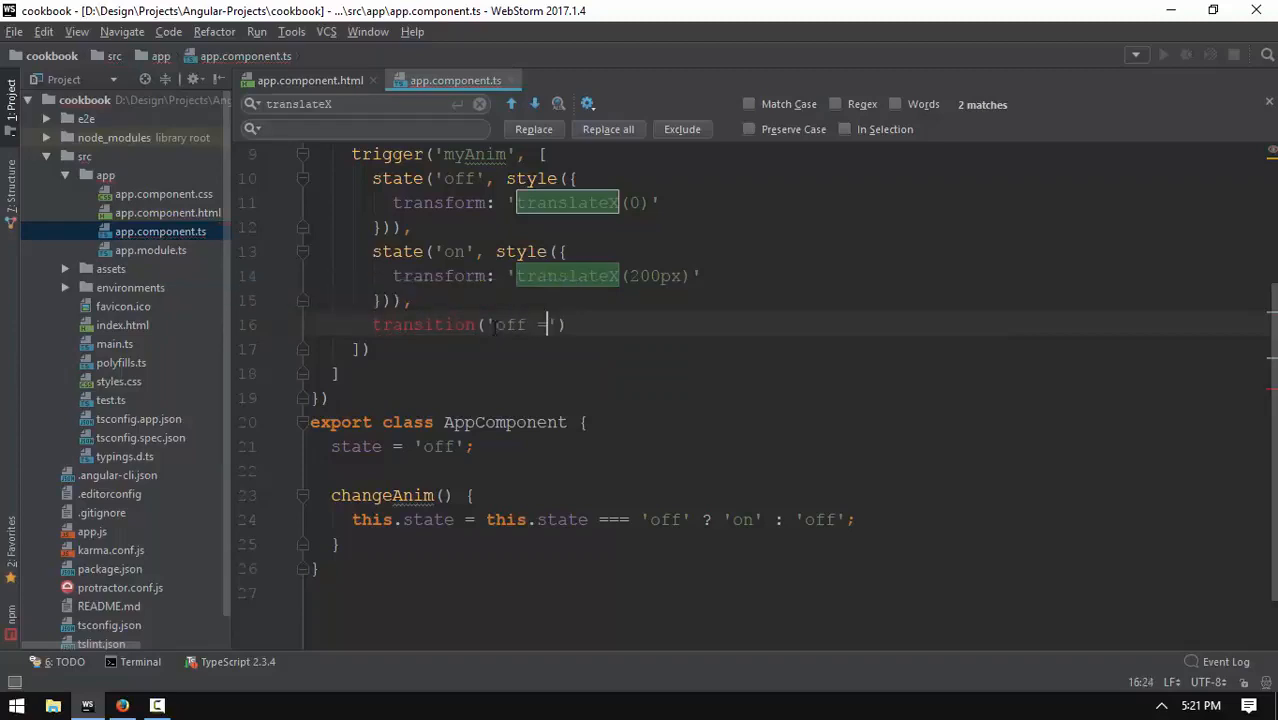
pyautogui.write('> on')
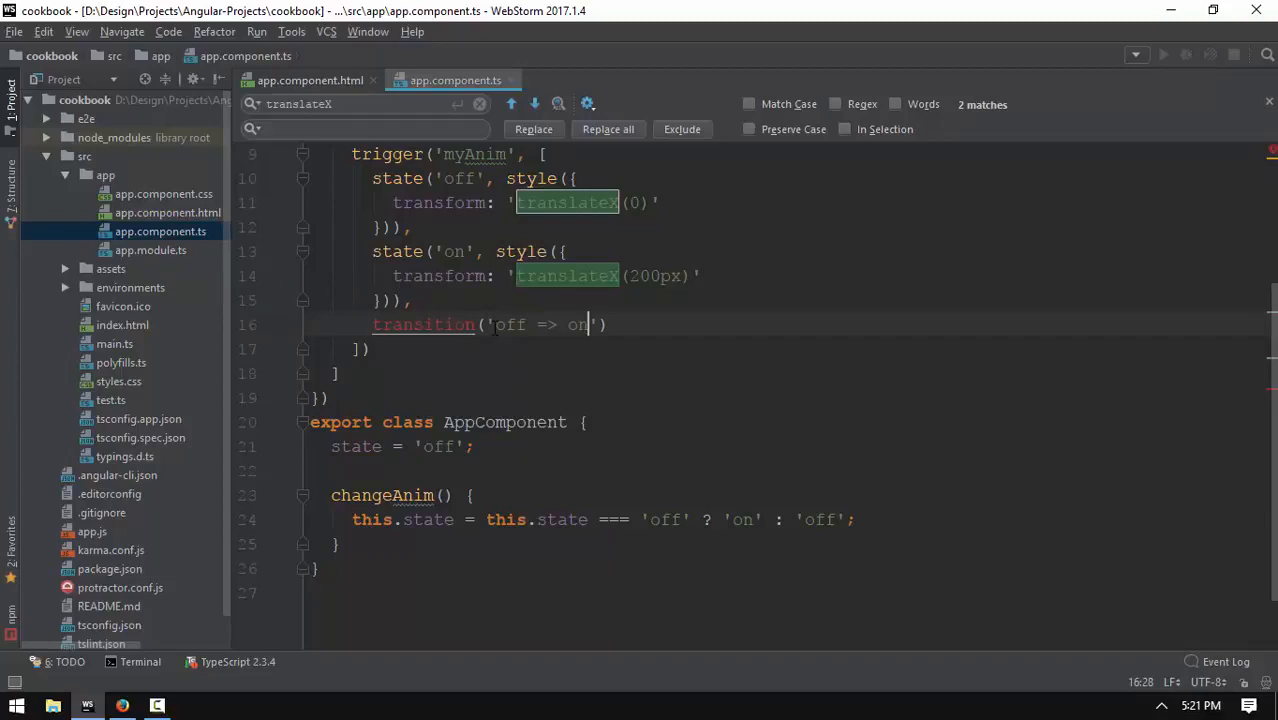
pyautogui.write(',')
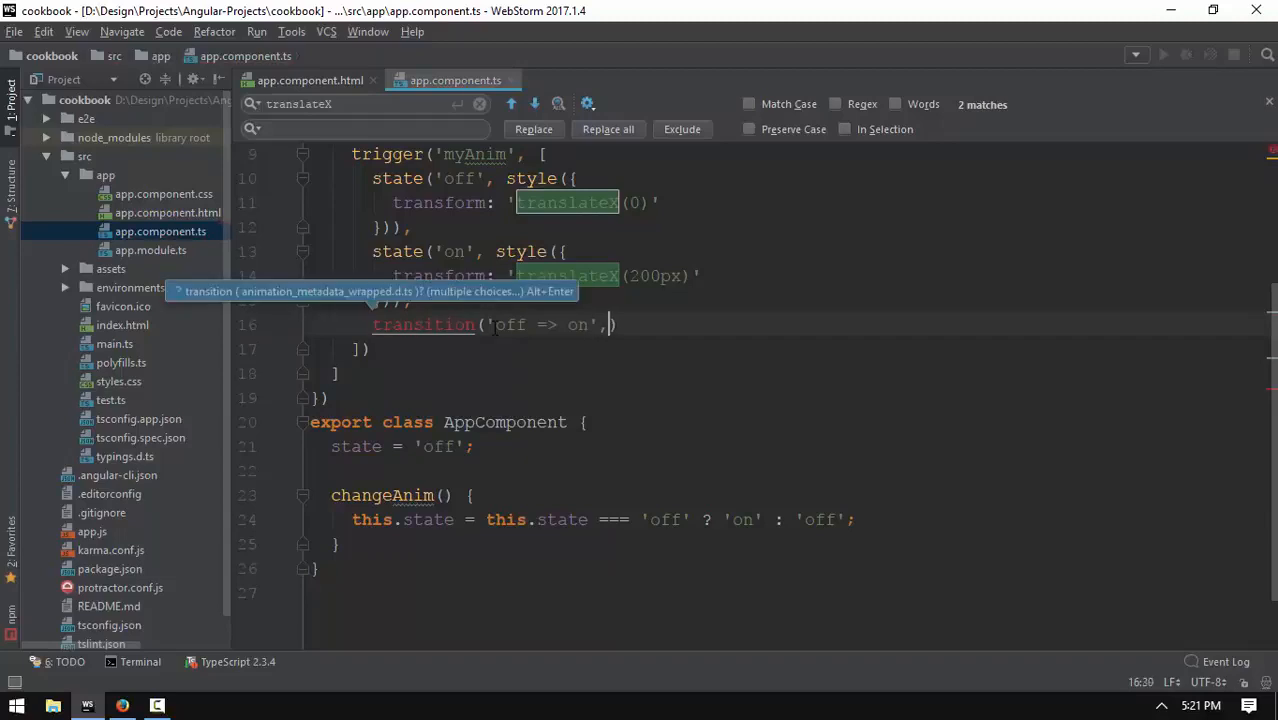
pyautogui.write('animate(')
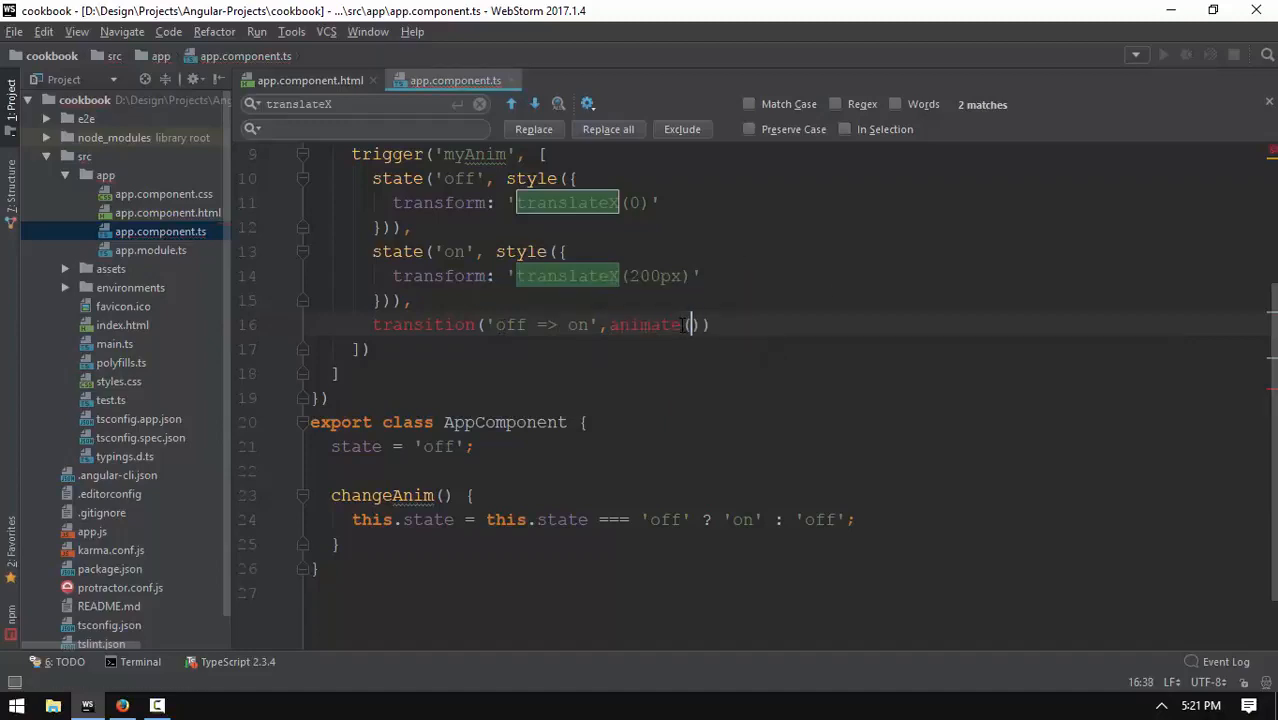
pyautogui.write('300')
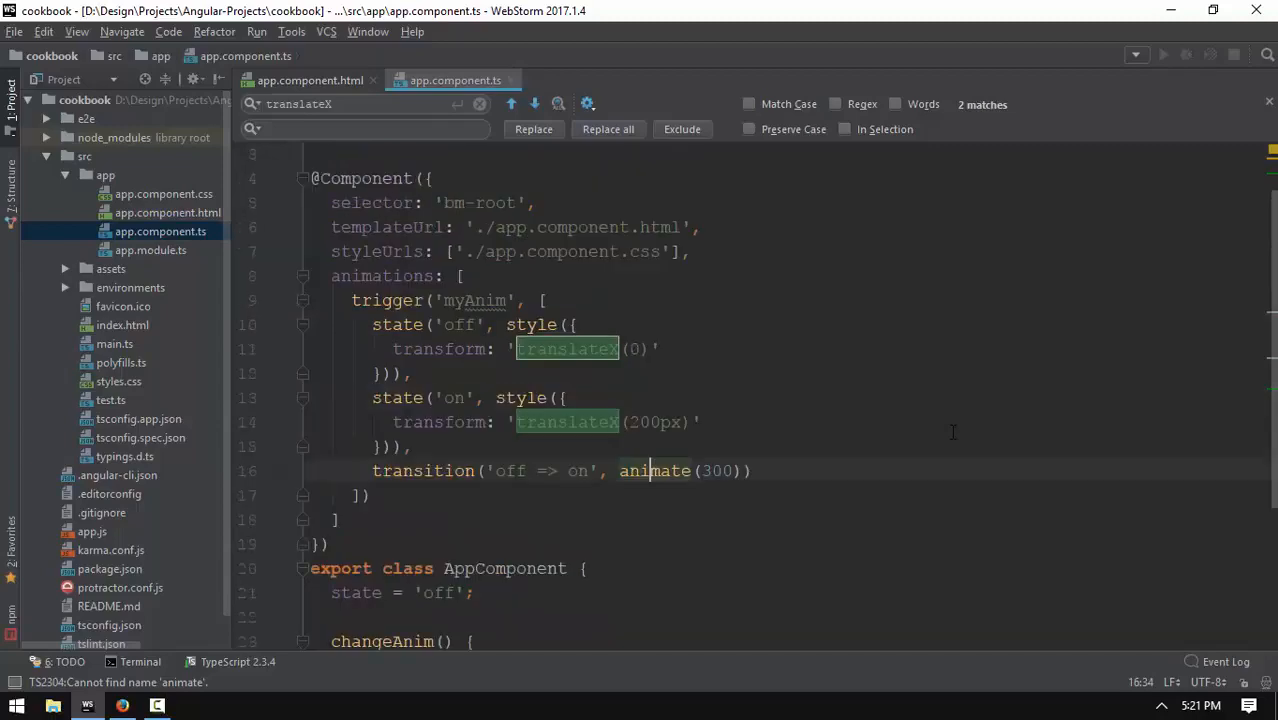
pyautogui.click(124, 703)
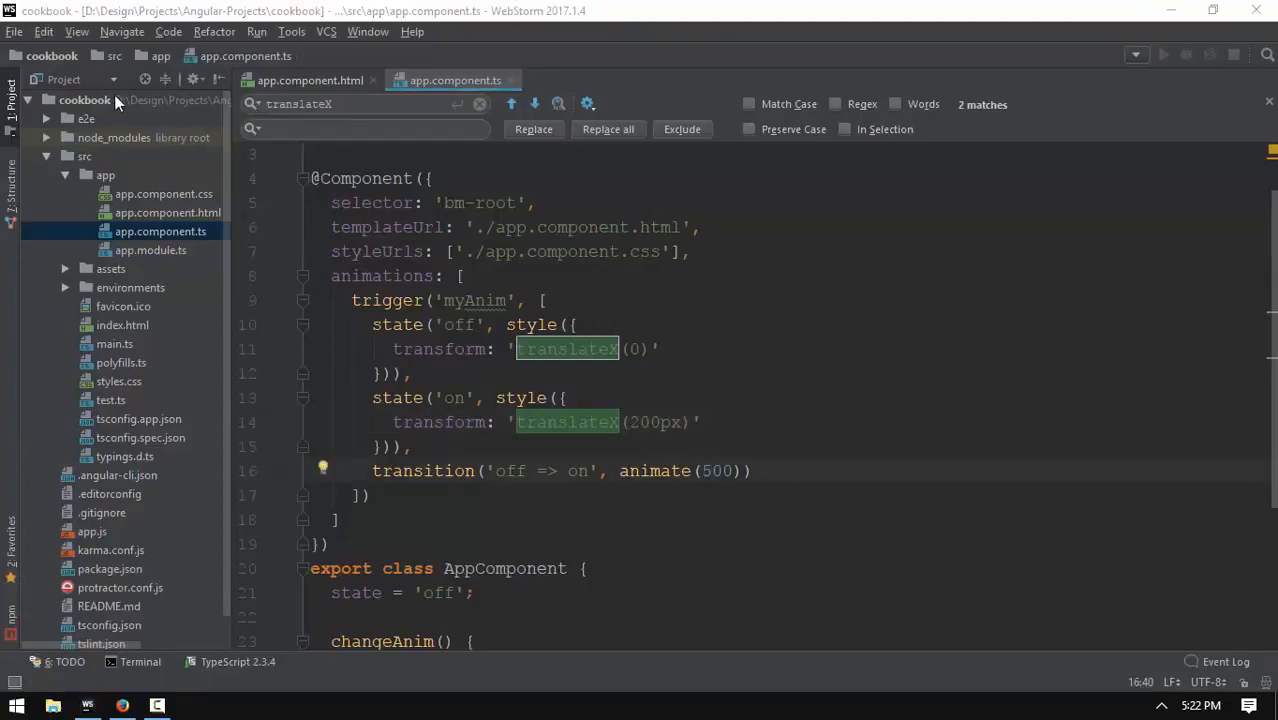
pyautogui.click(122, 704)
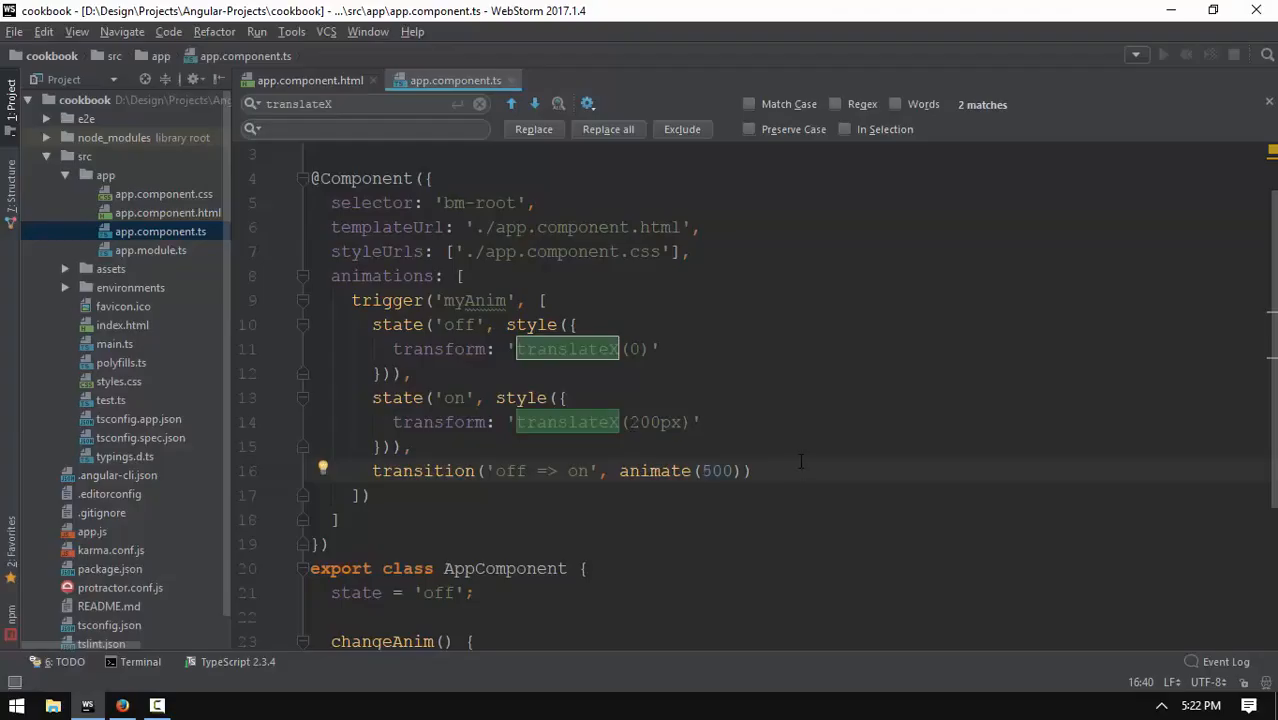
# Append transition('on => off', animate(1000)) below the off => on transition.
pyautogui.write(',')
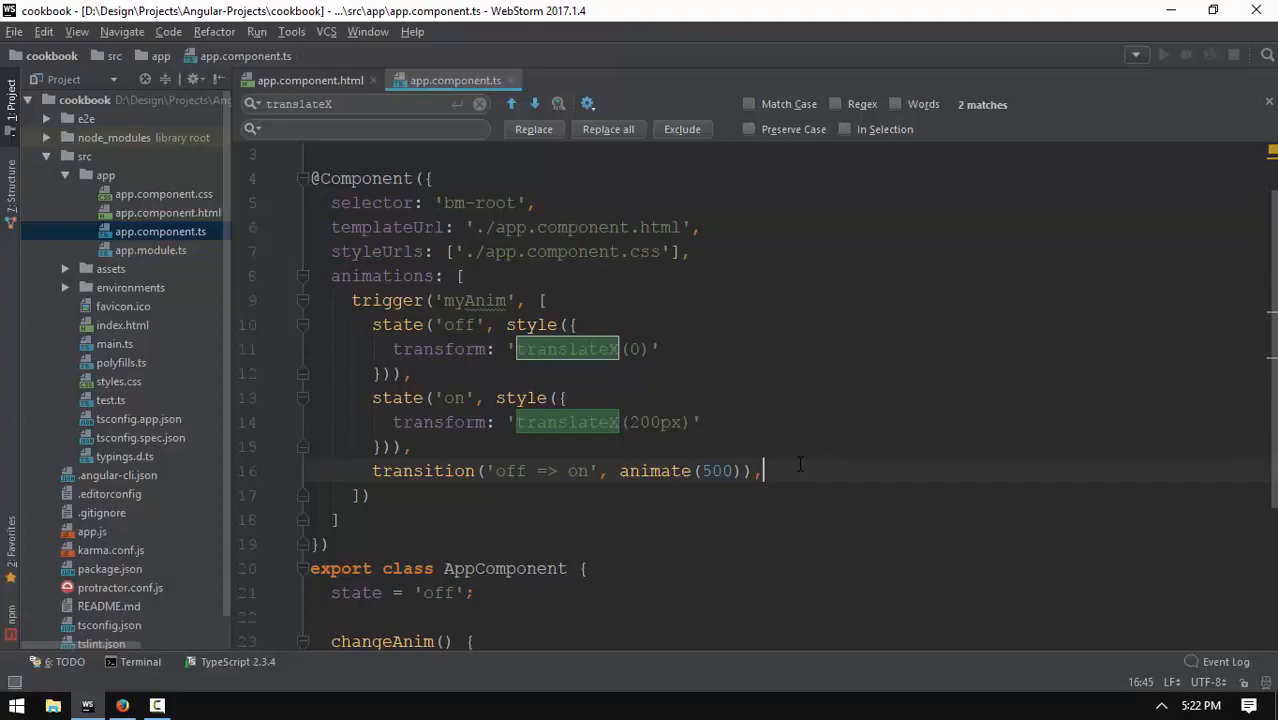
pyautogui.write("transition('on")
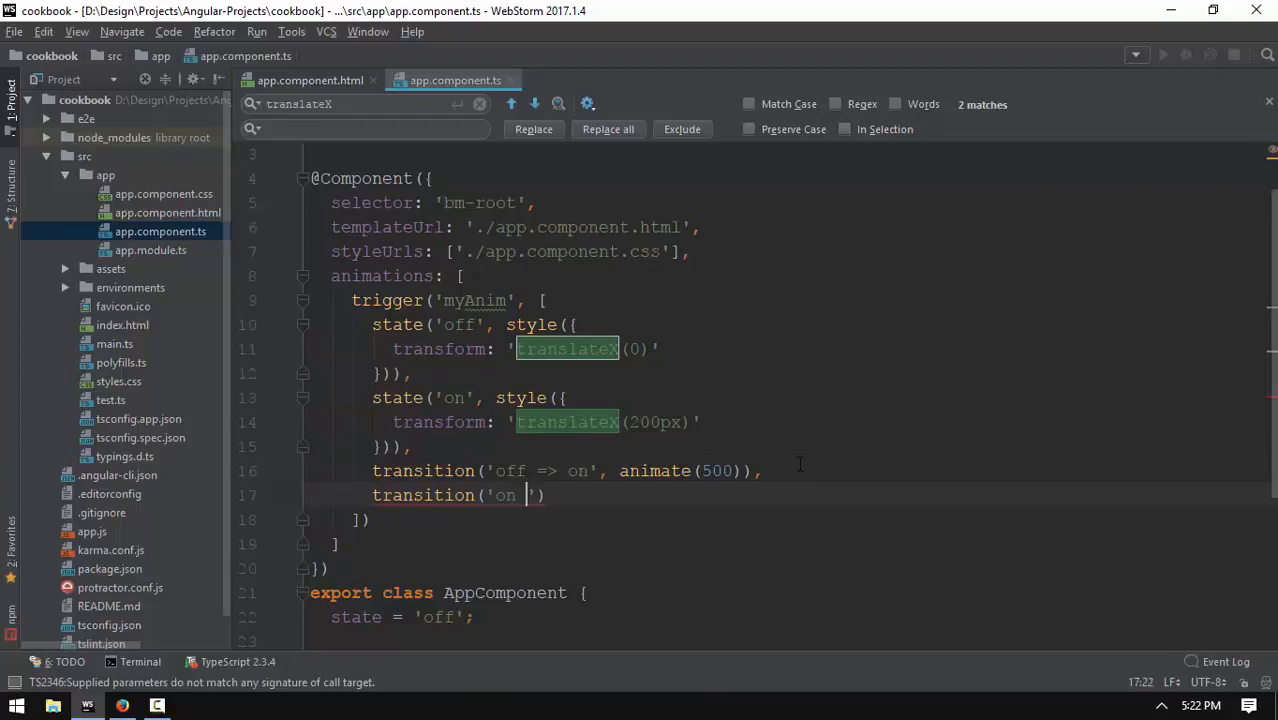
pyautogui.write('=> off')
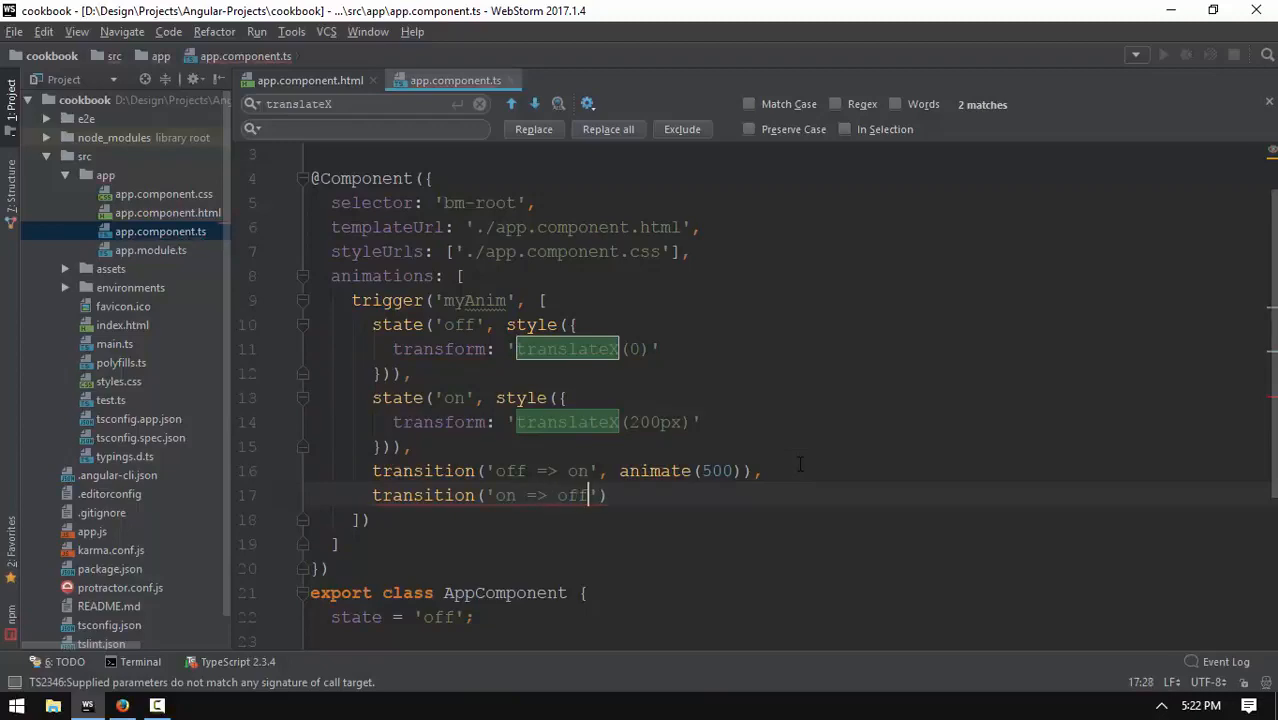
pyautogui.write(', animate')
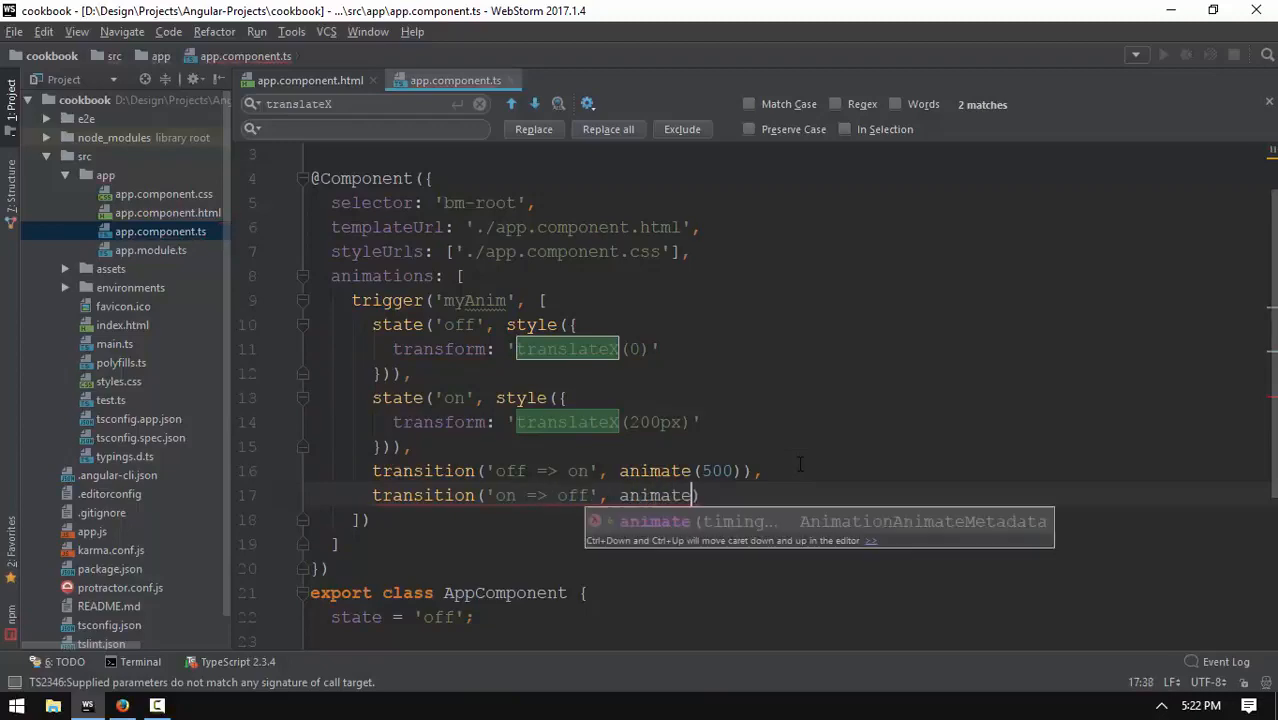
pyautogui.write('1000')
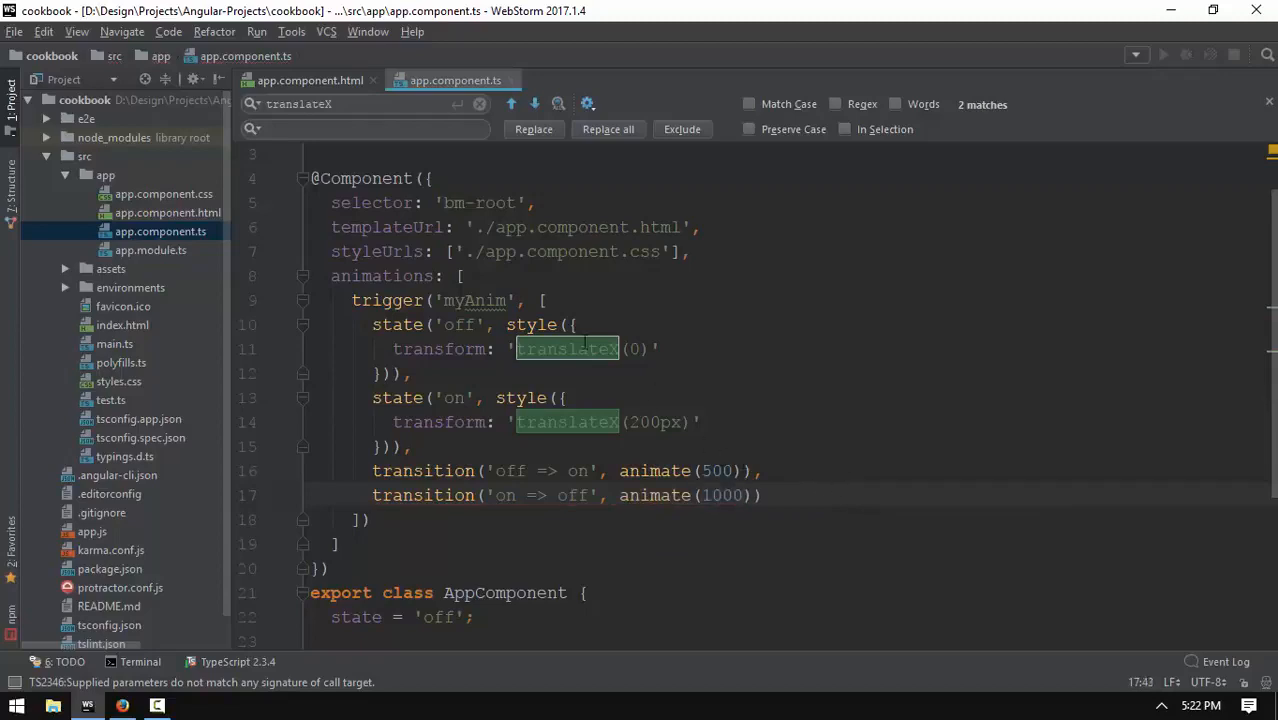
# Toggle Trigger twice in Firefox so My Para slides right and then back.
pyautogui.click(122, 704)
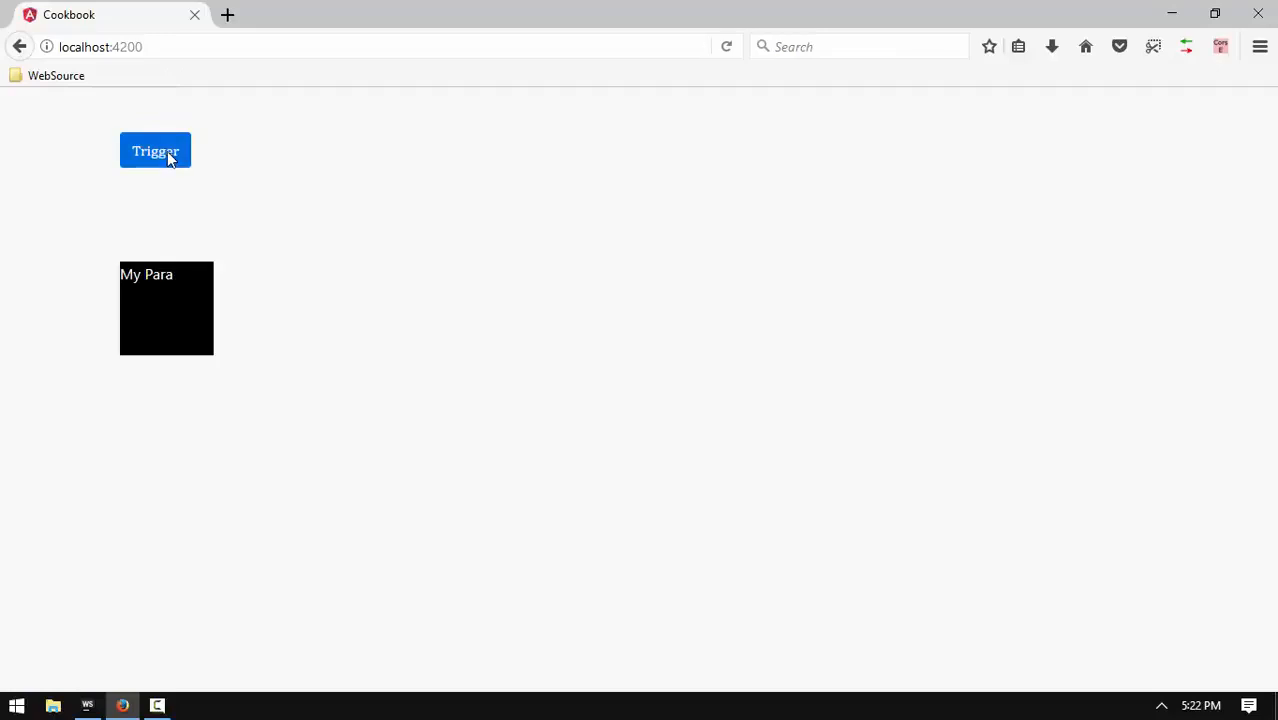
pyautogui.click(155, 151)
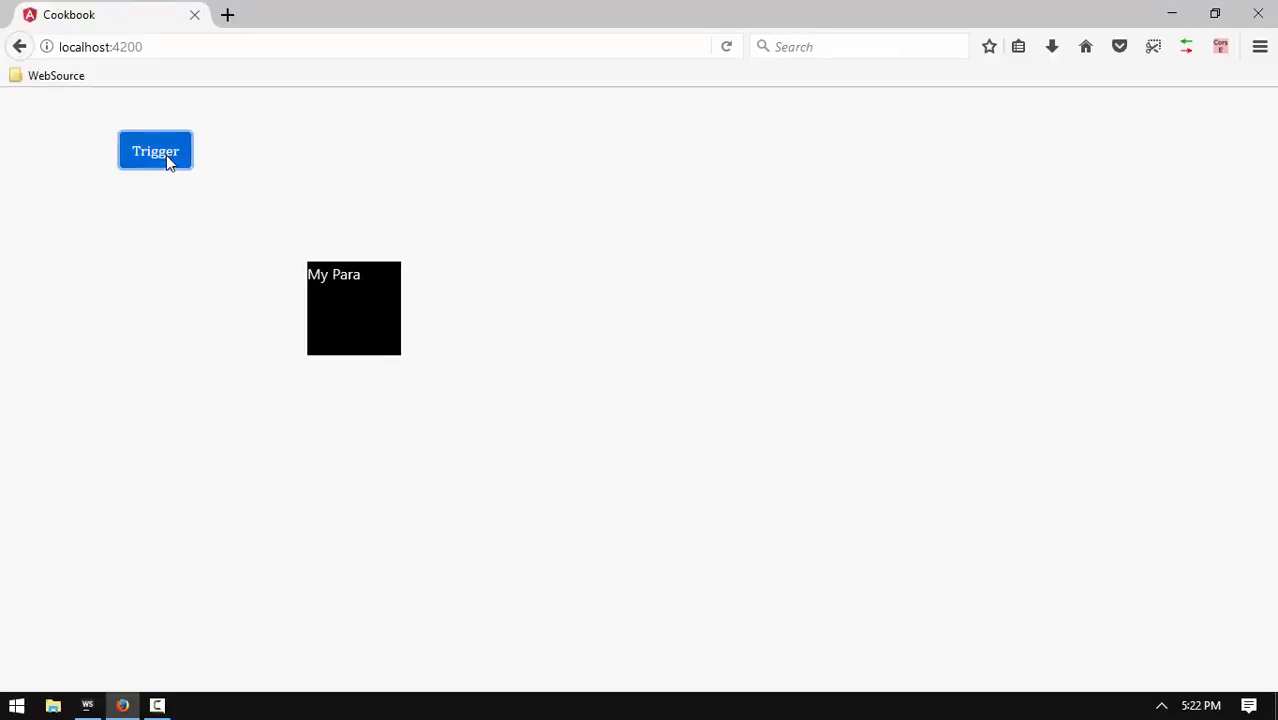
pyautogui.click(155, 151)
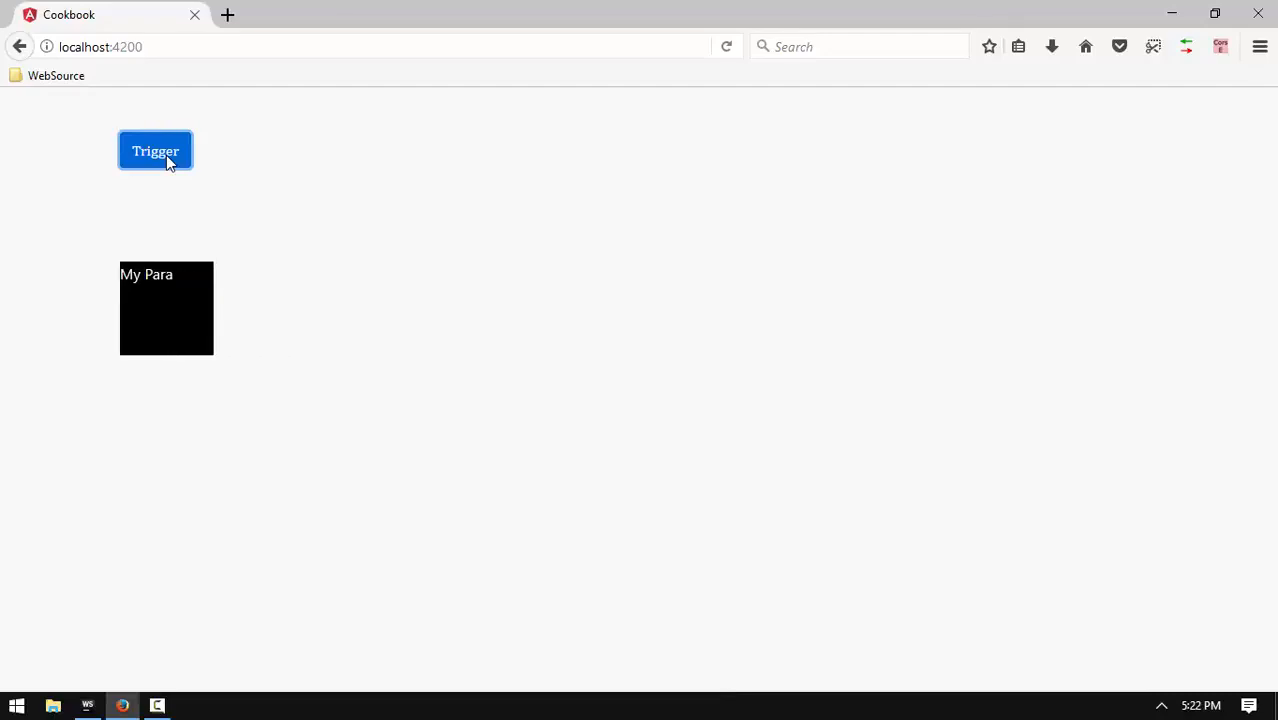